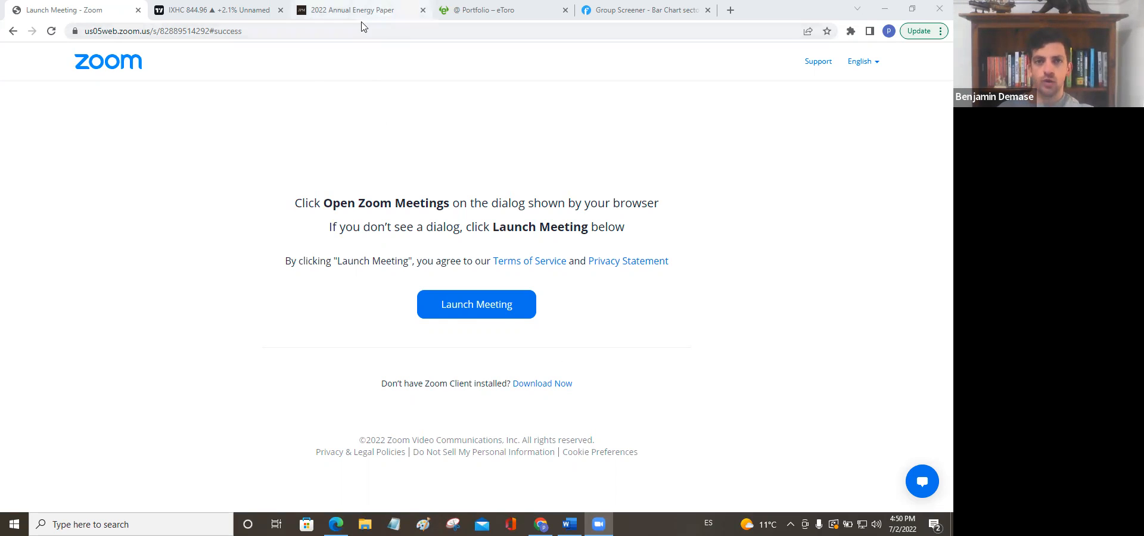
Step: Switch to the 2022 Annual Energy Paper PDF in place of the Zoom launch page
left_click(358, 10)
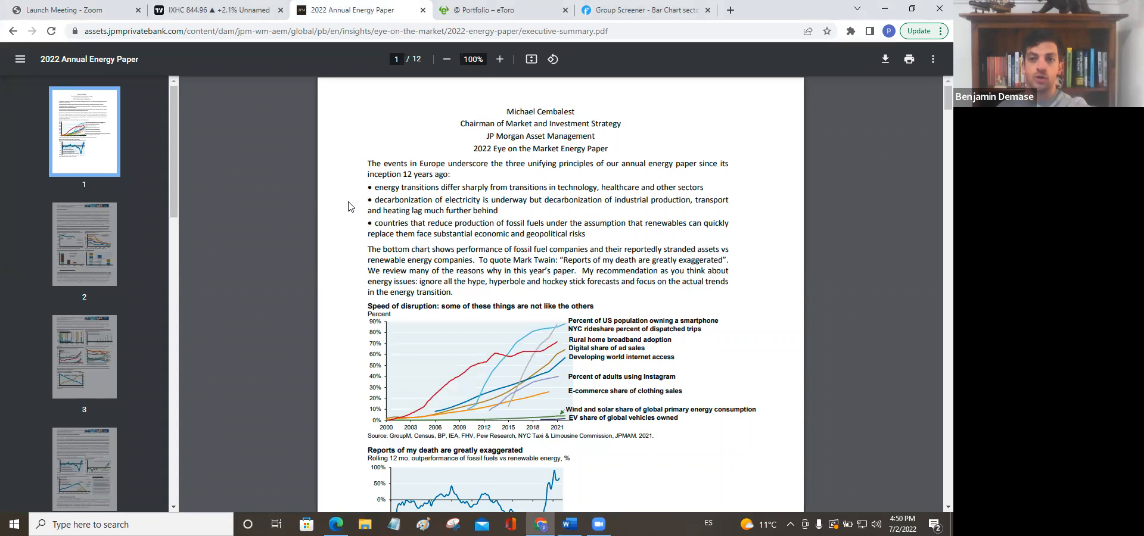
mouse_move(224, 252)
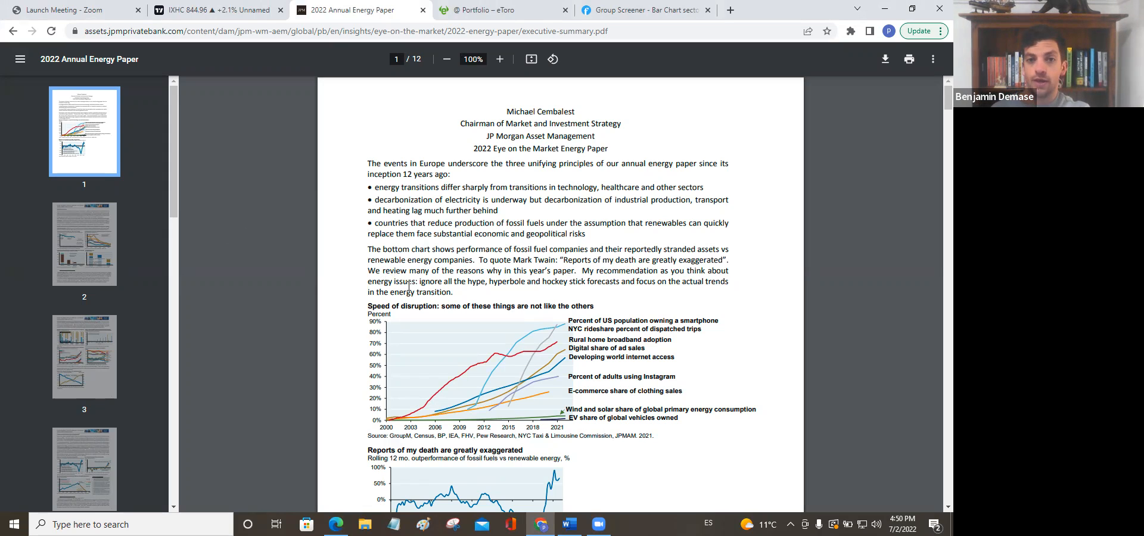
mouse_move(408, 284)
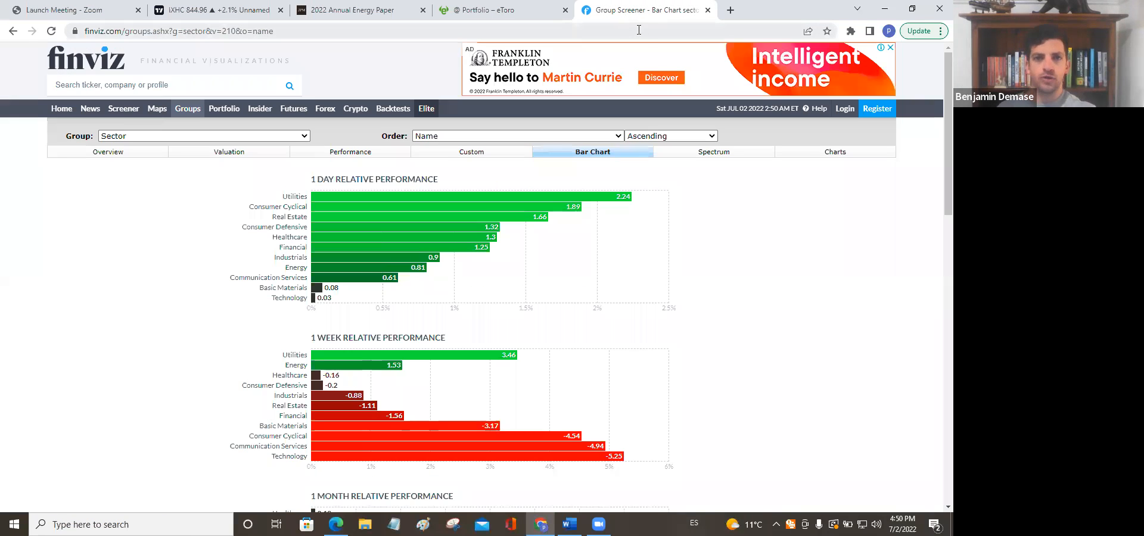
mouse_move(500, 345)
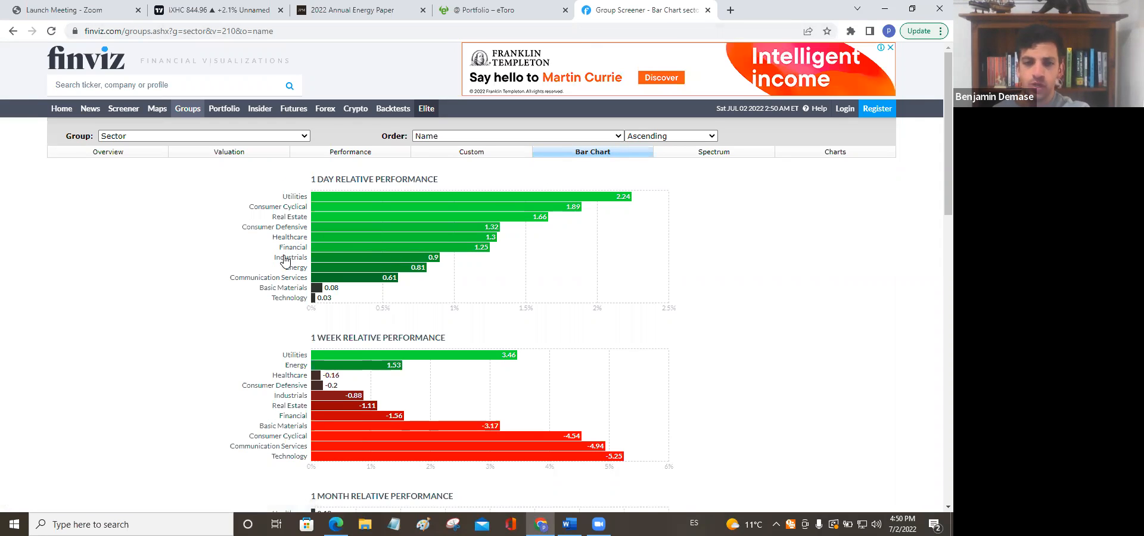
Step: Scroll the Finviz bar chart page down toward the 1-month and 3-month relative performance charts
scroll("down", 3)
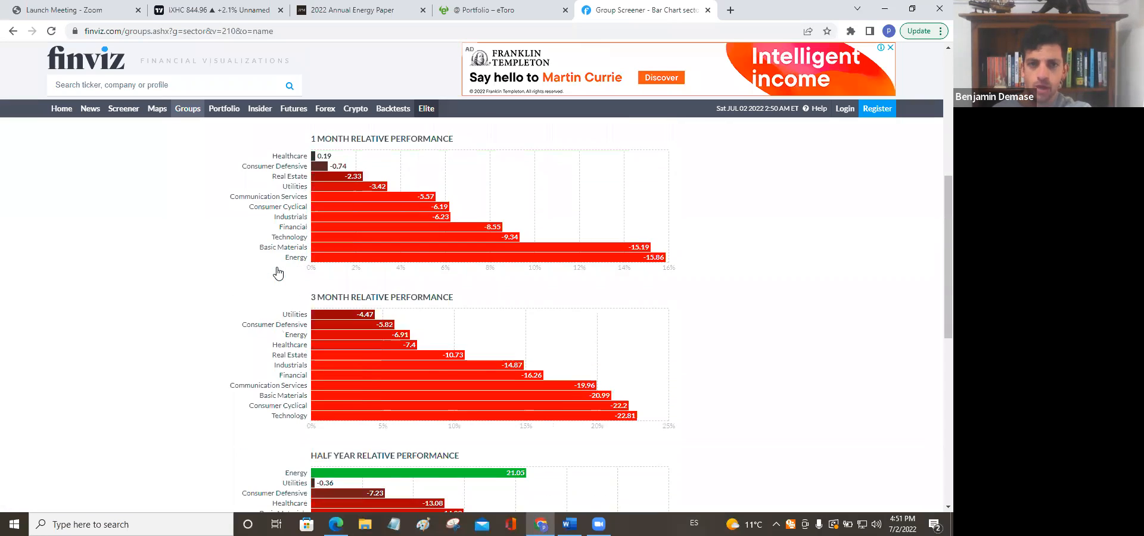
mouse_move(268, 148)
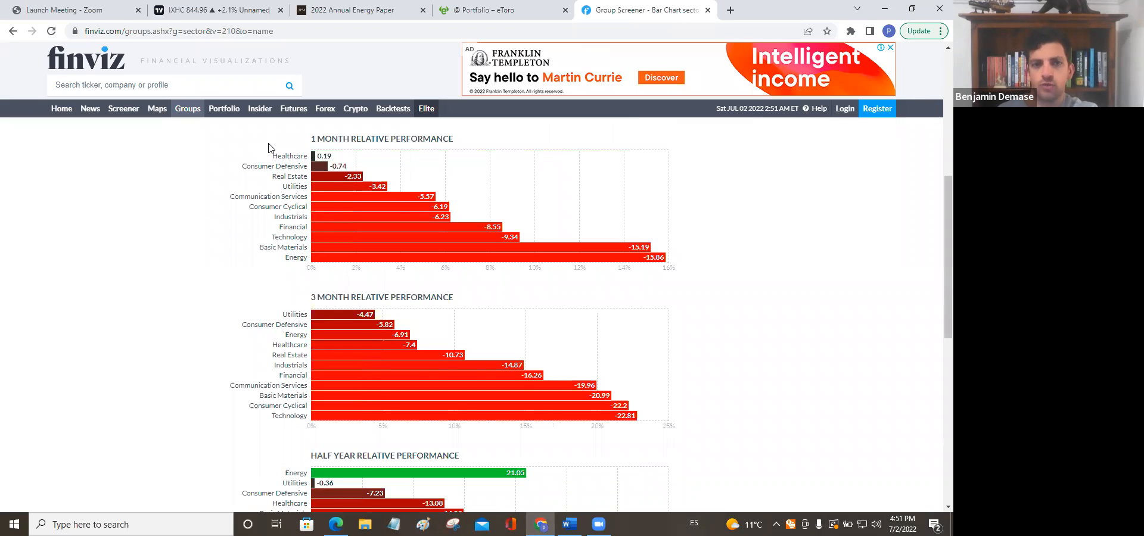
mouse_move(304, 274)
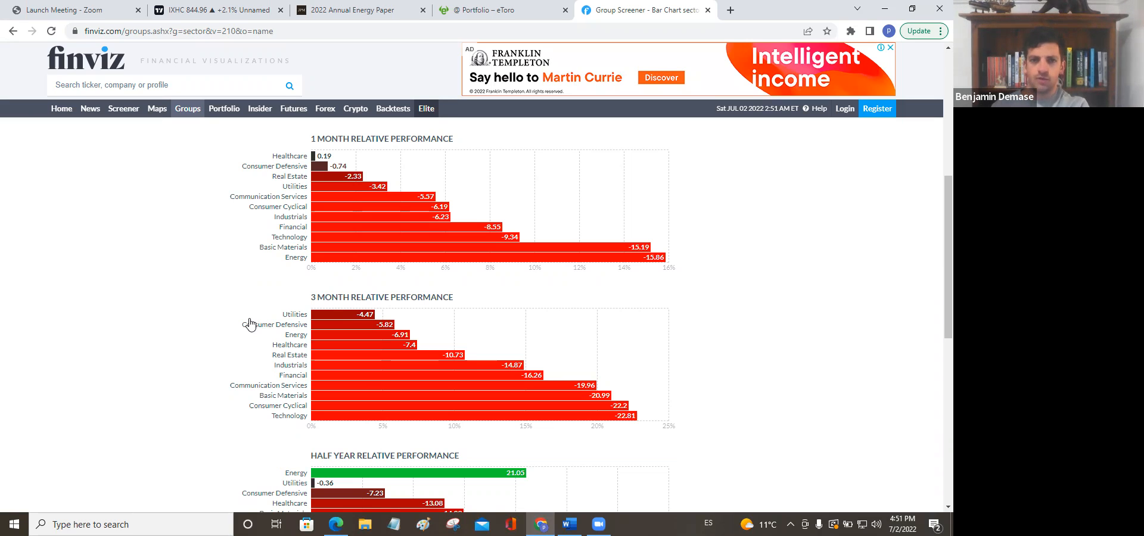
mouse_move(248, 324)
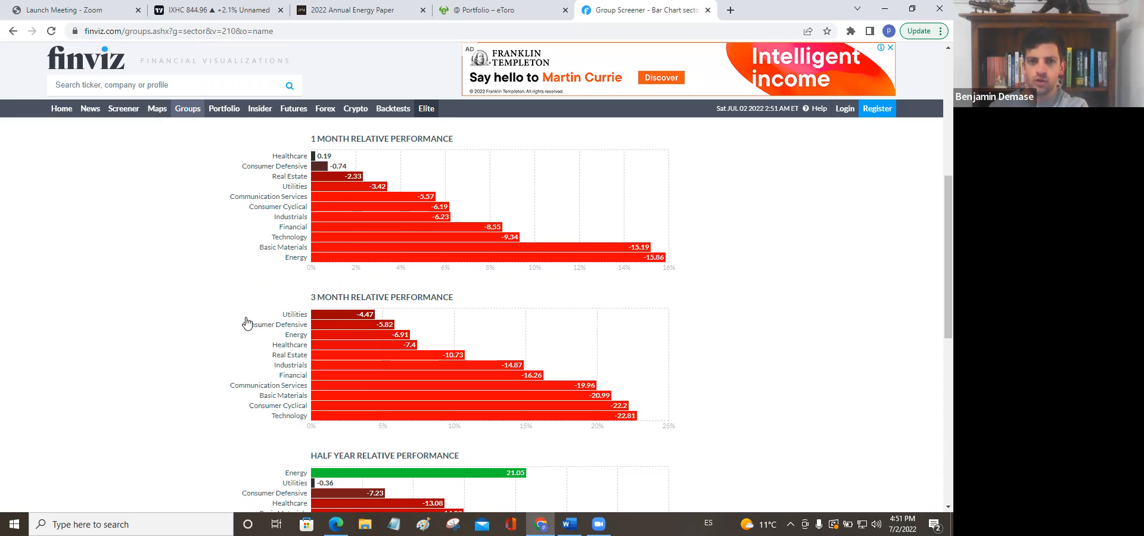
mouse_move(232, 329)
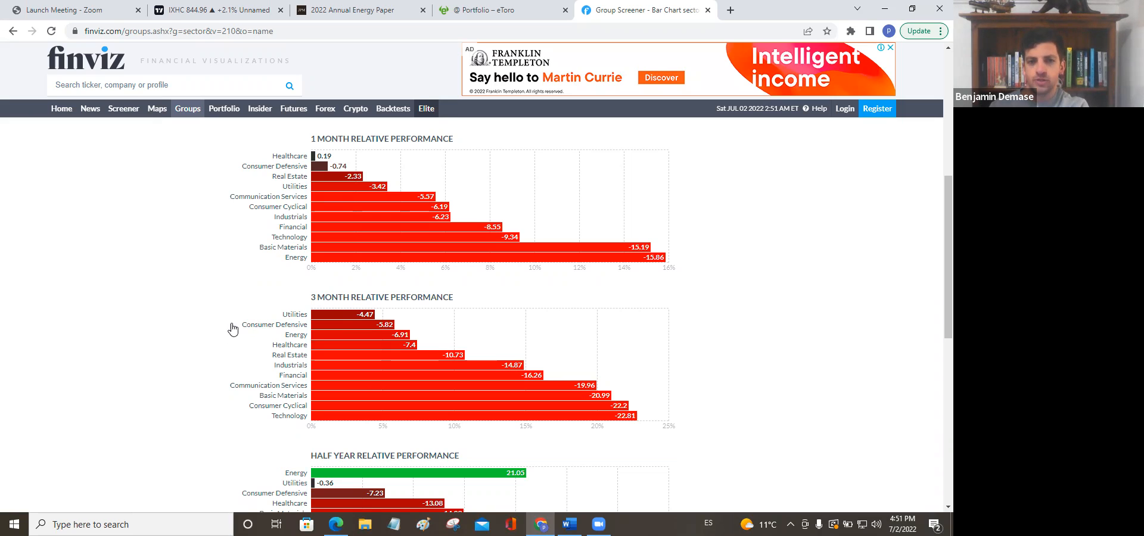
mouse_move(204, 341)
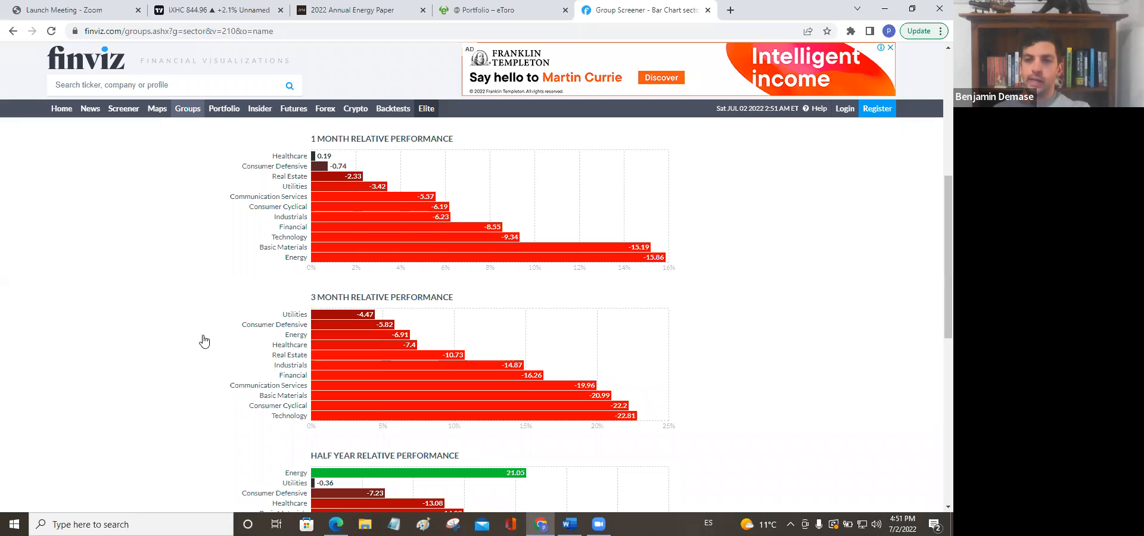
mouse_move(216, 341)
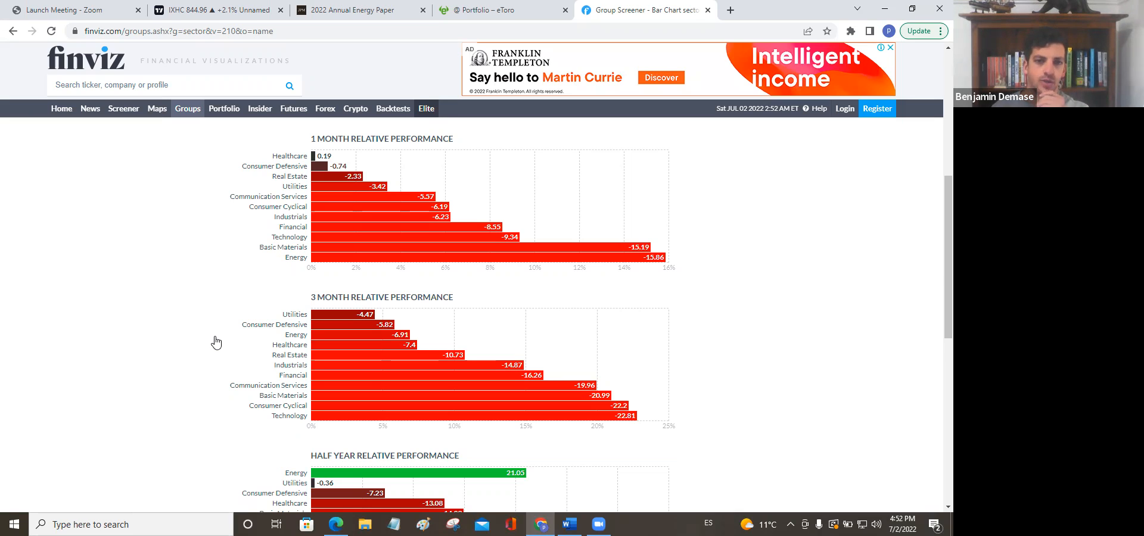
mouse_move(331, 385)
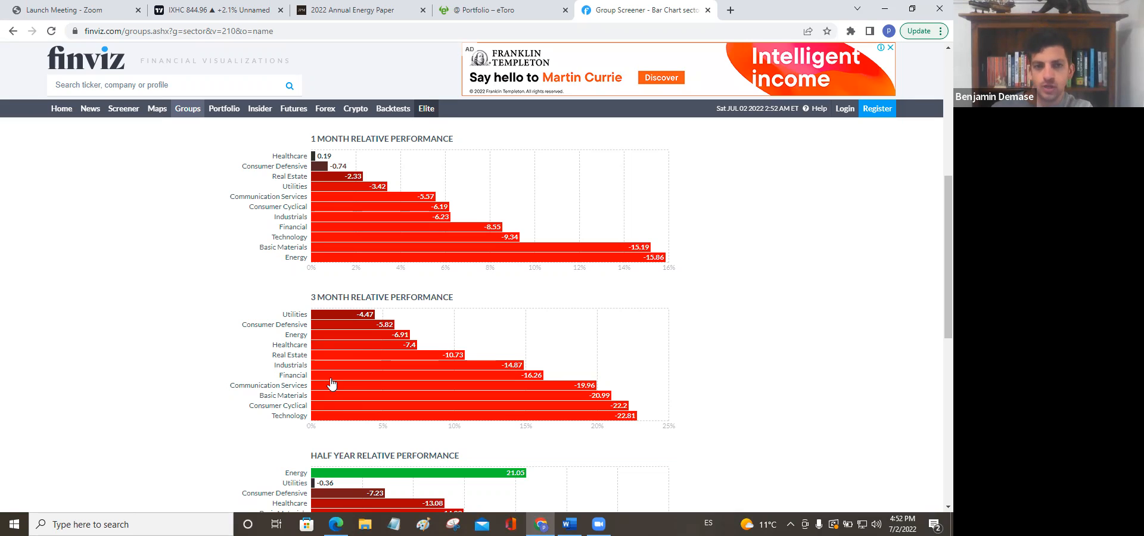
mouse_move(299, 336)
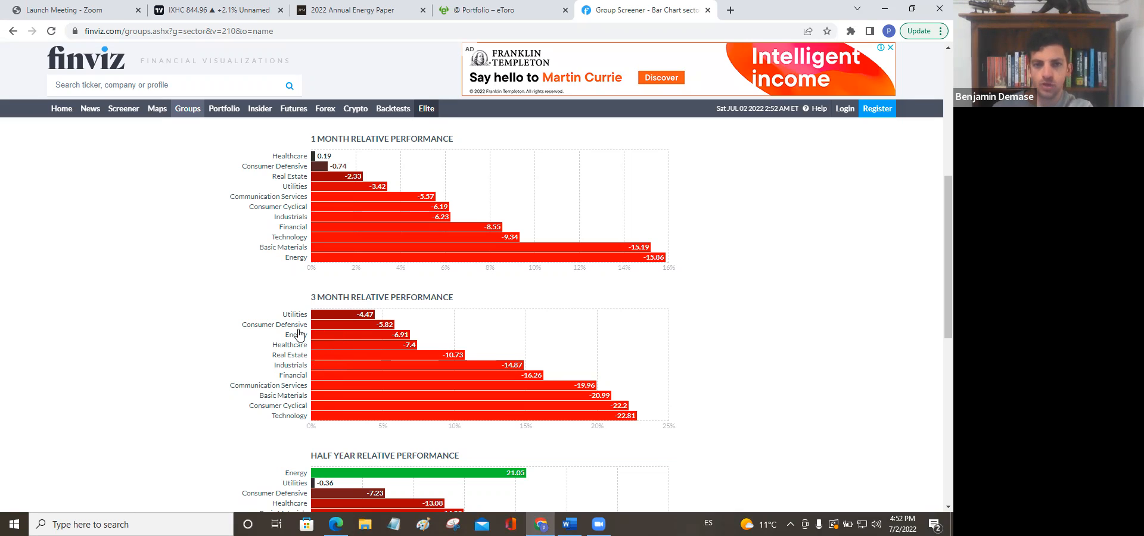
mouse_move(225, 370)
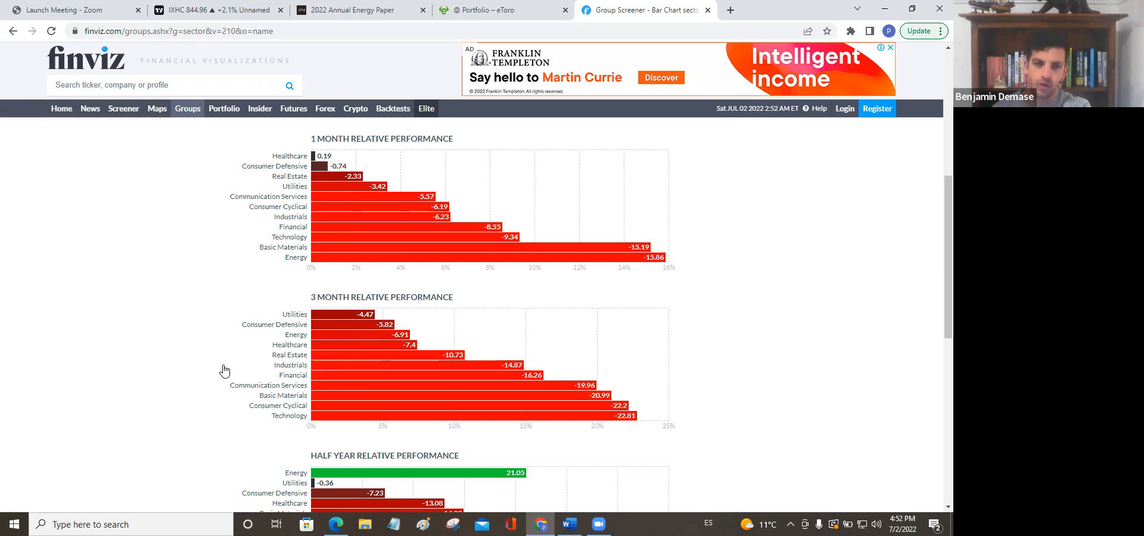
Step: Scroll down to the half-year and 1-year relative performance charts, where only Energy and Utilities gain
scroll("down", 3)
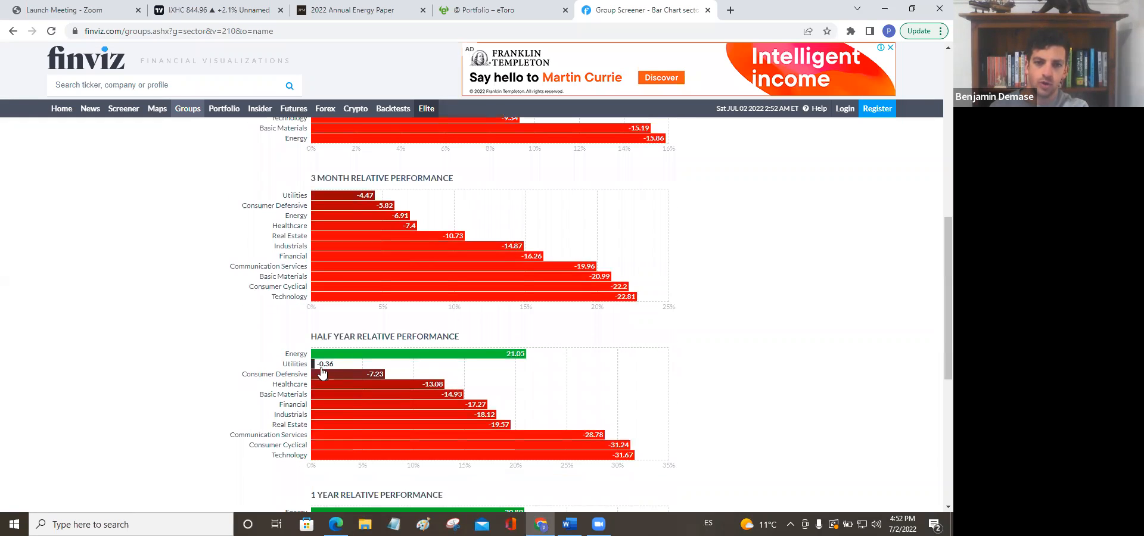
mouse_move(546, 356)
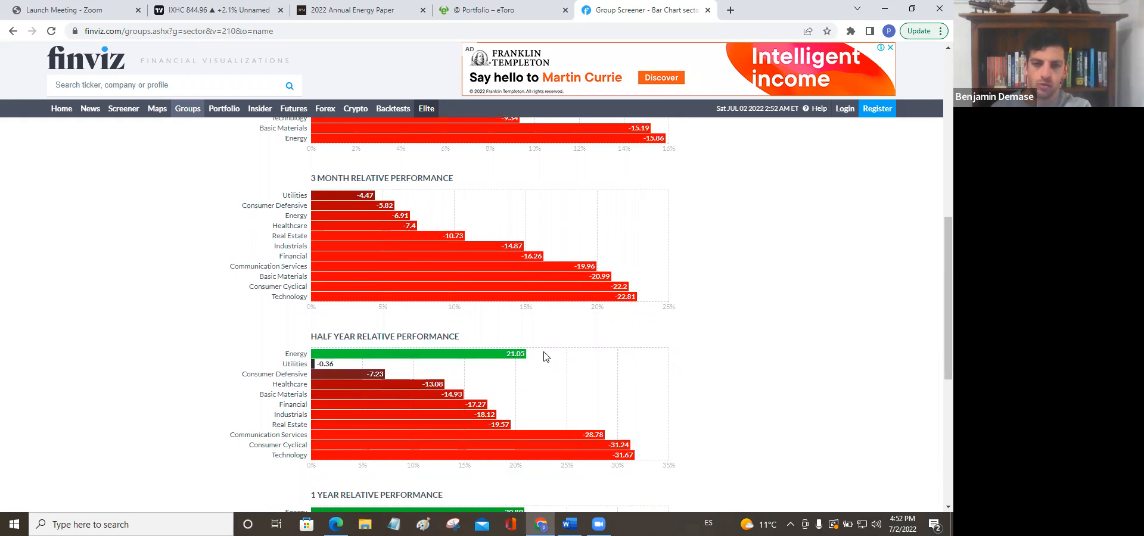
mouse_move(170, 362)
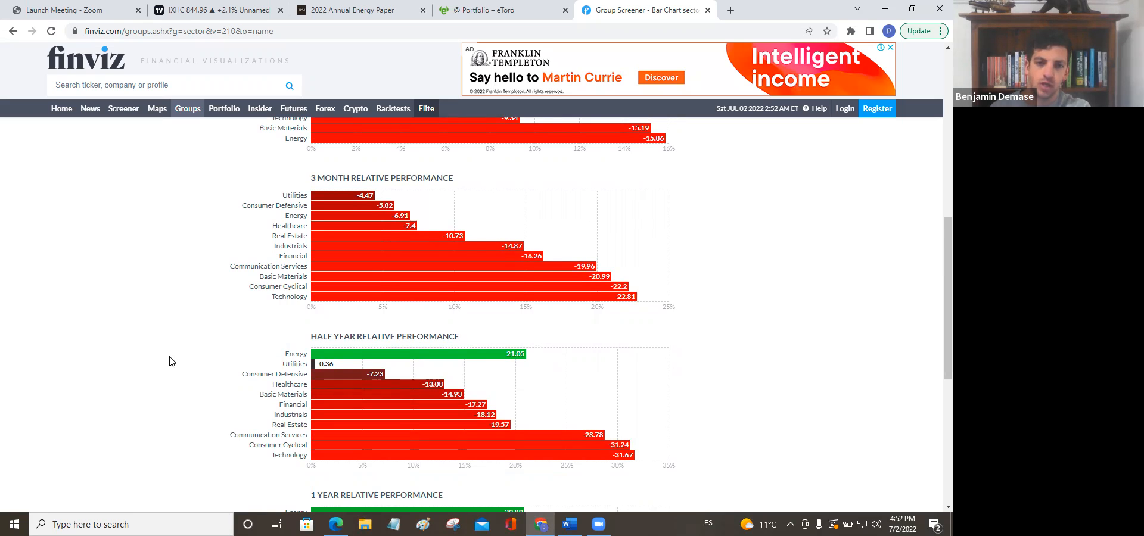
scroll("down", 3)
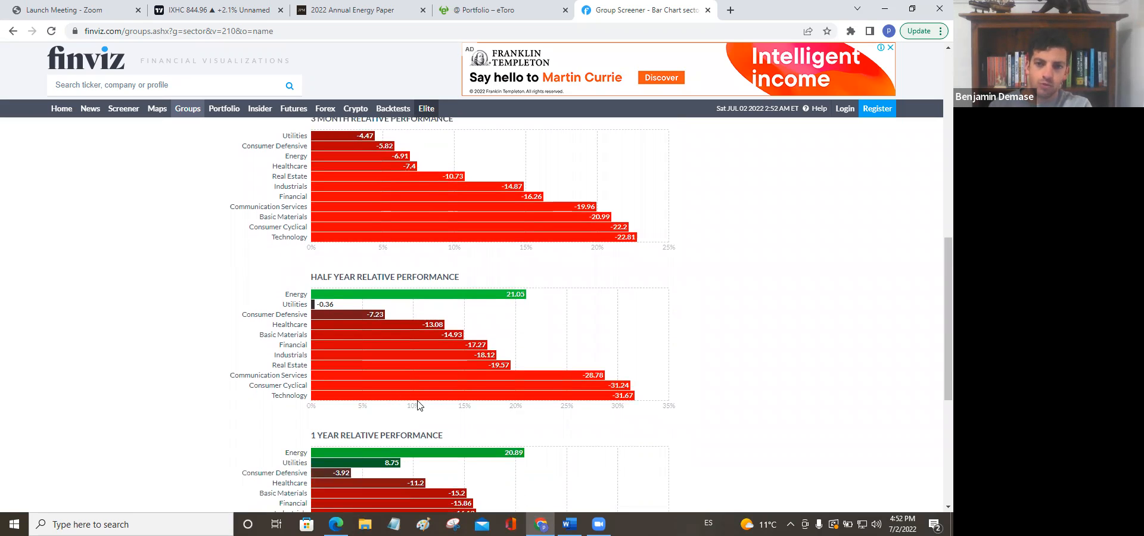
mouse_move(233, 398)
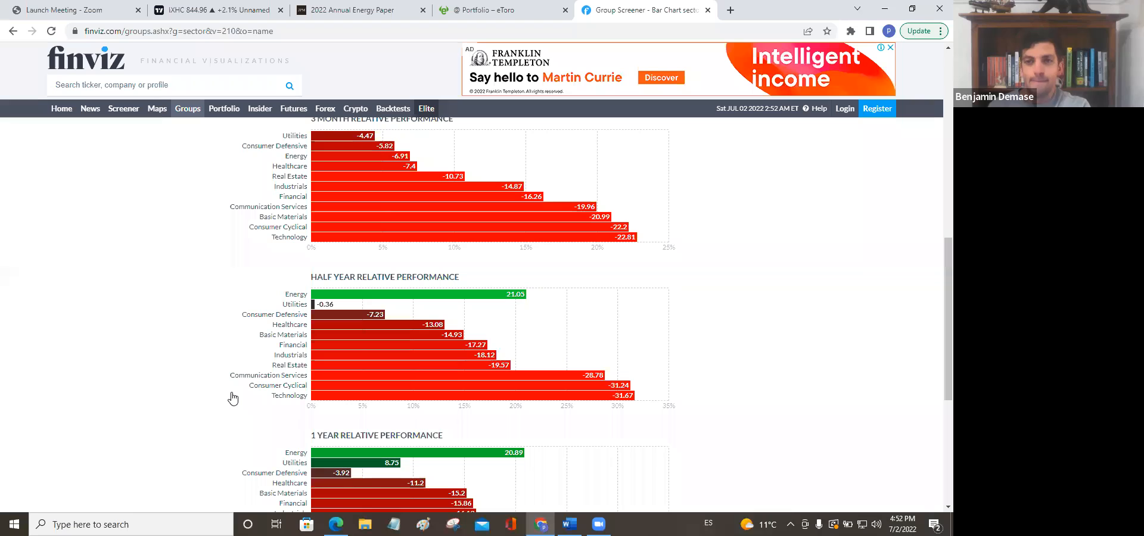
scroll("down", 3)
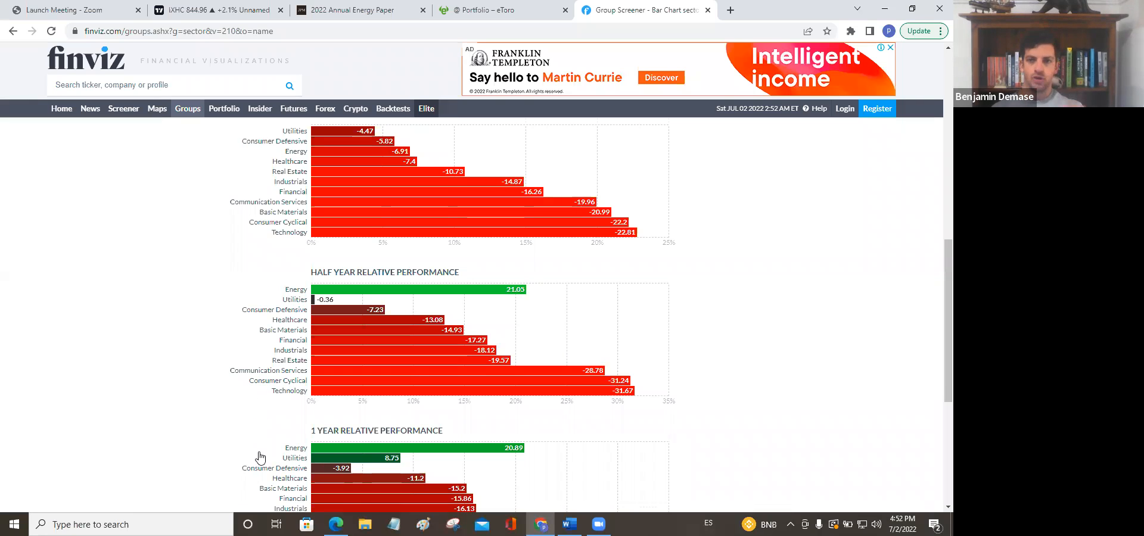
scroll("down", 3)
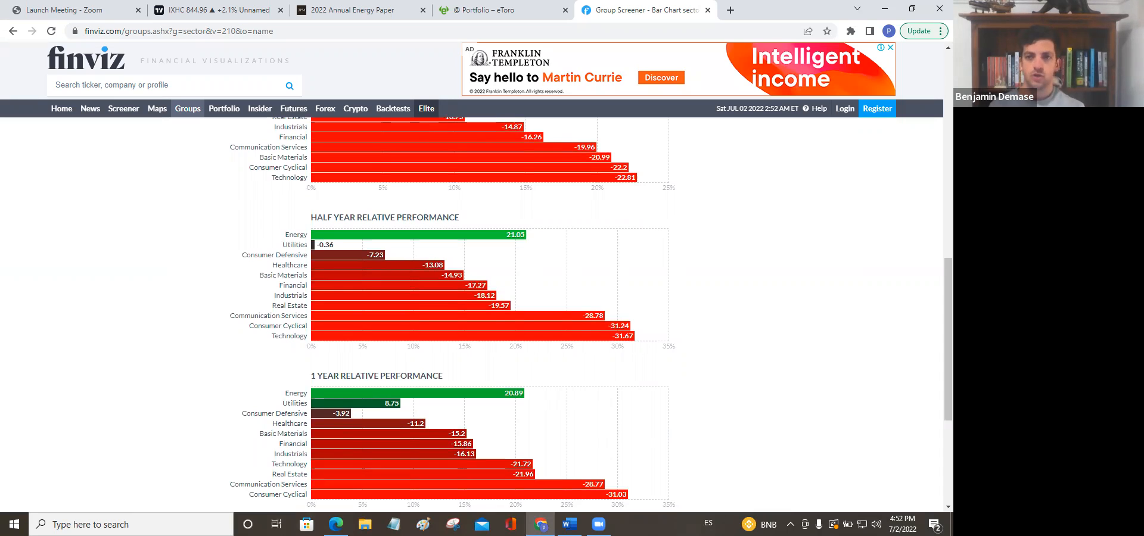
mouse_move(193, 310)
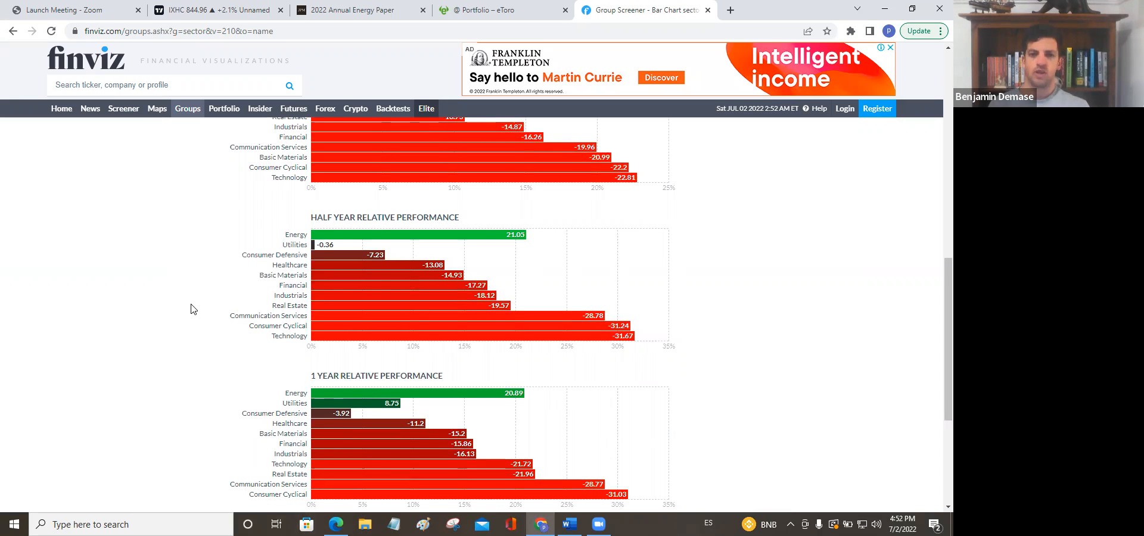
mouse_move(164, 299)
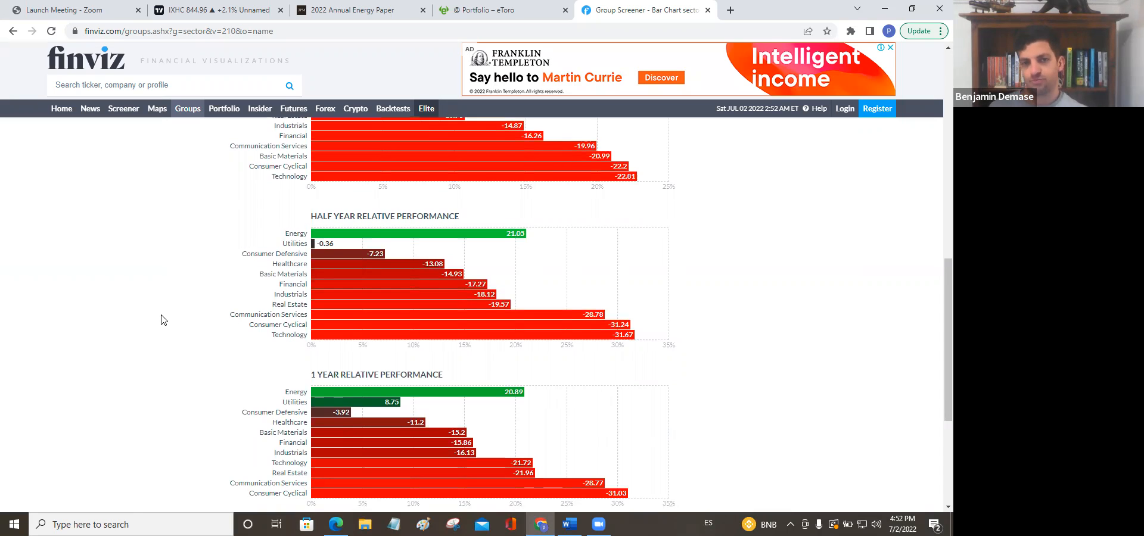
scroll("down", 3)
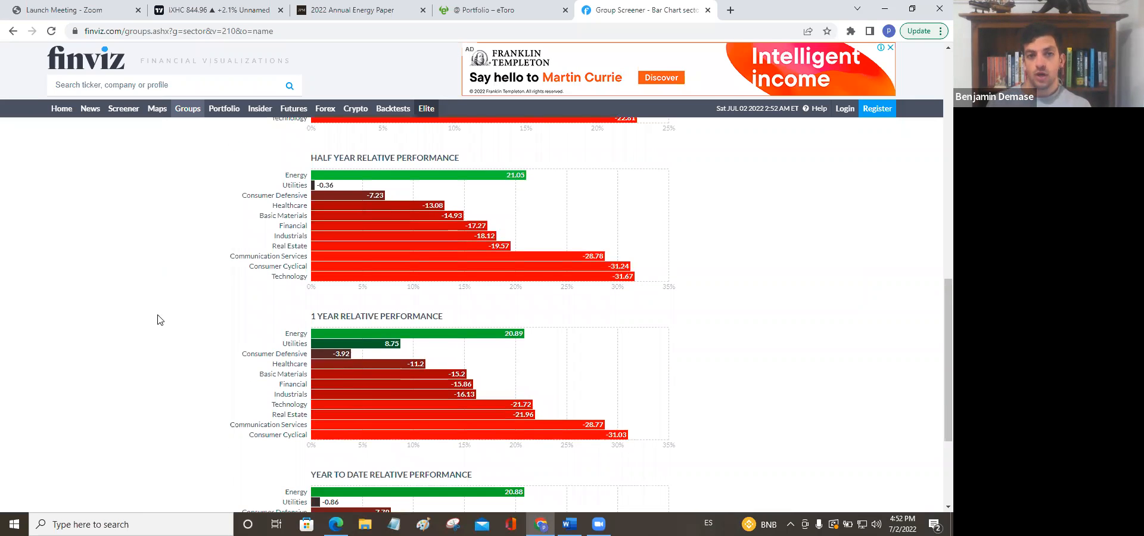
mouse_move(142, 297)
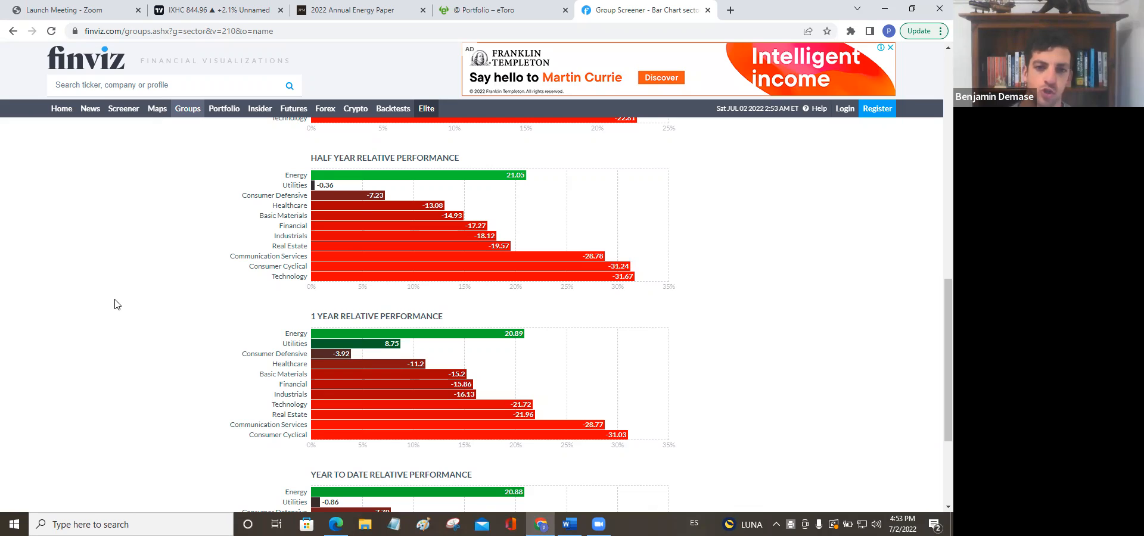
mouse_move(58, 222)
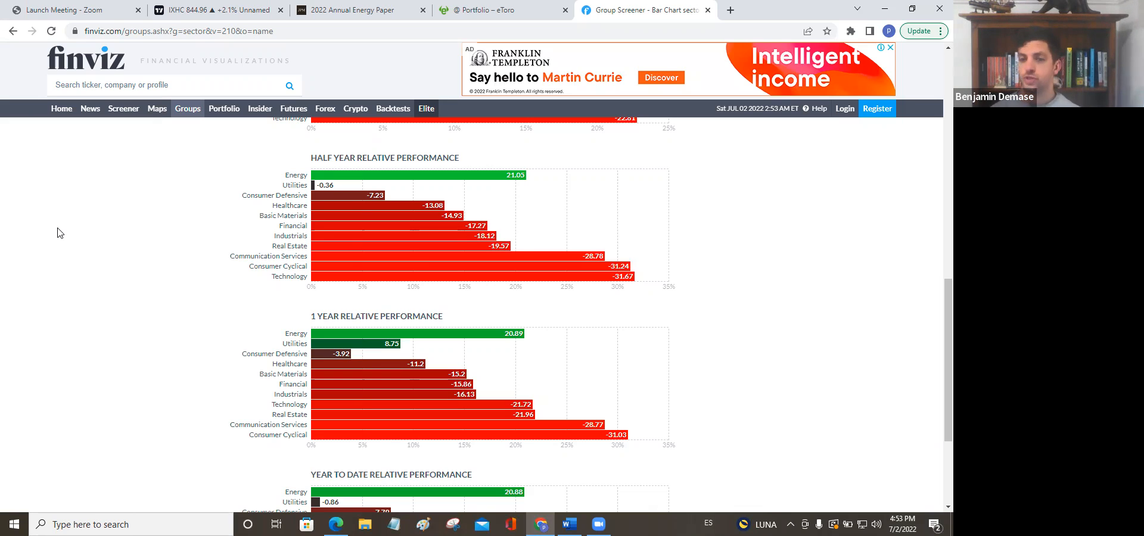
mouse_move(105, 287)
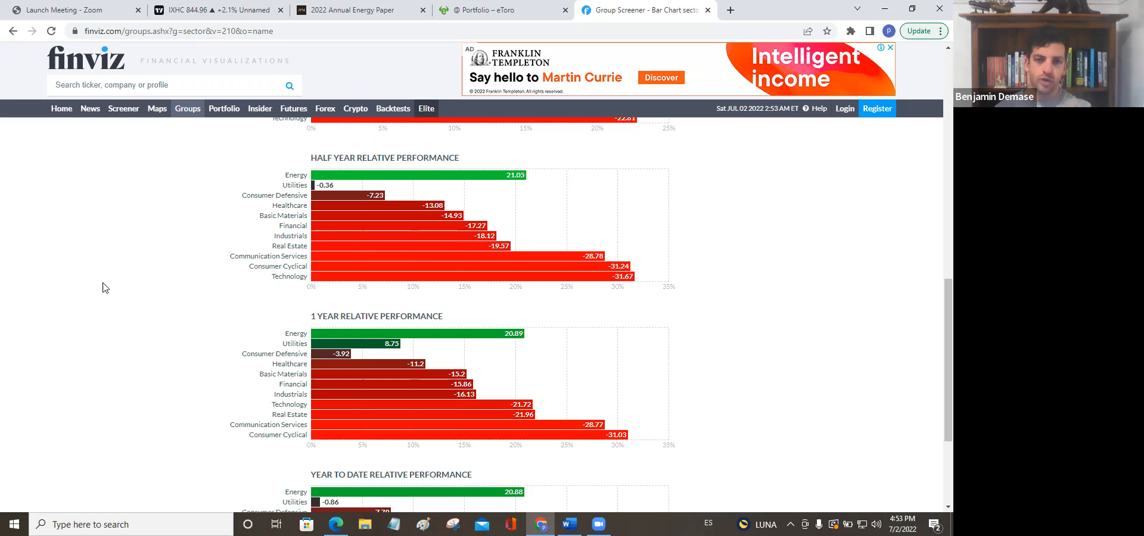
mouse_move(346, 367)
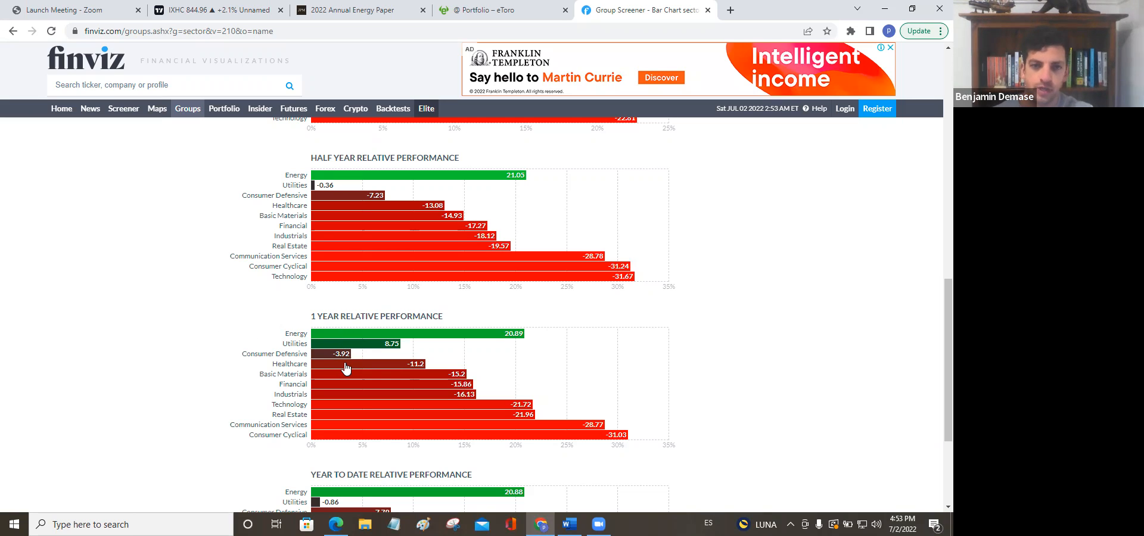
mouse_move(333, 368)
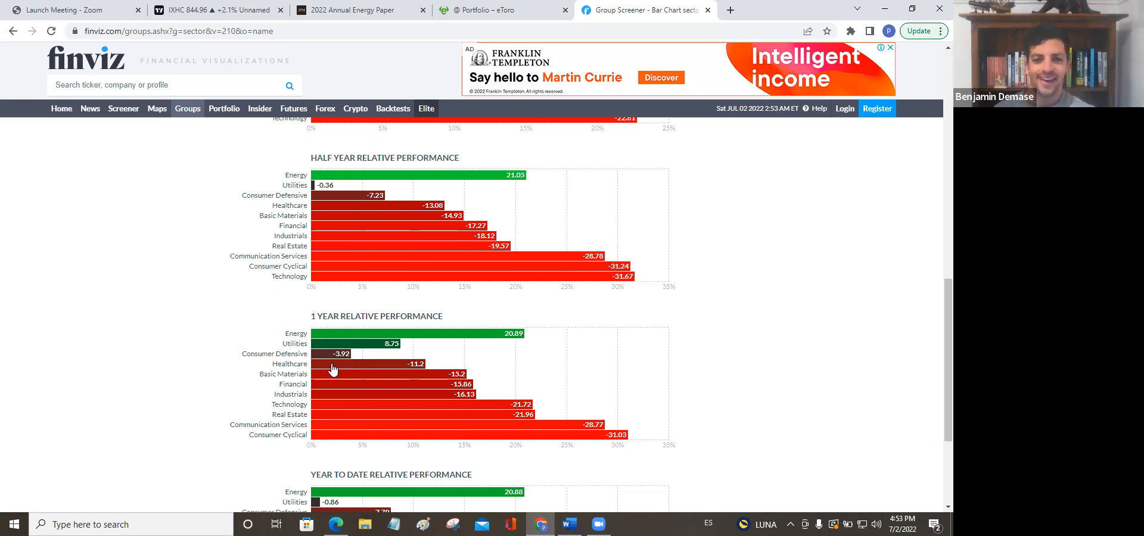
mouse_move(418, 343)
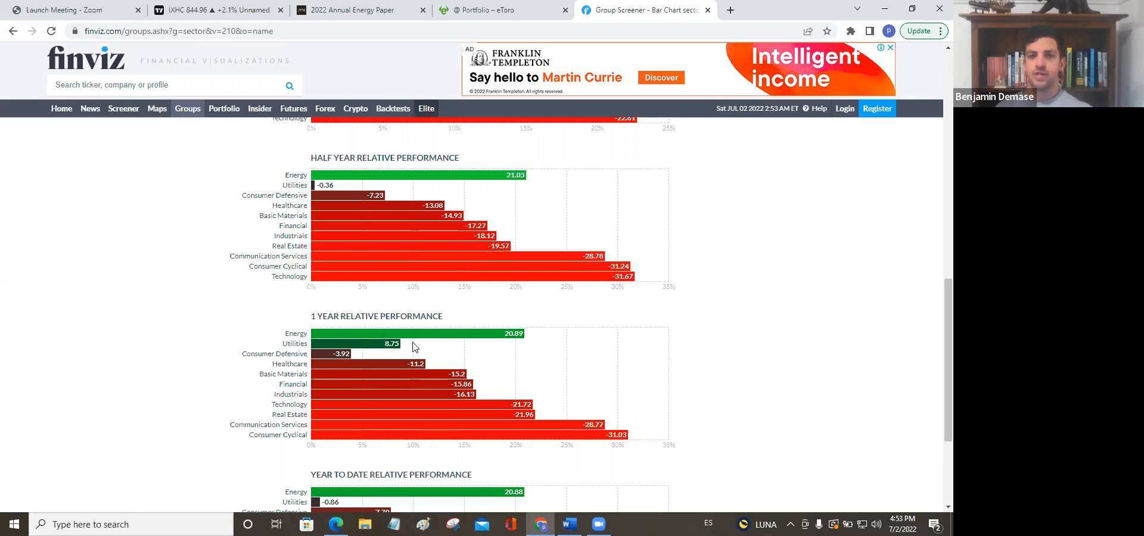
mouse_move(445, 351)
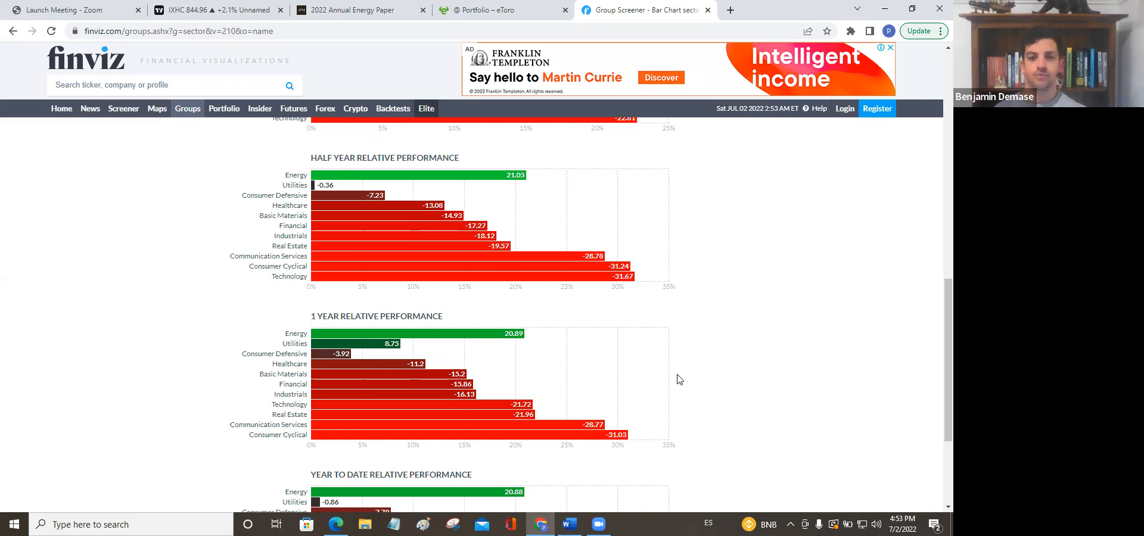
mouse_move(647, 354)
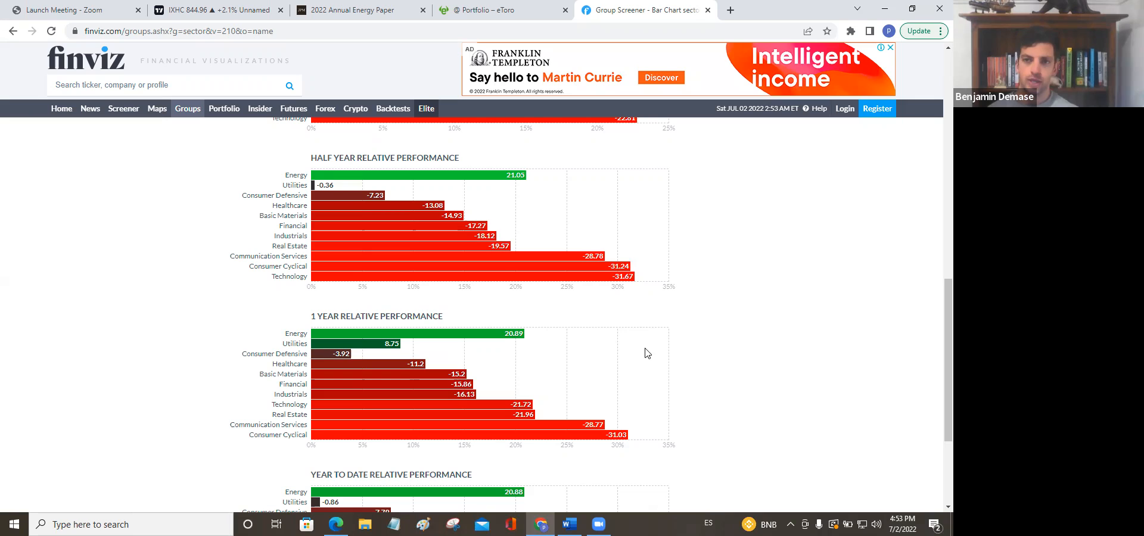
mouse_move(623, 346)
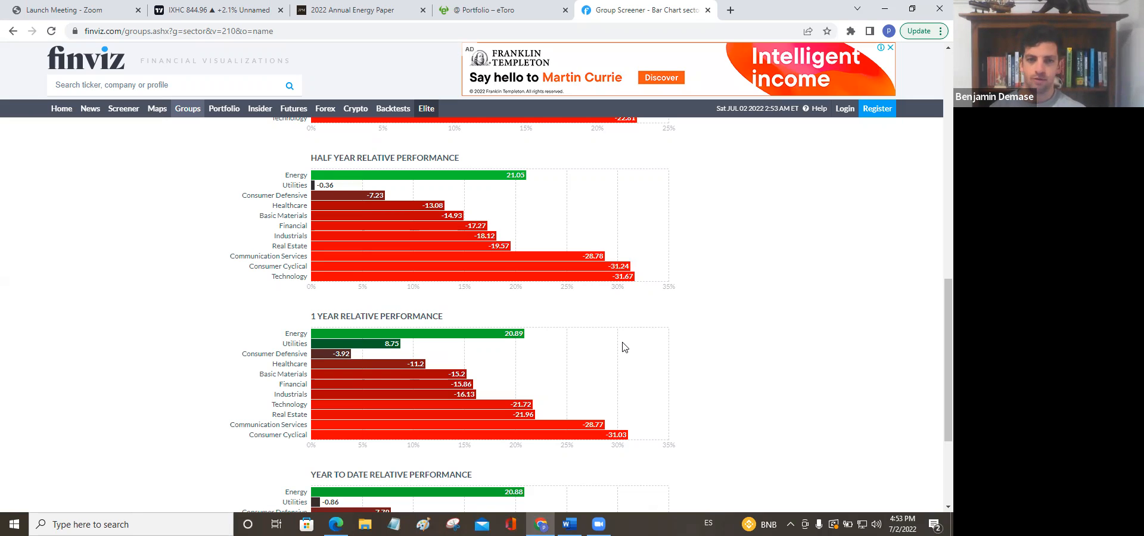
mouse_move(612, 351)
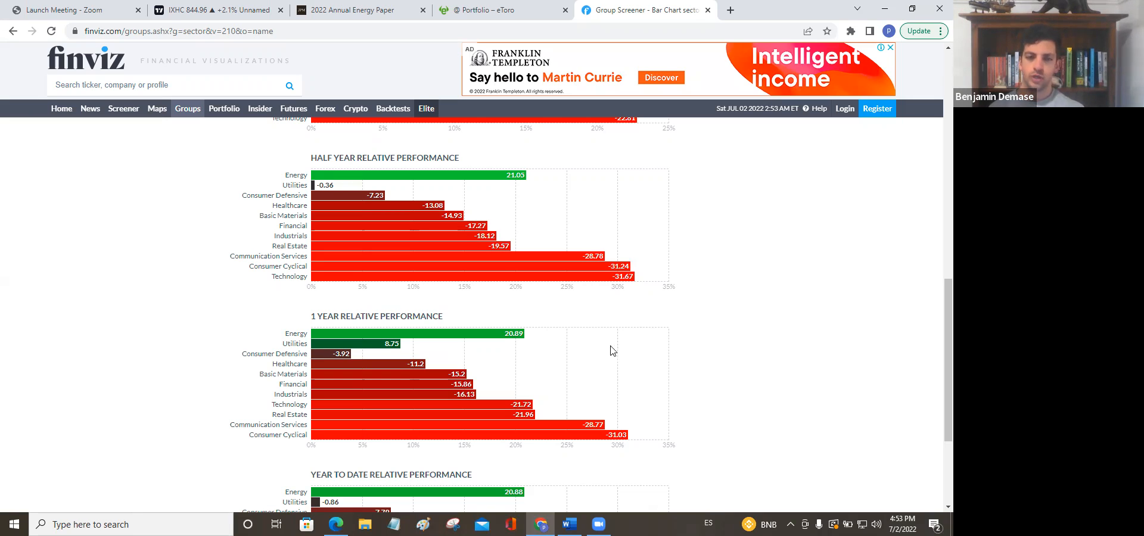
mouse_move(606, 309)
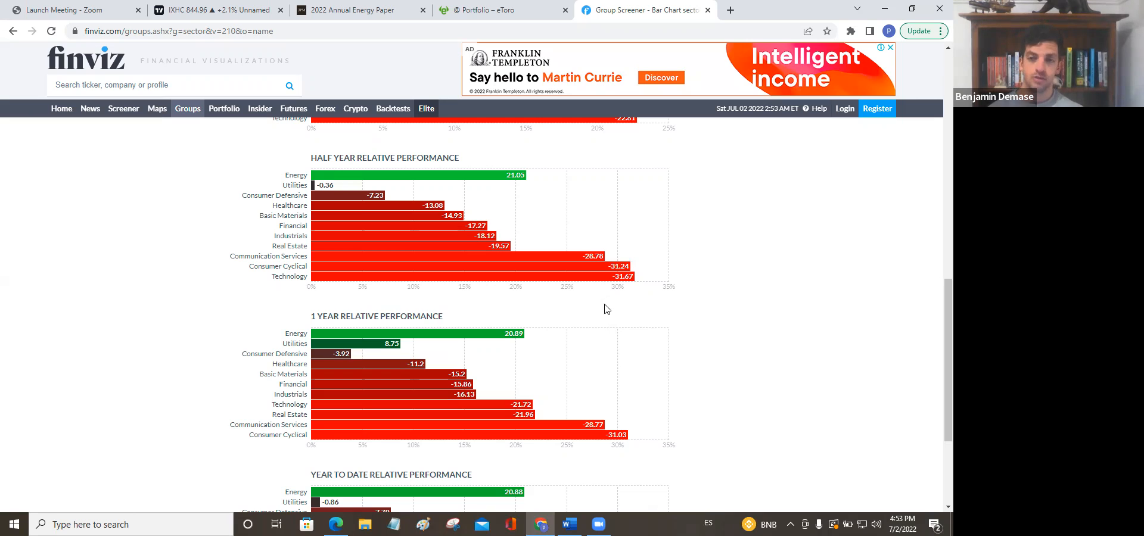
mouse_move(605, 286)
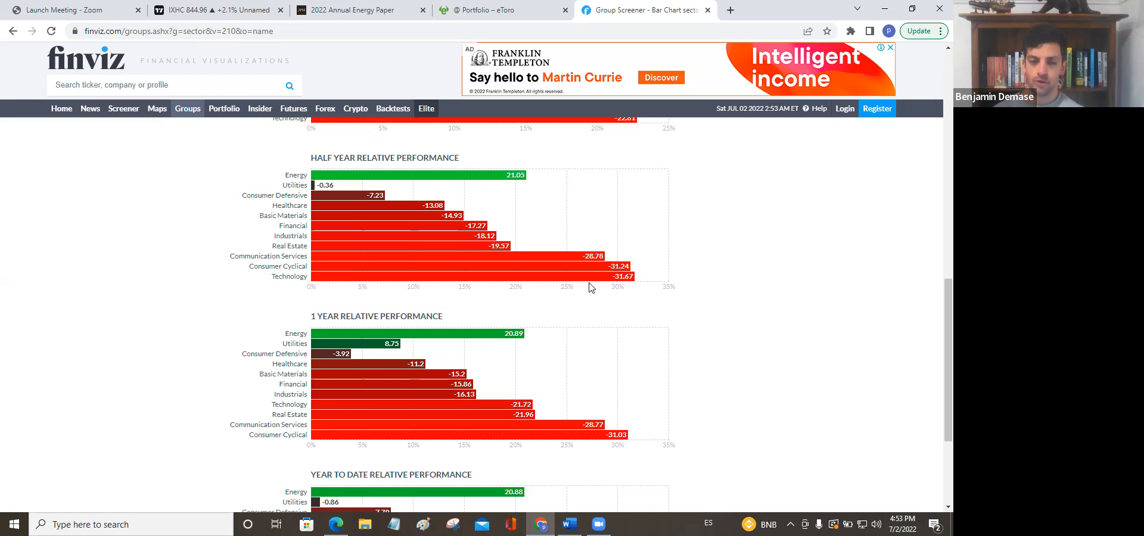
mouse_move(586, 288)
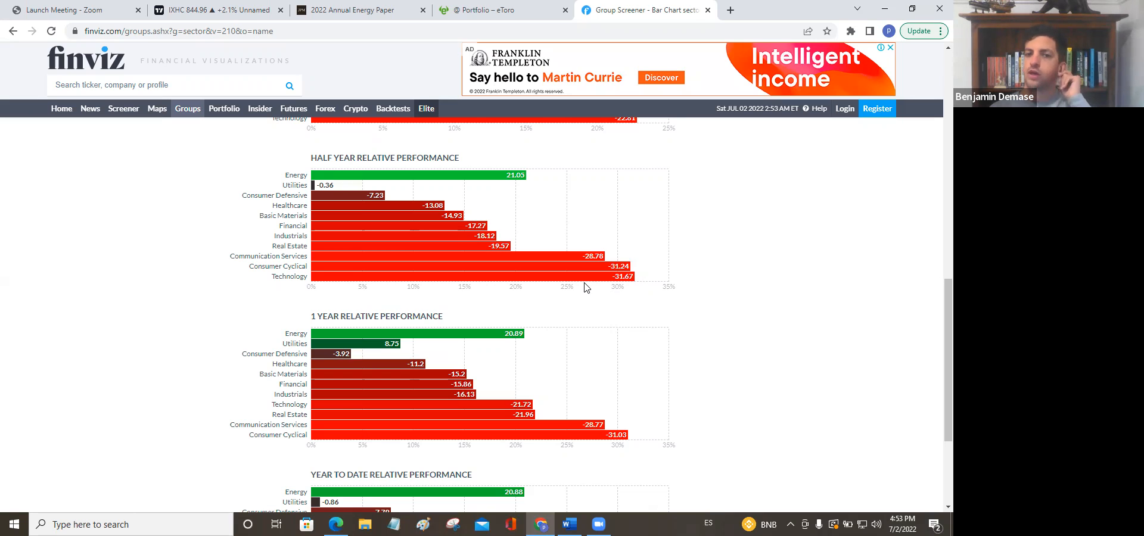
mouse_move(330, 190)
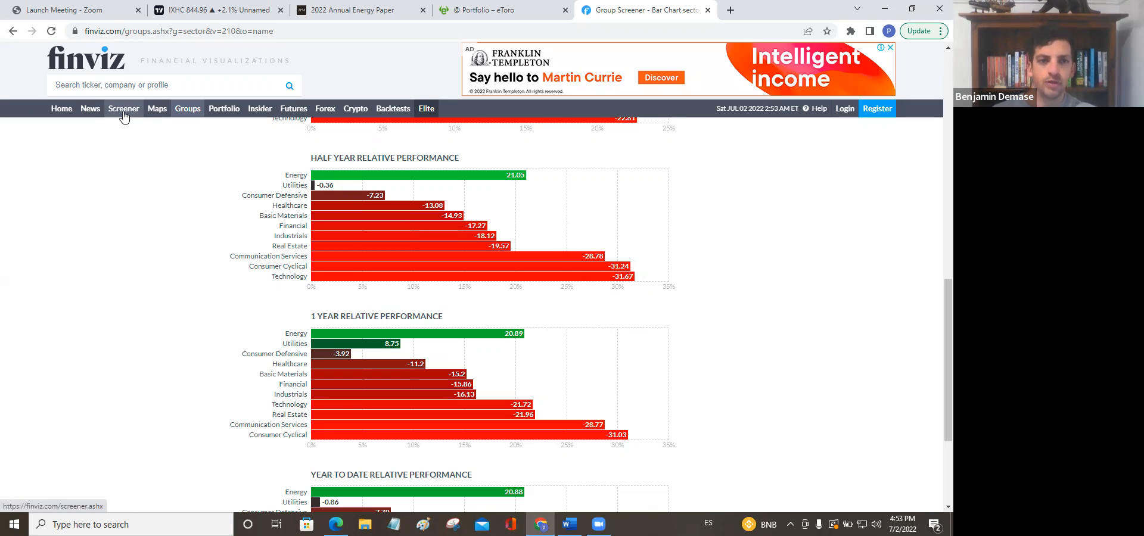
Step: Show the Finviz sector Groups valuation table sorted by Fwd P/E ascending, Utilities first
left_click(122, 108)
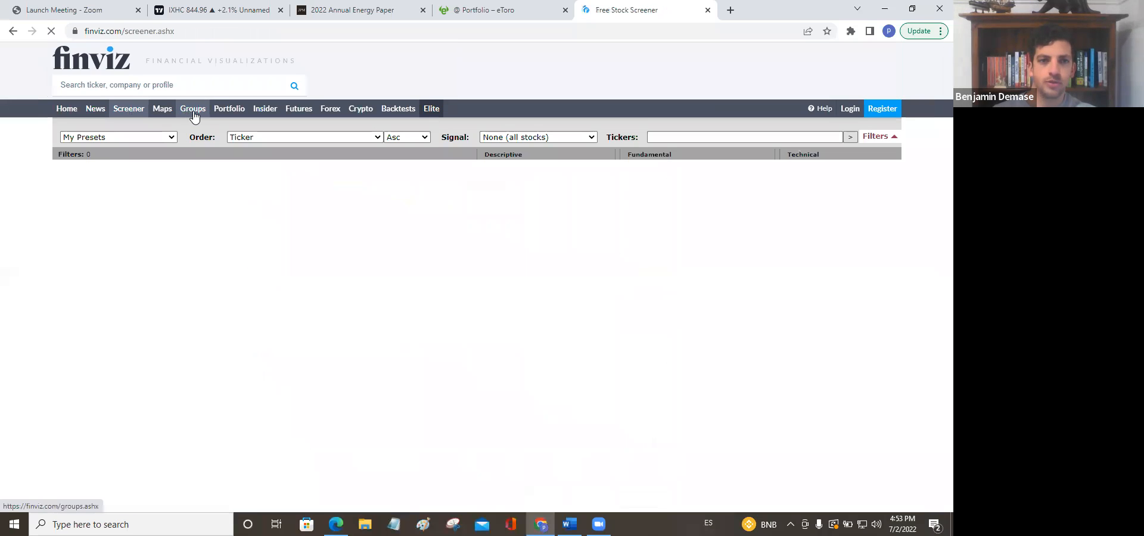
left_click(193, 108)
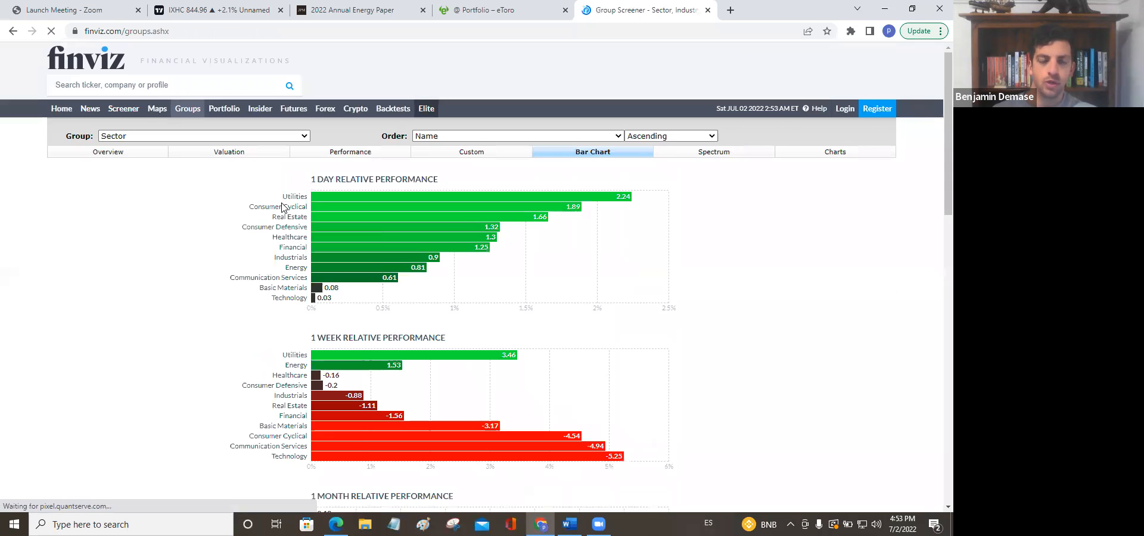
left_click(234, 151)
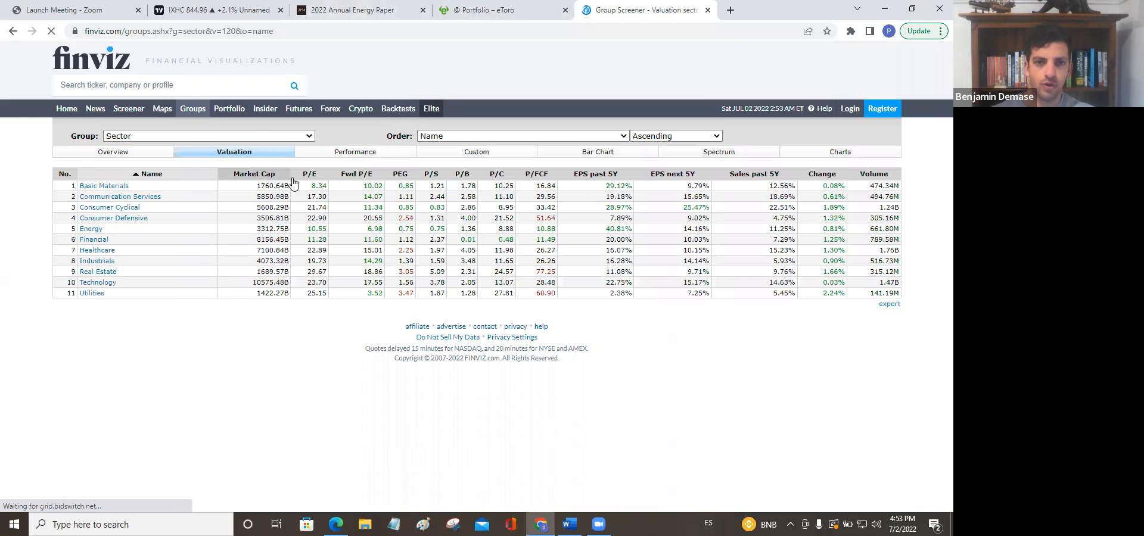
left_click(356, 174)
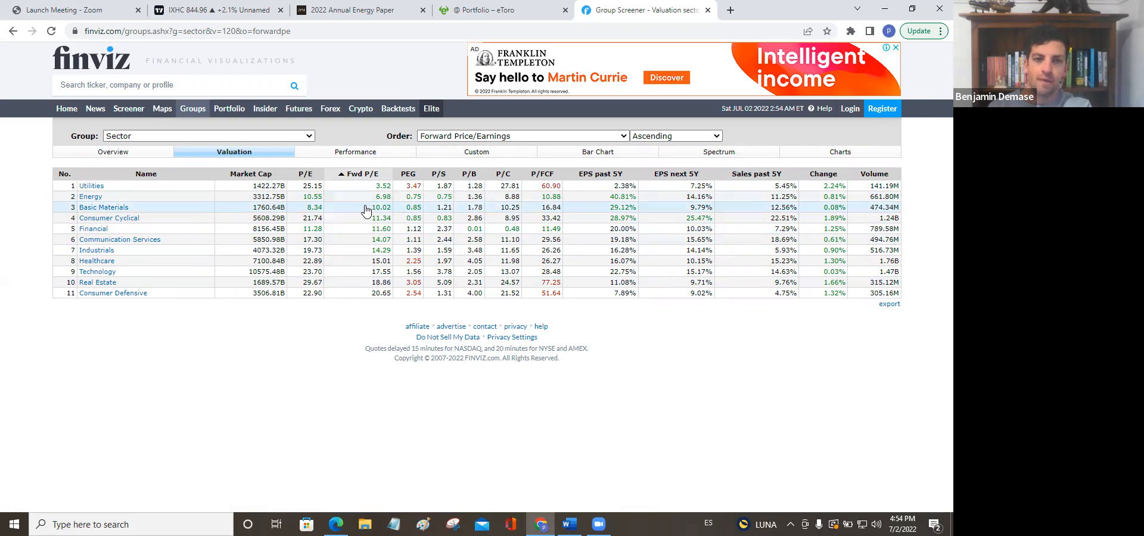
mouse_move(361, 218)
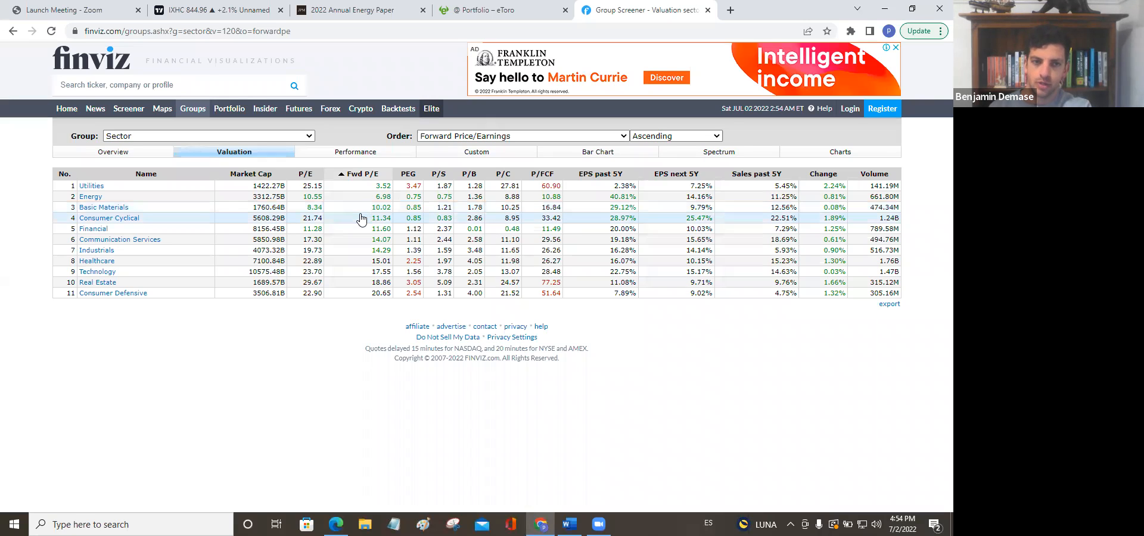
mouse_move(360, 213)
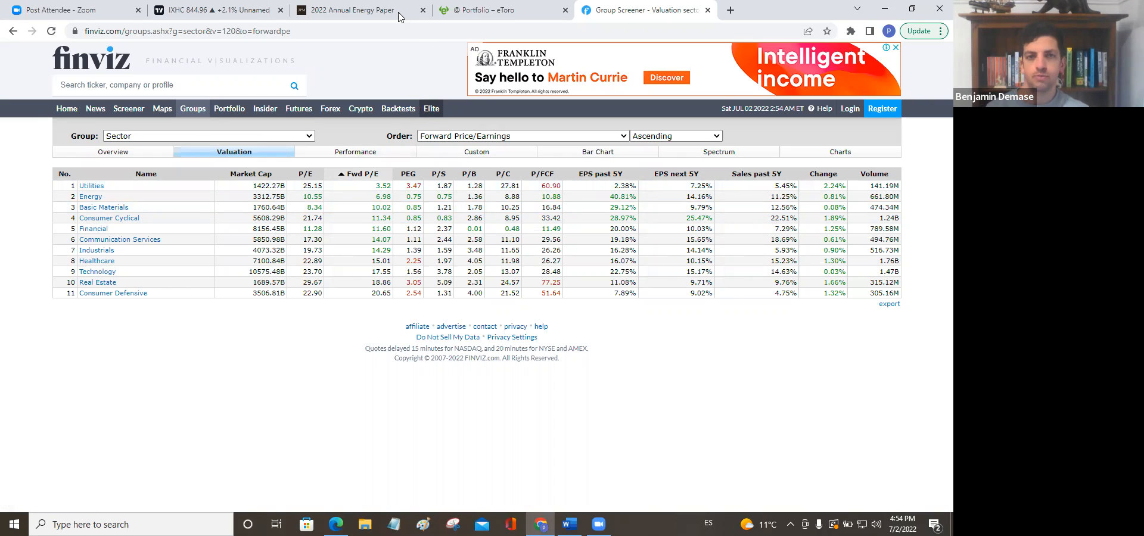
Step: Switch to the eToro portfolio and scroll through the holdings ranked by value (URA, CVE, CF)
left_click(488, 9)
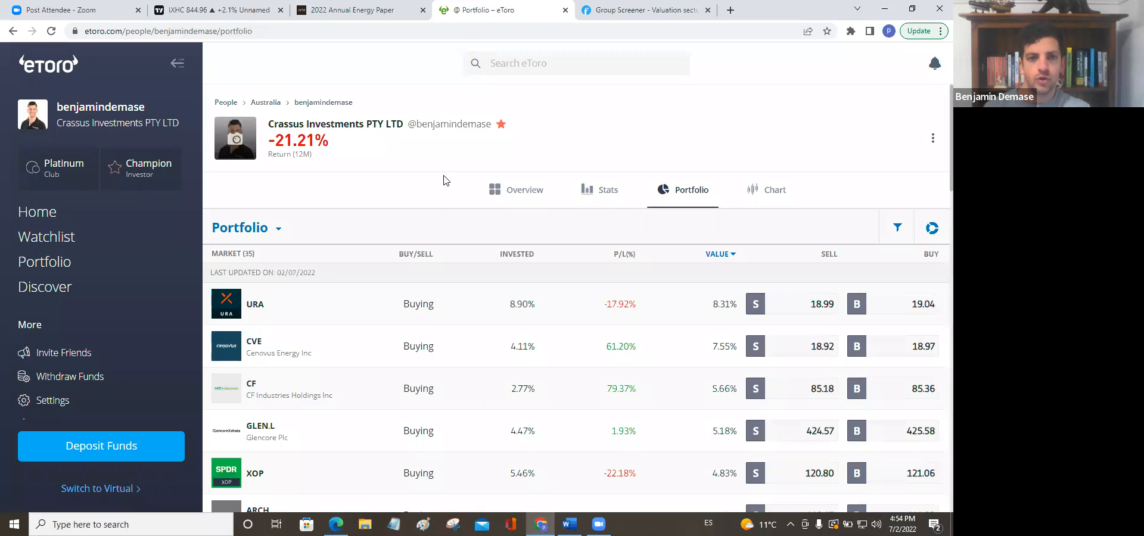
scroll("down", 3)
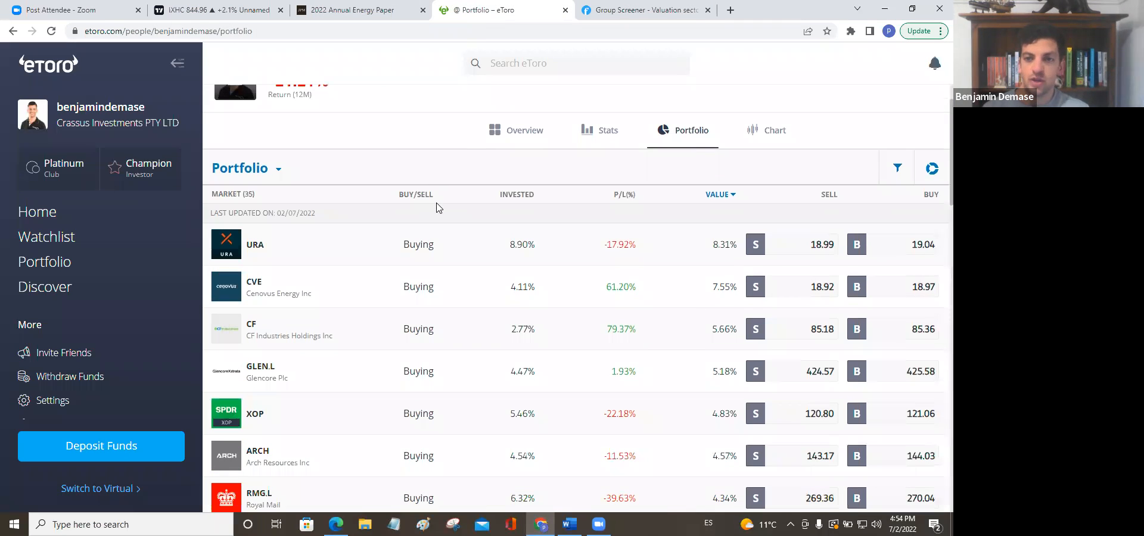
mouse_move(409, 186)
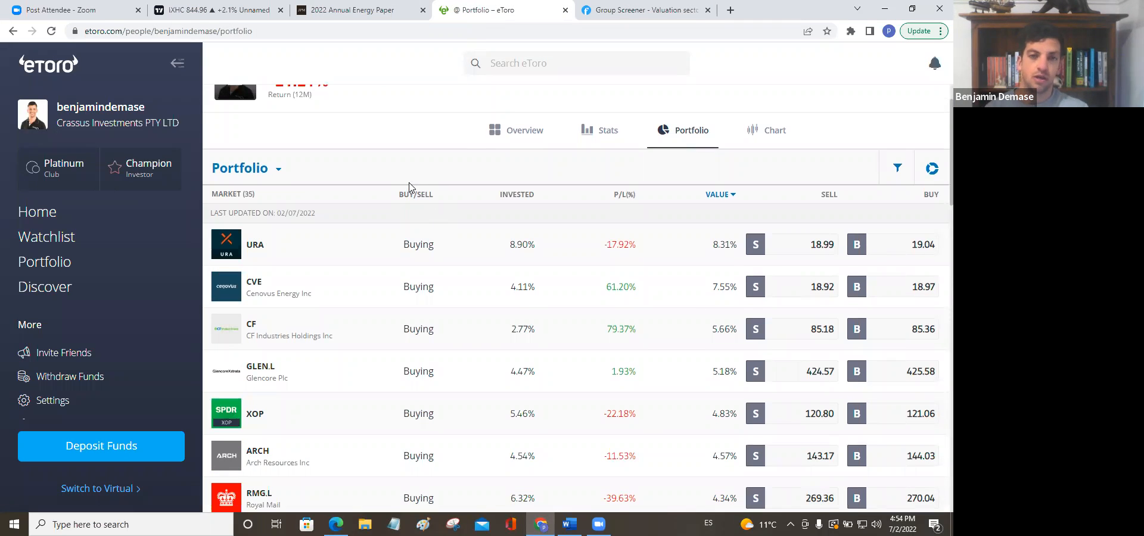
mouse_move(436, 169)
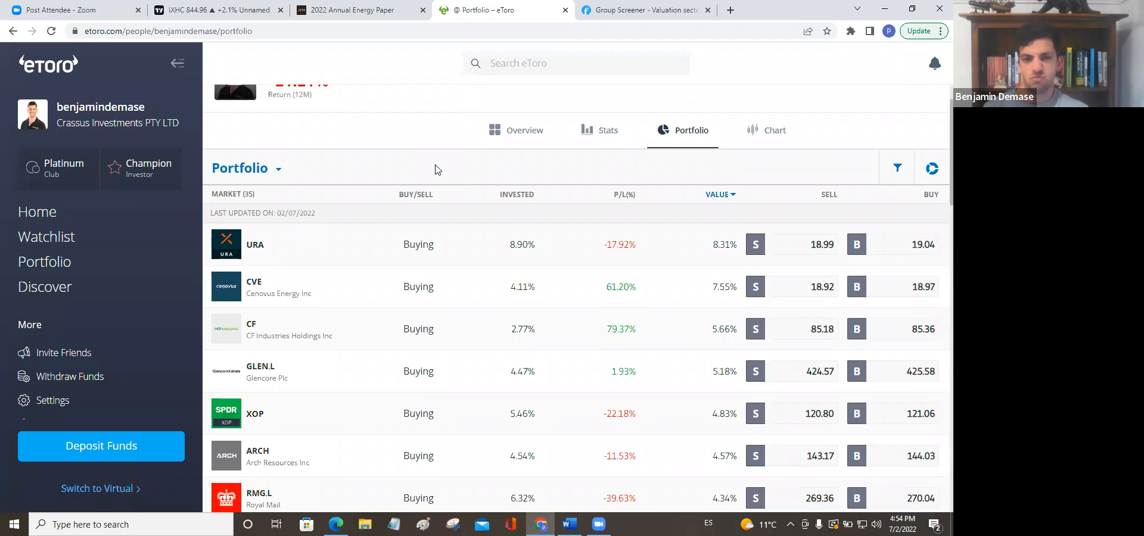
mouse_move(348, 271)
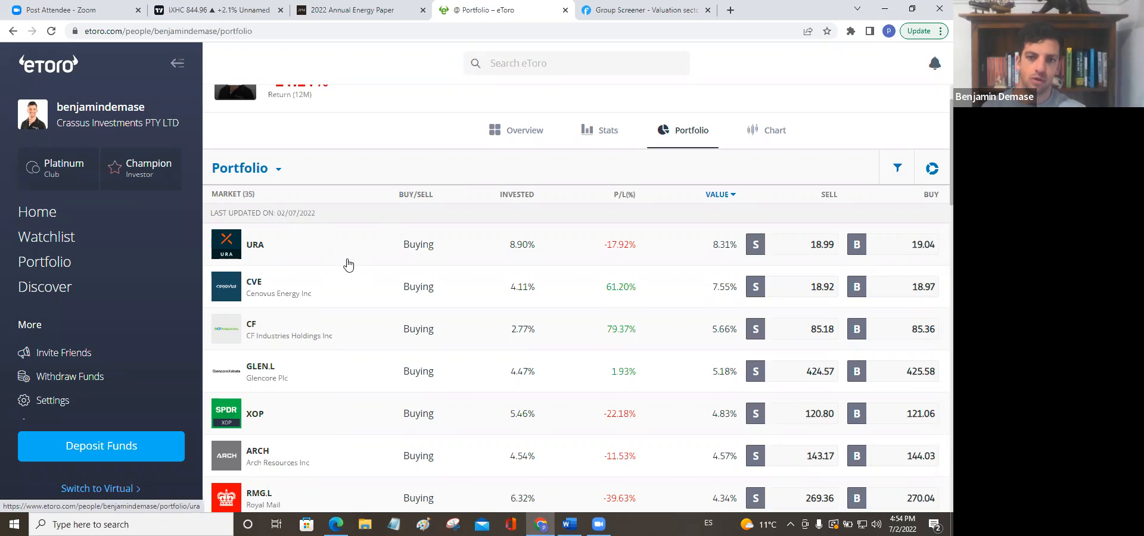
mouse_move(357, 260)
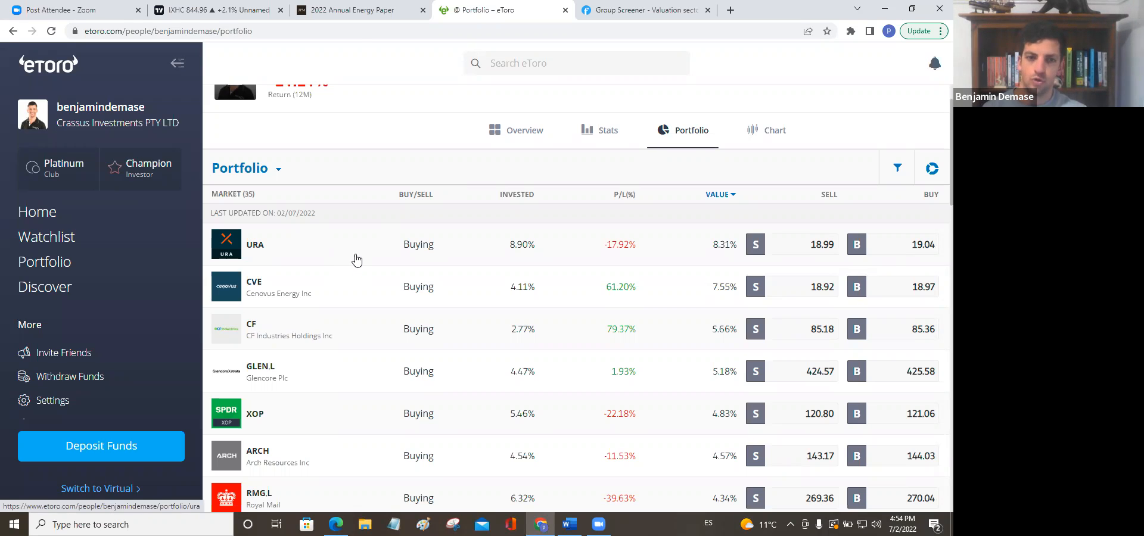
mouse_move(292, 456)
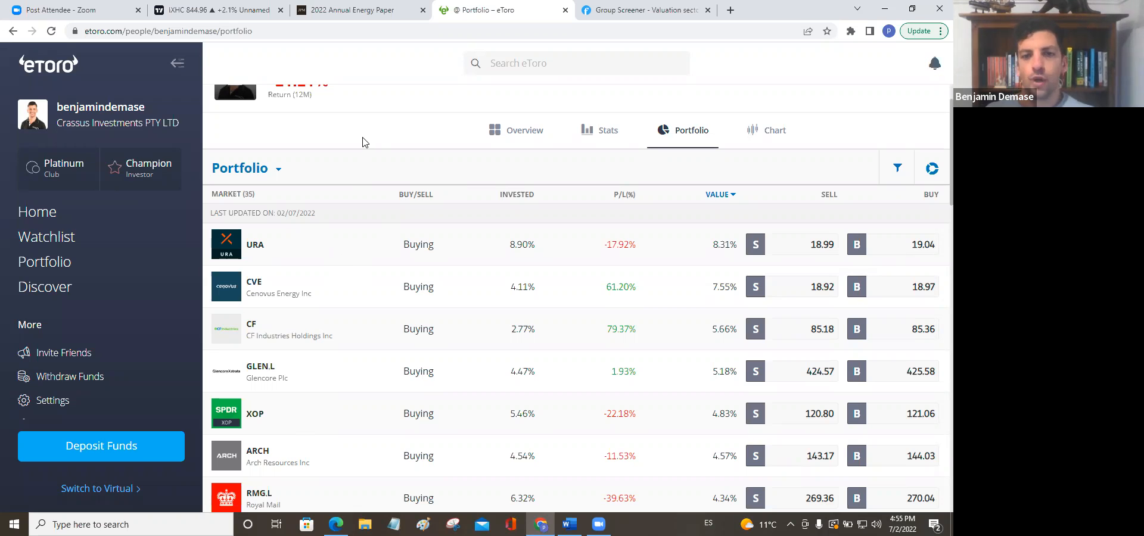
mouse_move(400, 173)
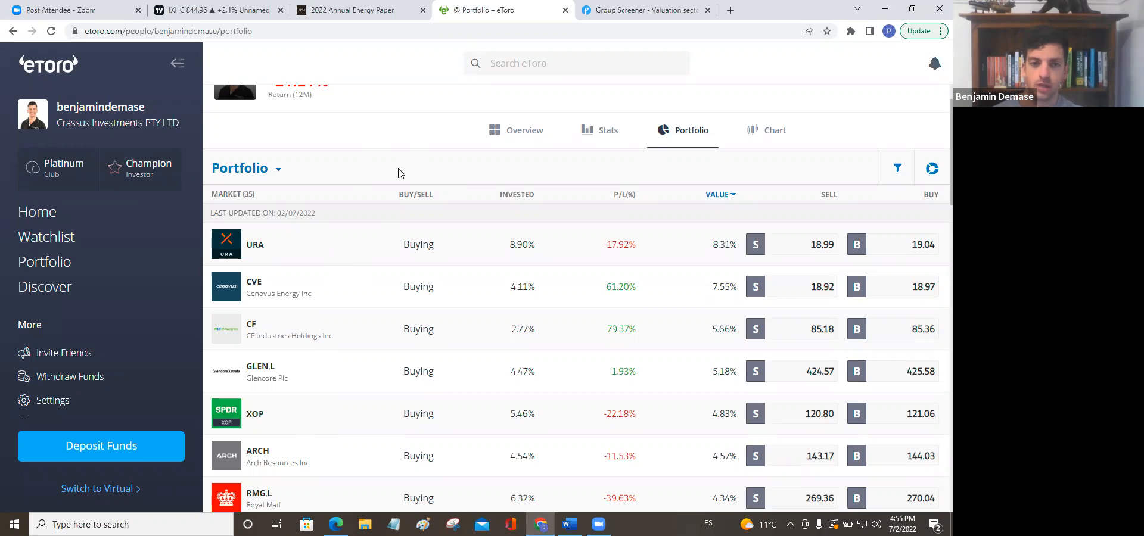
mouse_move(368, 191)
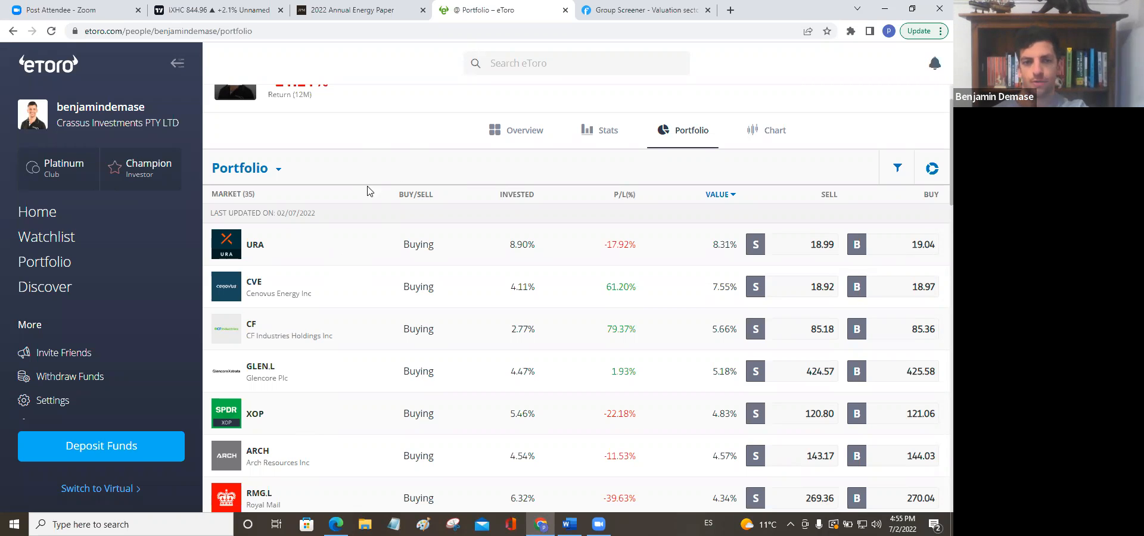
mouse_move(271, 262)
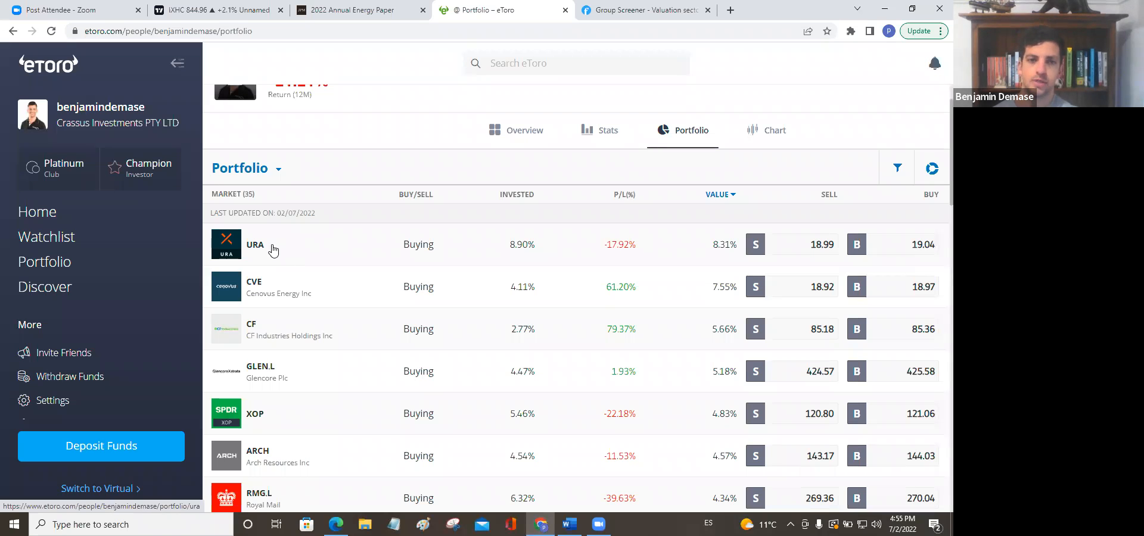
mouse_move(313, 283)
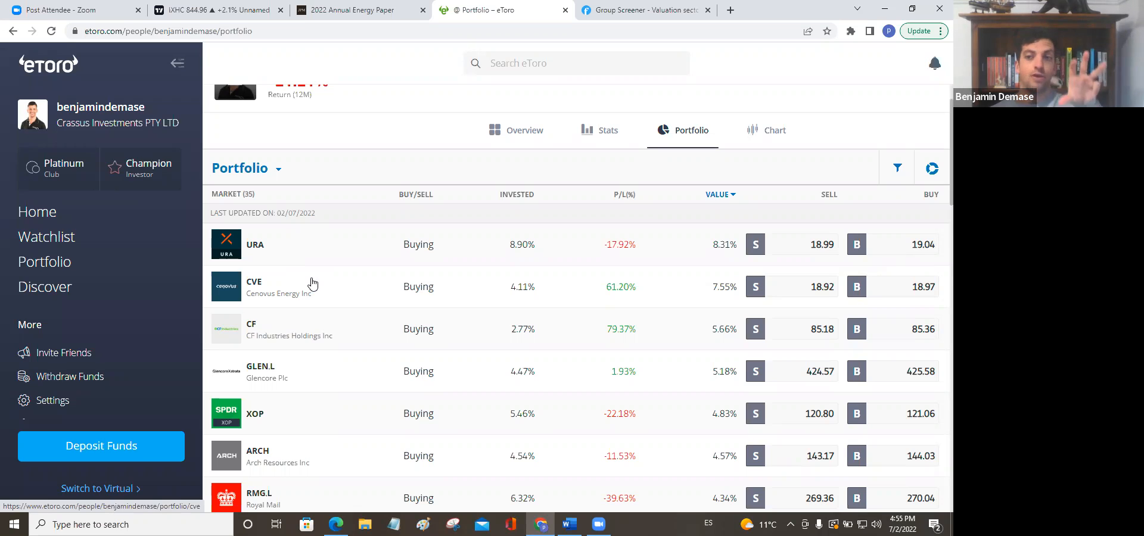
mouse_move(306, 284)
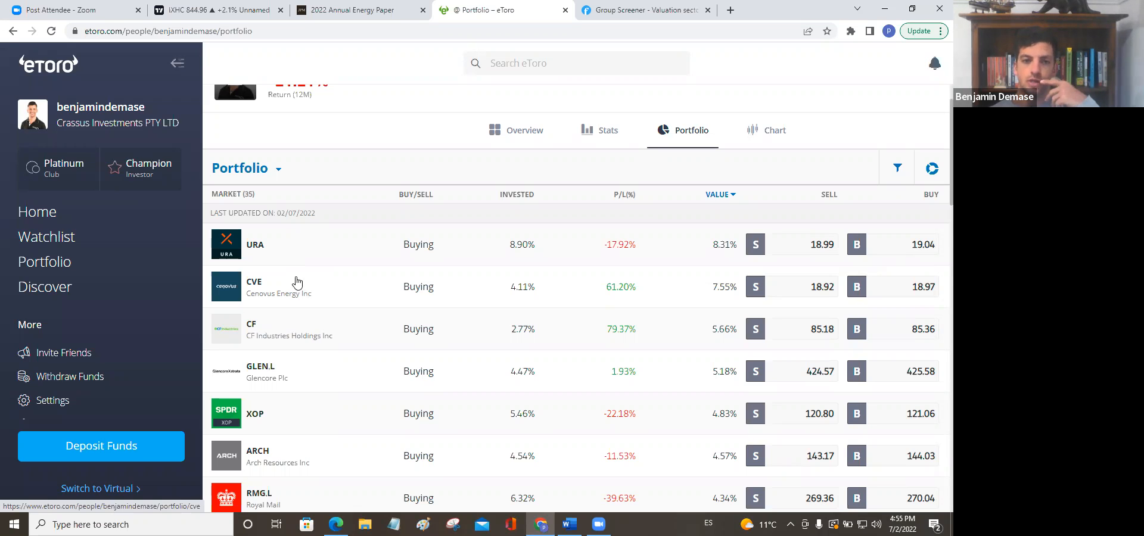
mouse_move(246, 324)
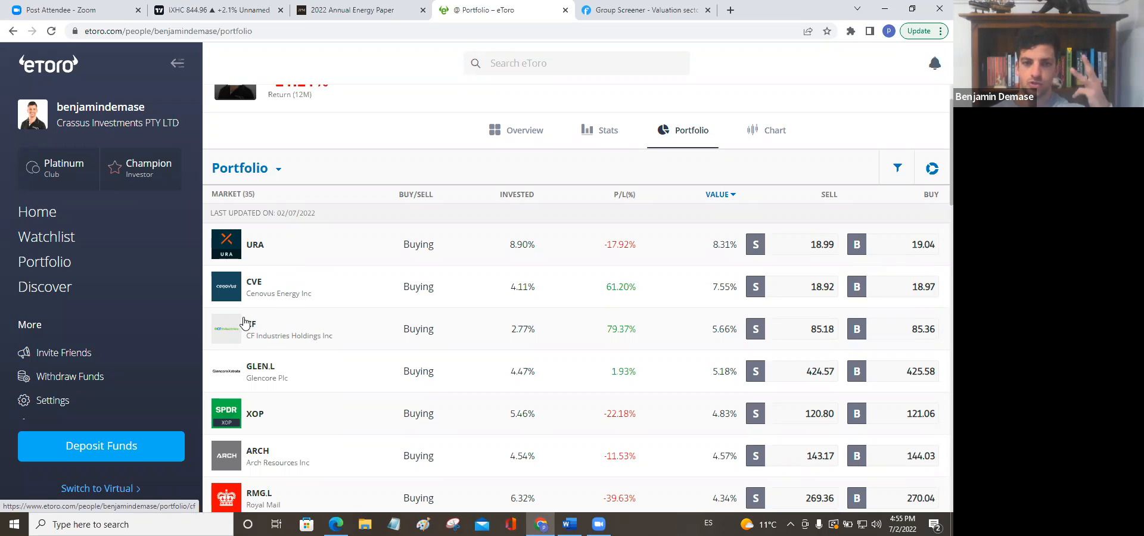
mouse_move(347, 333)
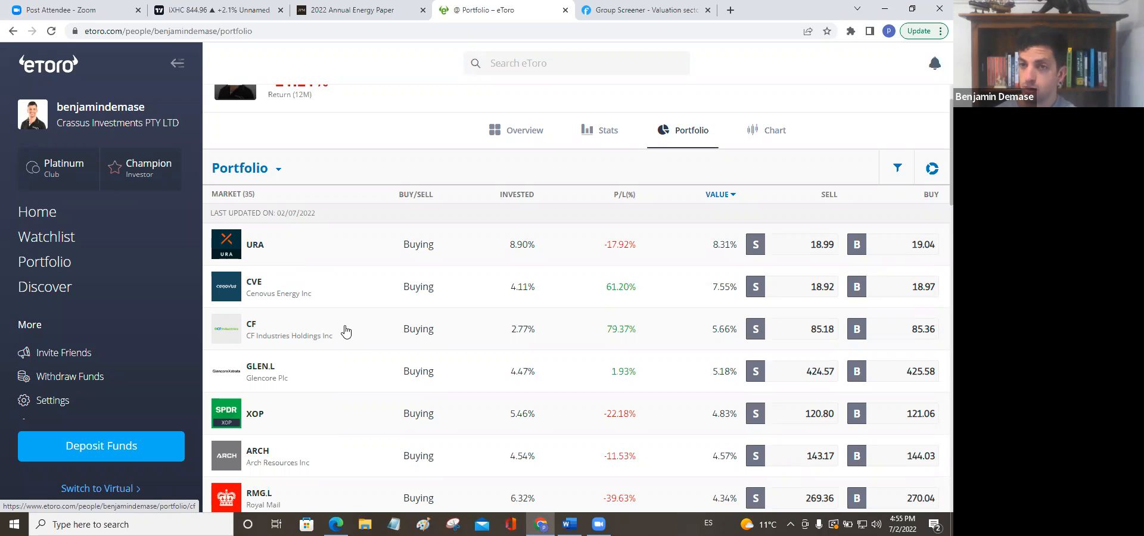
mouse_move(377, 381)
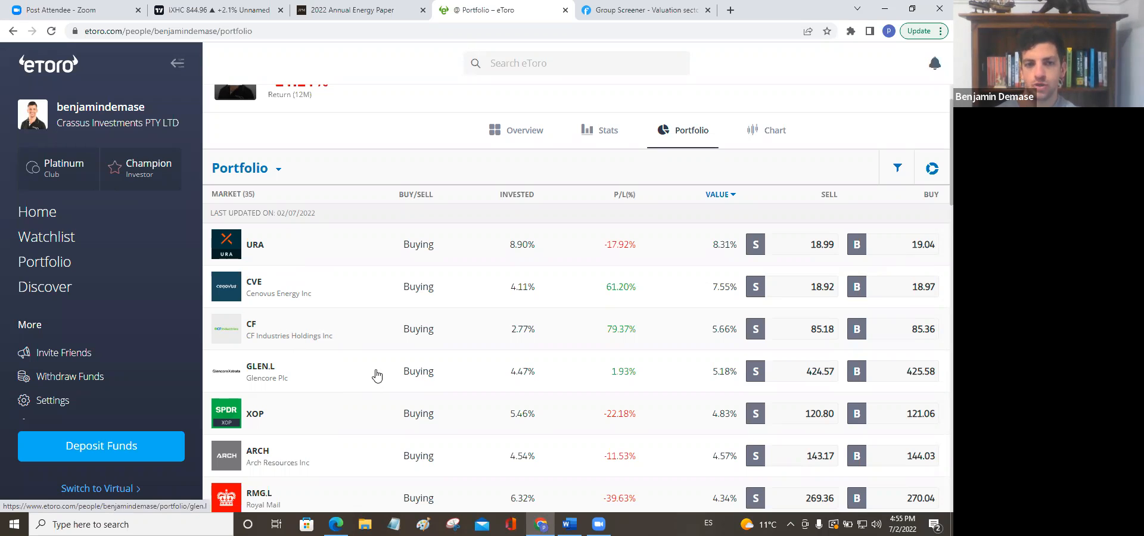
mouse_move(369, 373)
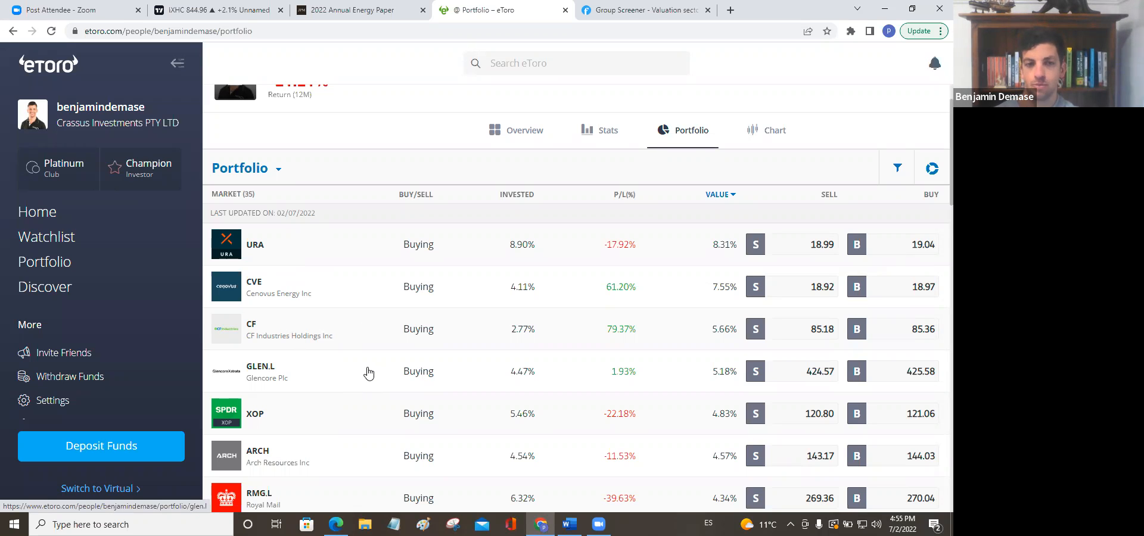
mouse_move(298, 420)
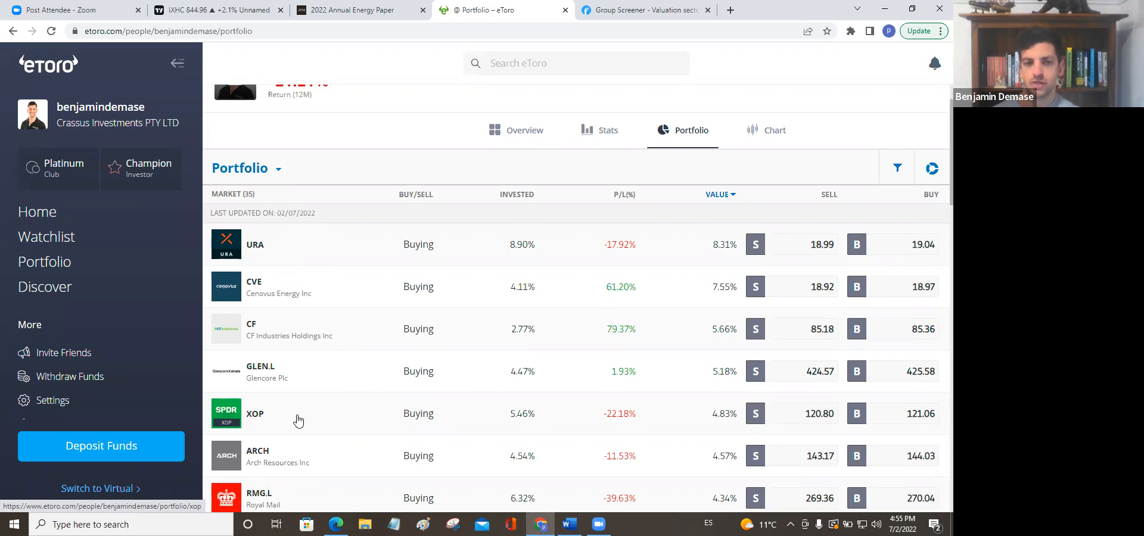
mouse_move(290, 425)
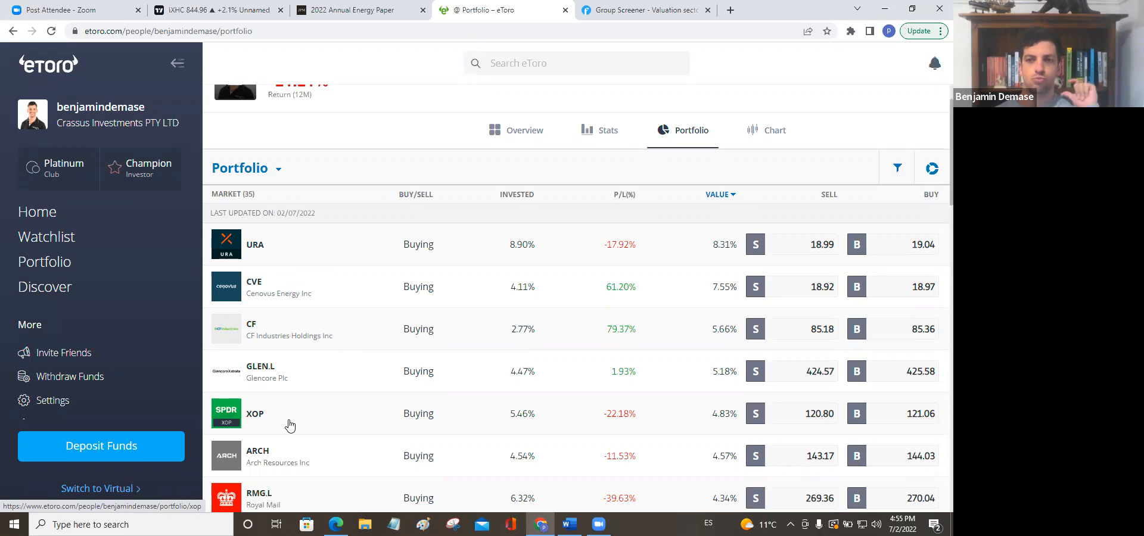
mouse_move(284, 416)
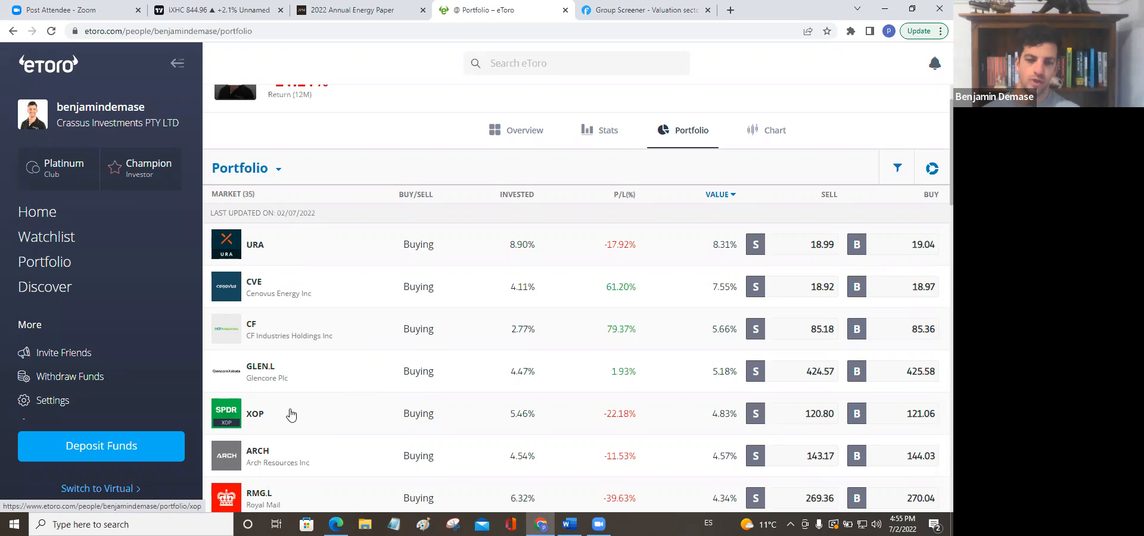
mouse_move(329, 234)
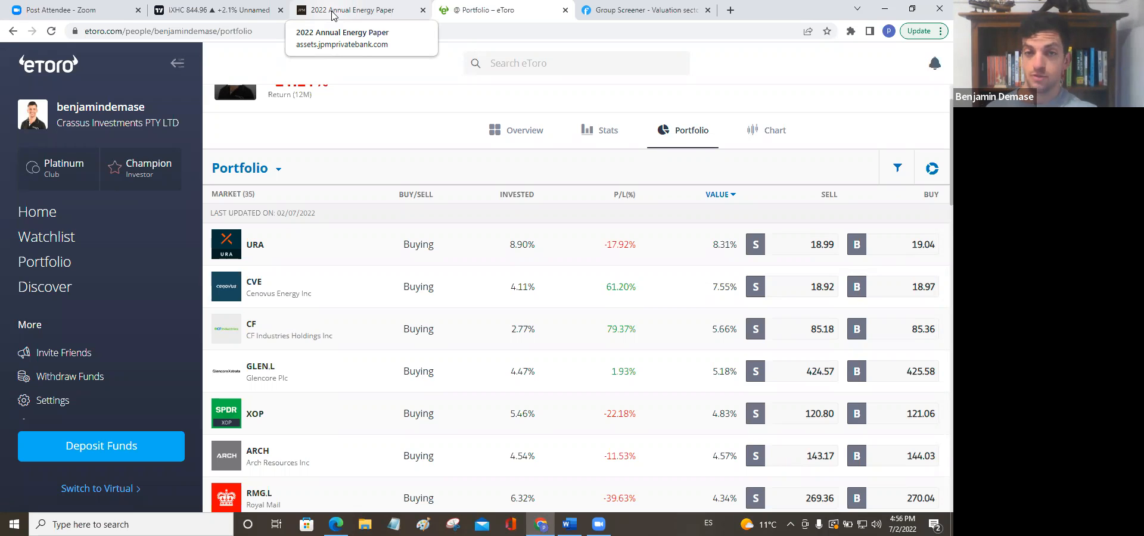
Step: Return to the 2022 Annual Energy Paper PDF at page 1's speed of disruption chart
left_click(357, 10)
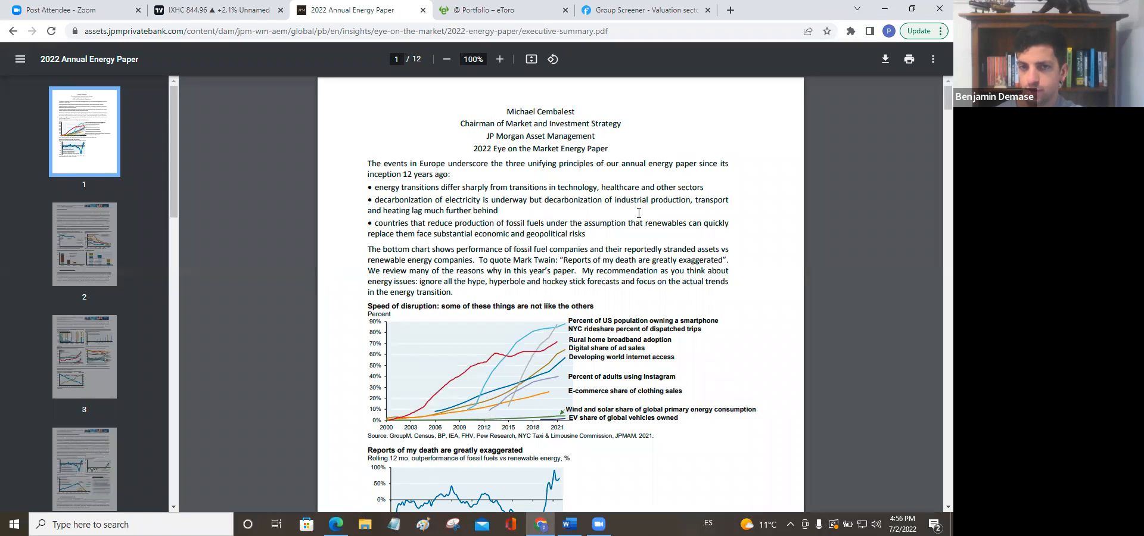
mouse_move(511, 184)
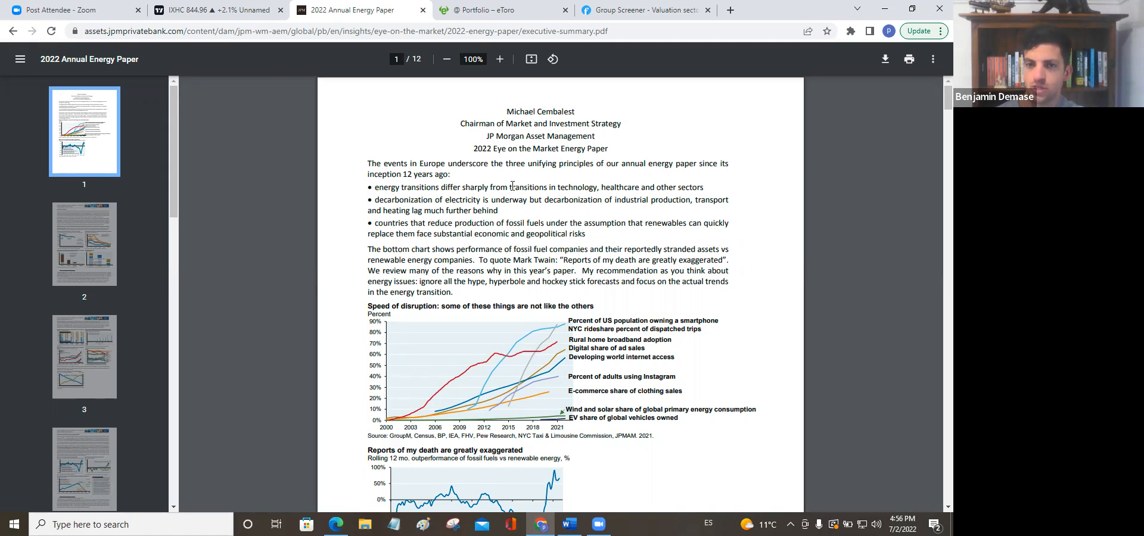
mouse_move(349, 244)
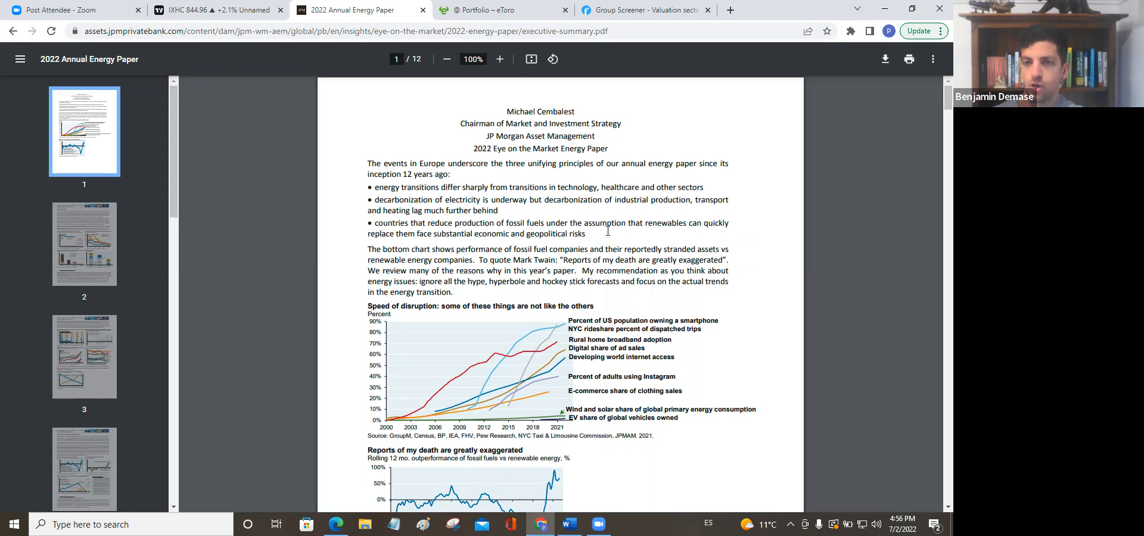
mouse_move(633, 210)
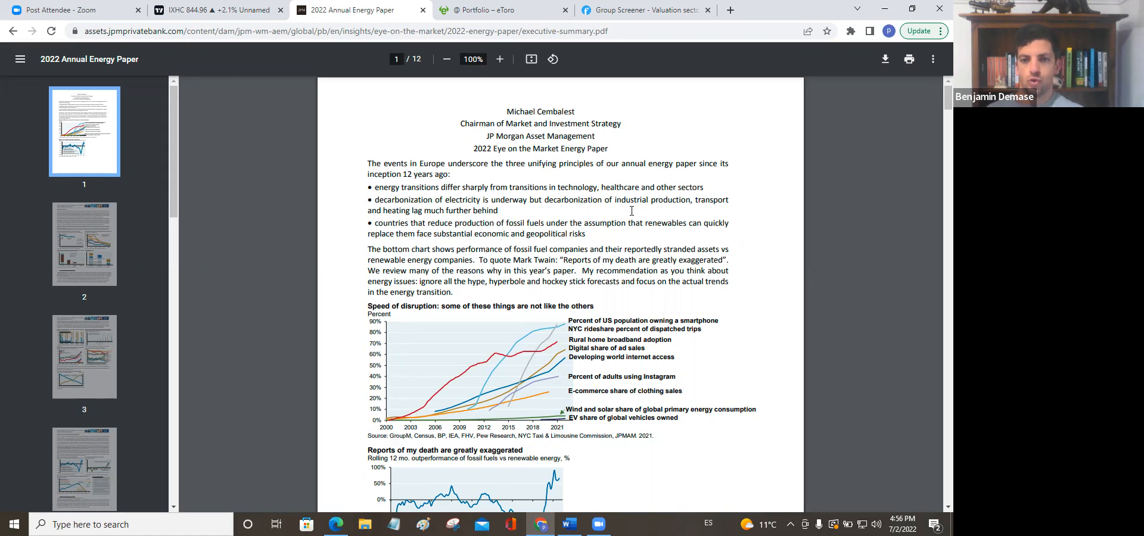
Step: Scroll the PDF down to page 2's Executive Summary and electrification charts
scroll("down", 3)
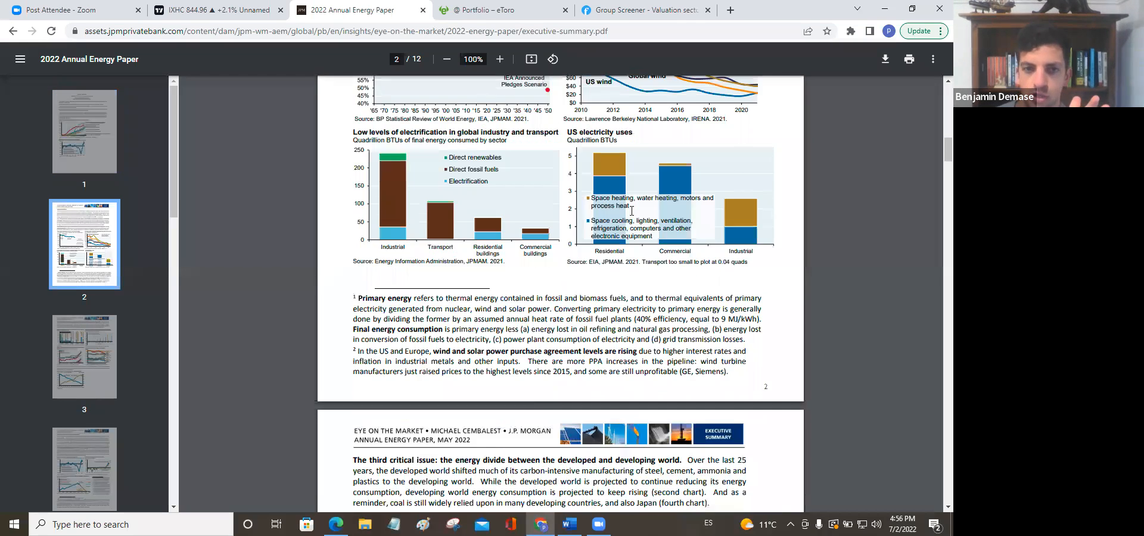
scroll("down", 3)
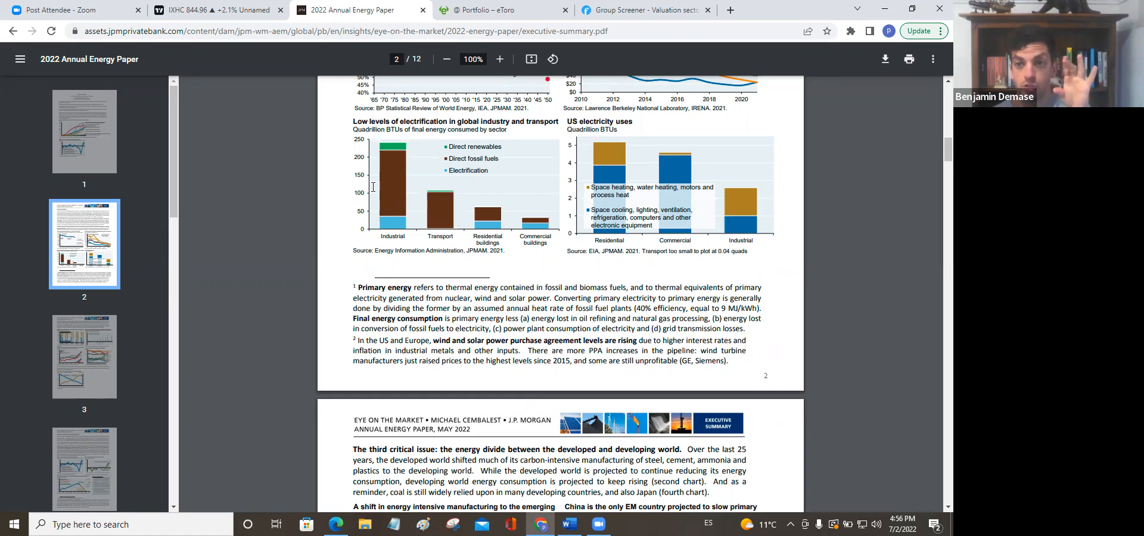
mouse_move(411, 196)
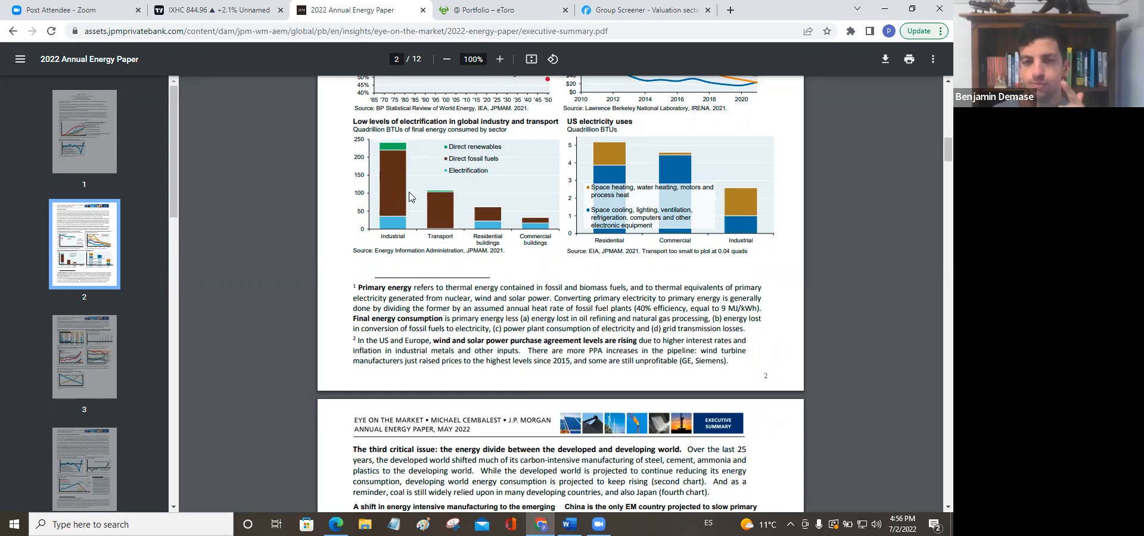
mouse_move(405, 224)
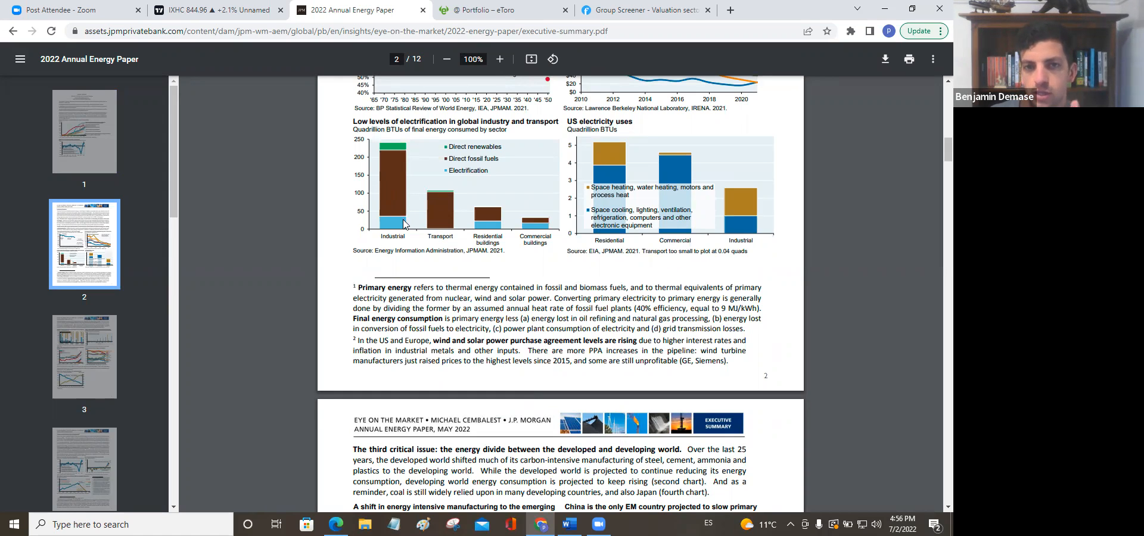
mouse_move(388, 180)
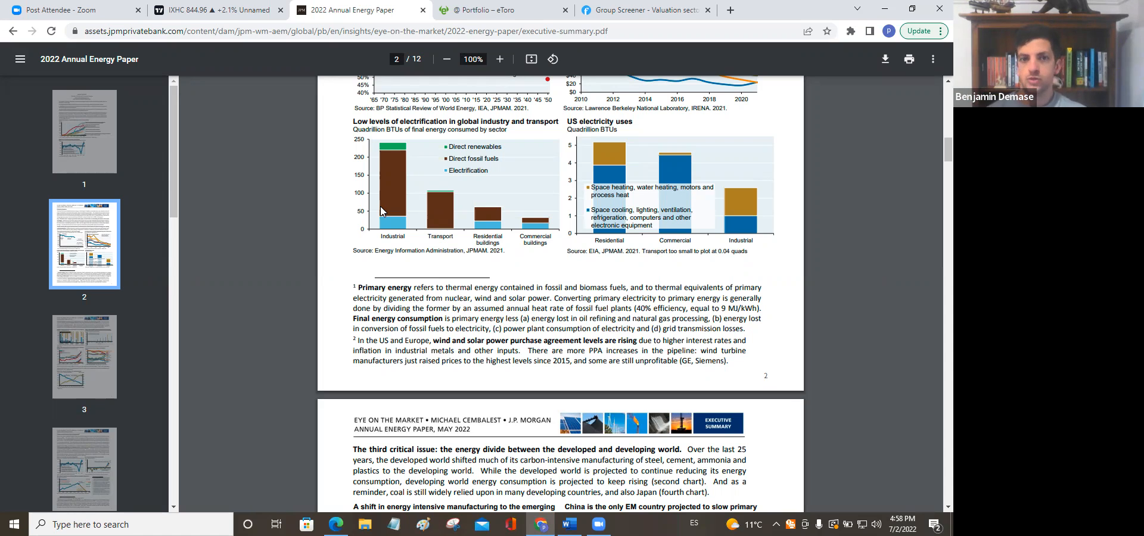
mouse_move(385, 158)
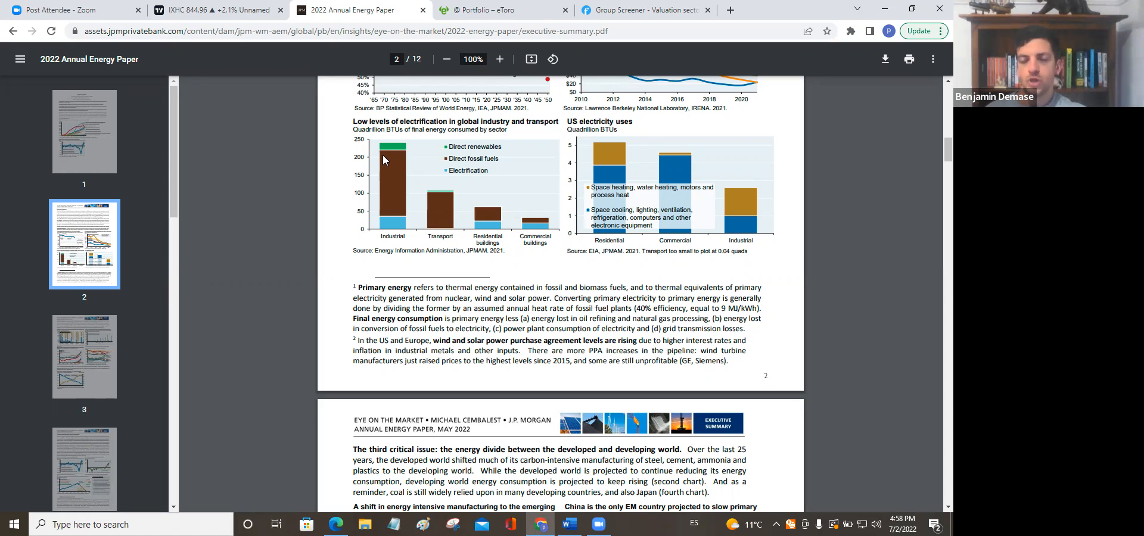
mouse_move(395, 213)
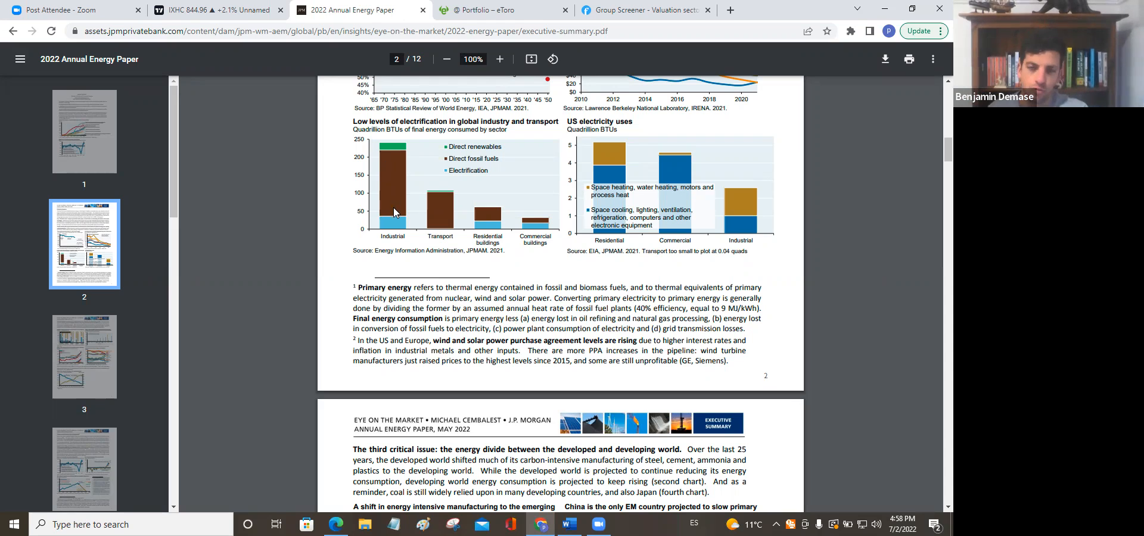
mouse_move(411, 216)
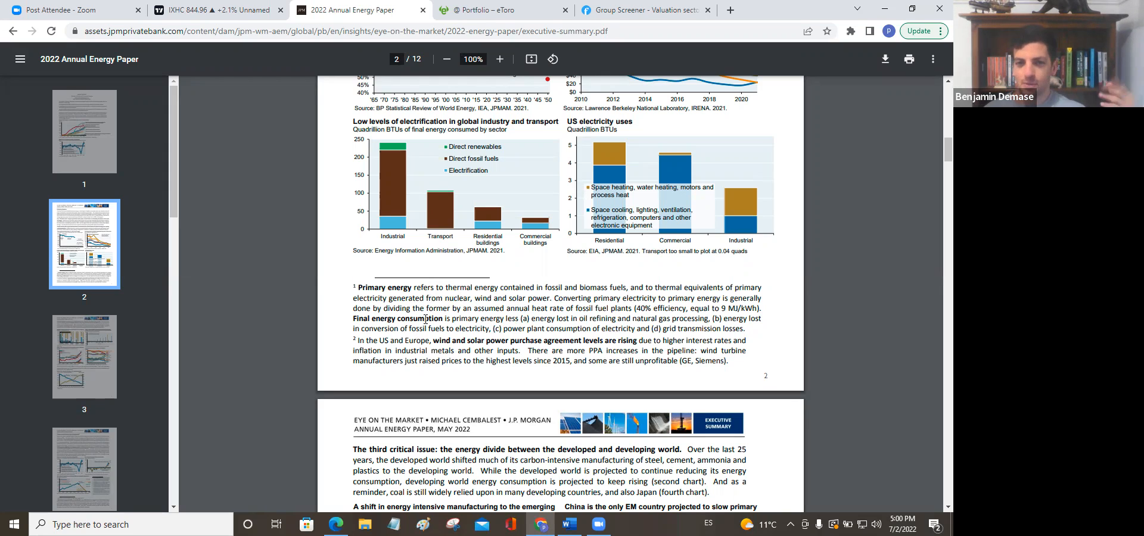
mouse_move(390, 344)
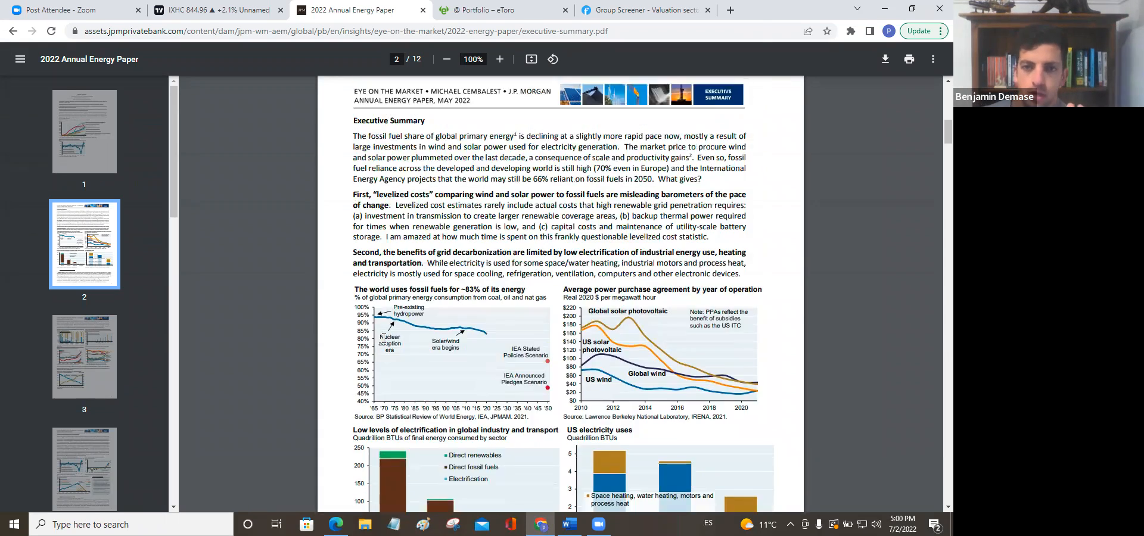
Step: Scroll further down page 2 to the electrification bar charts and footnotes
scroll("down", 3)
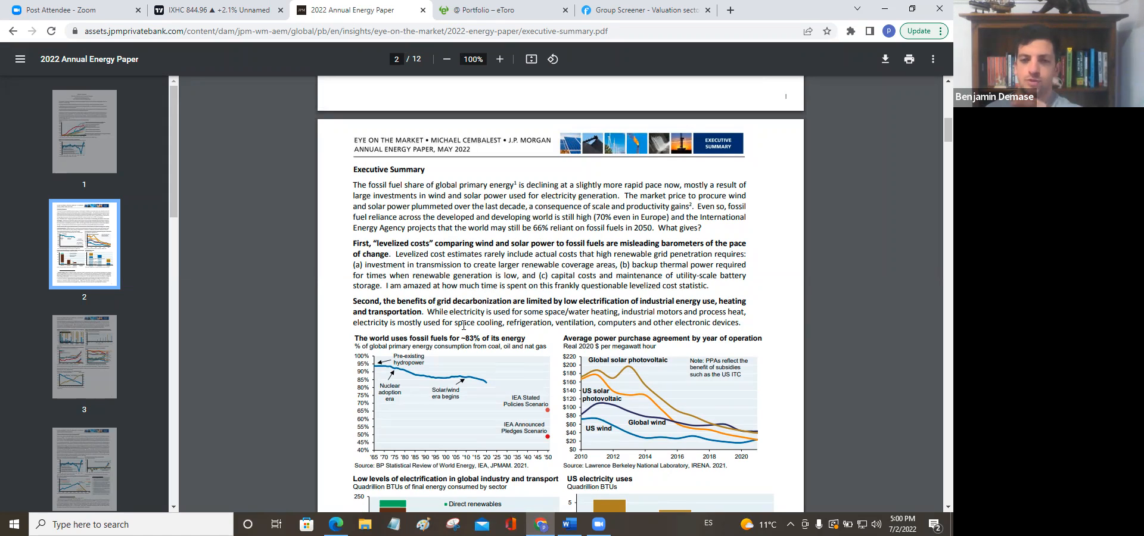
mouse_move(458, 380)
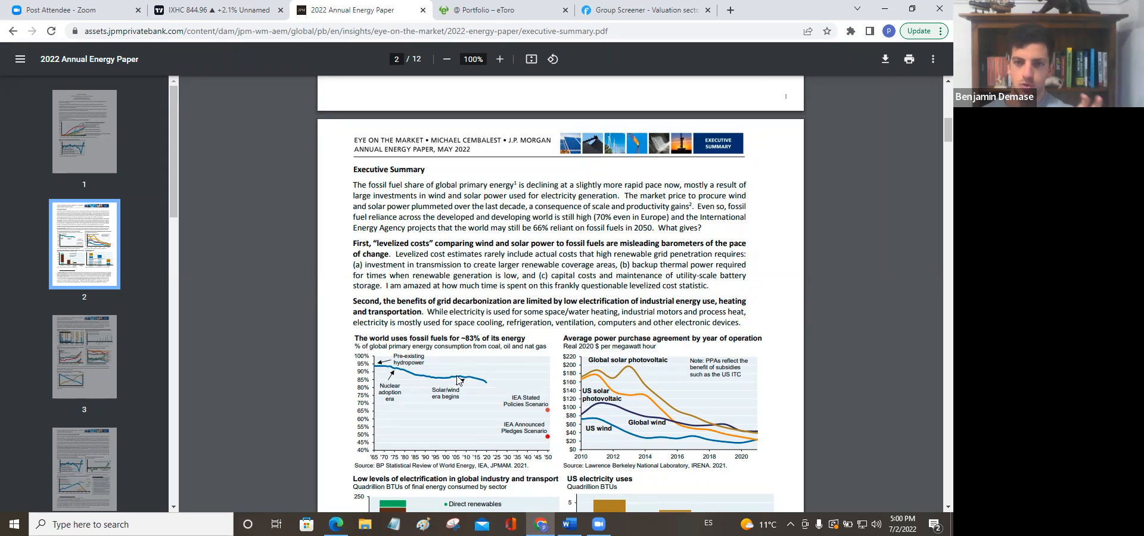
mouse_move(480, 417)
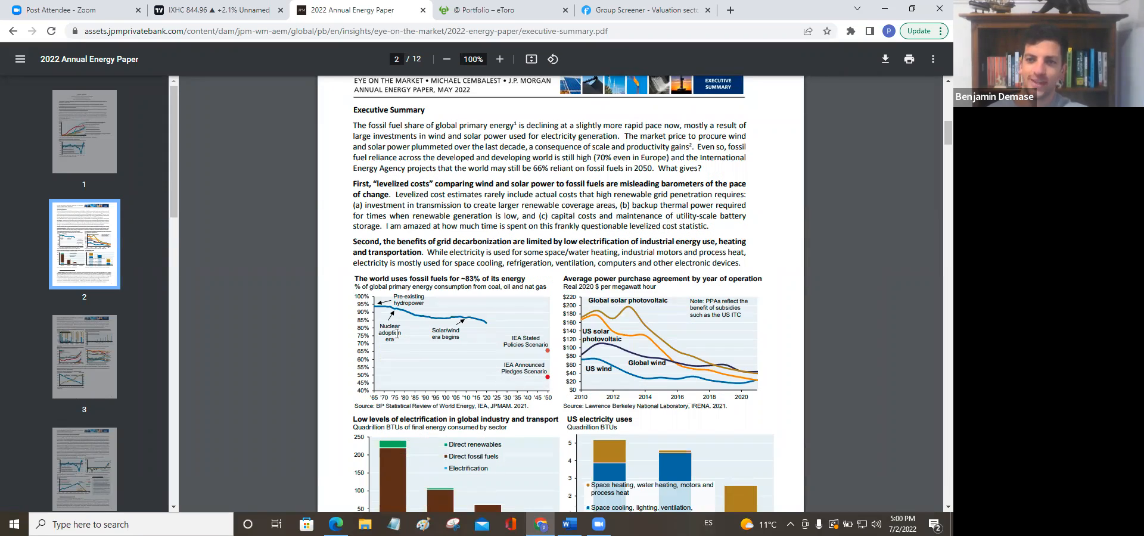
mouse_move(265, 306)
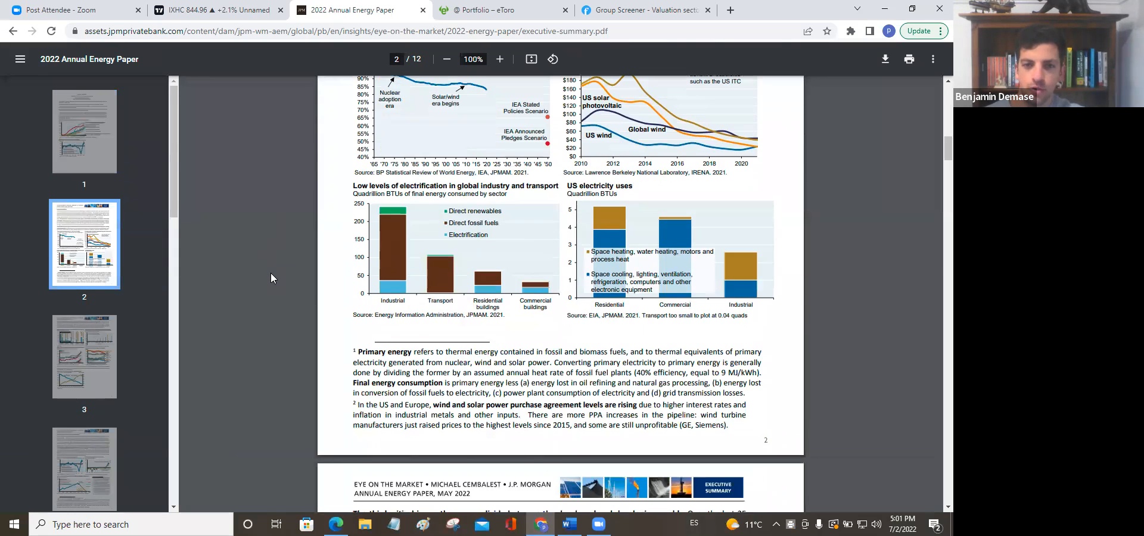
Step: Scroll to page 3's energy divide, coal share and emerging-market demand charts
scroll("down", 3)
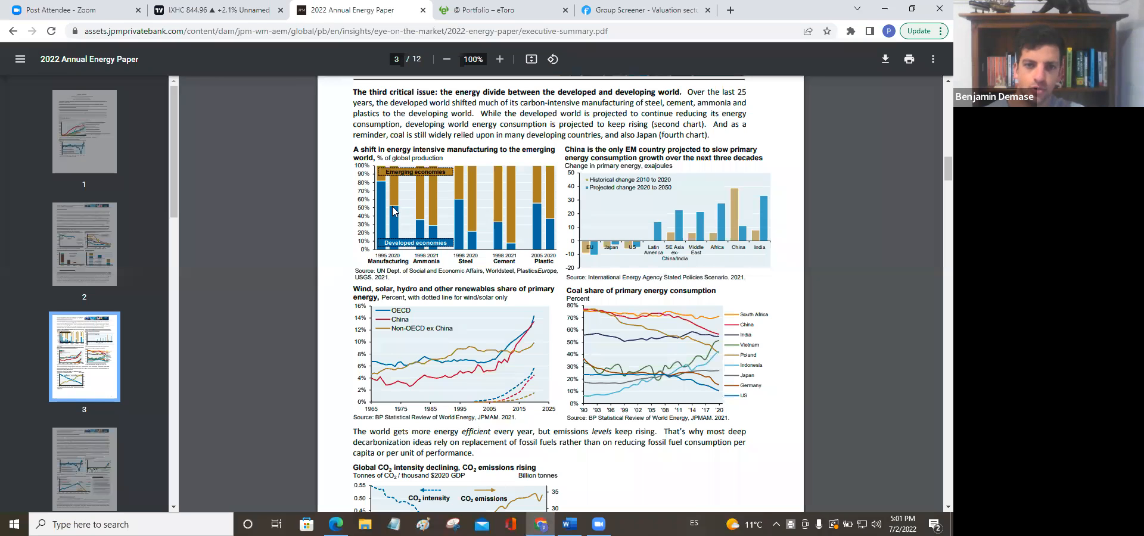
mouse_move(404, 217)
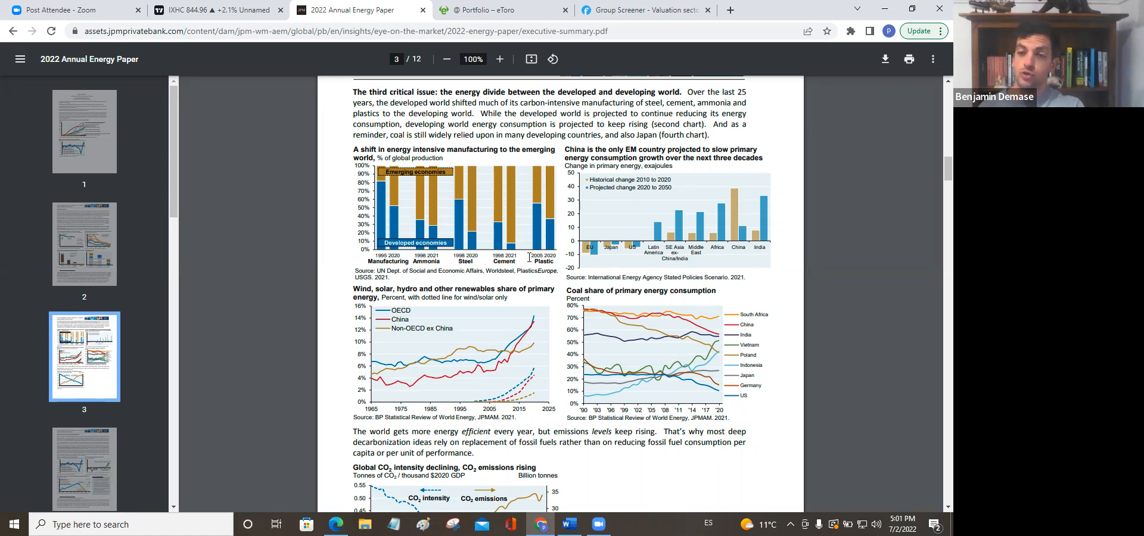
mouse_move(524, 297)
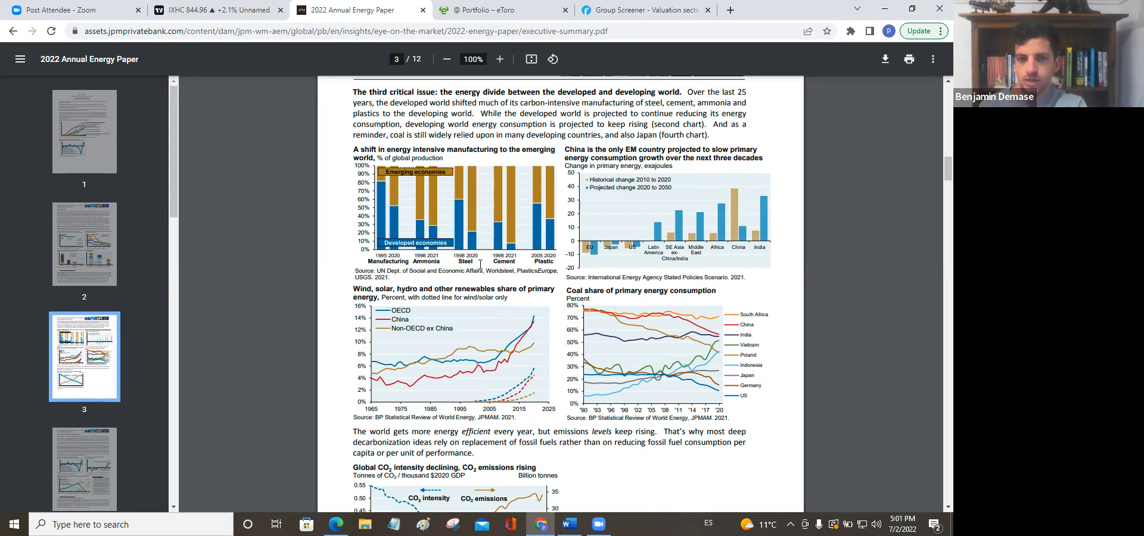
mouse_move(451, 271)
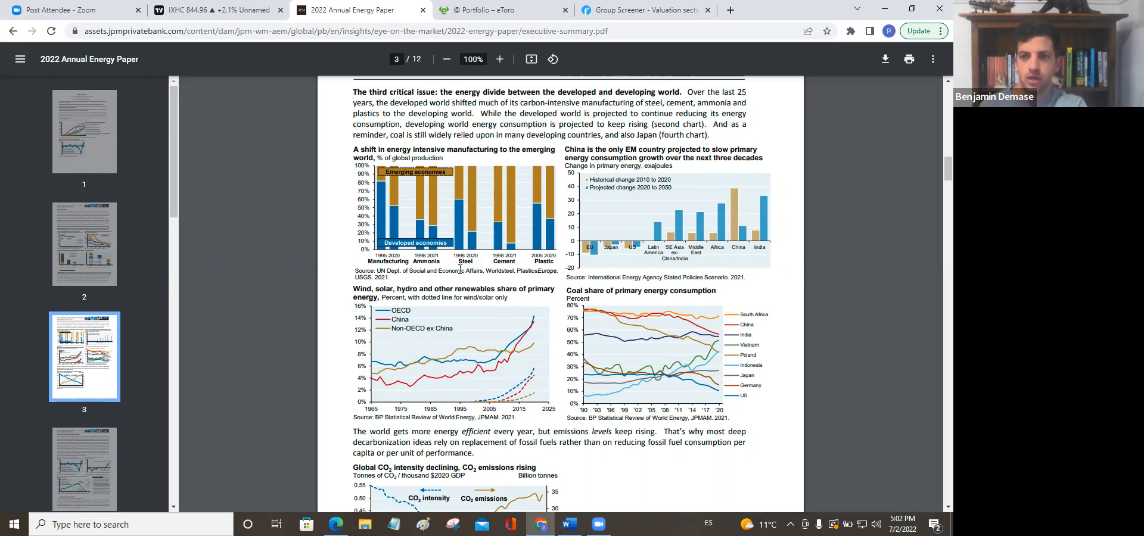
mouse_move(464, 266)
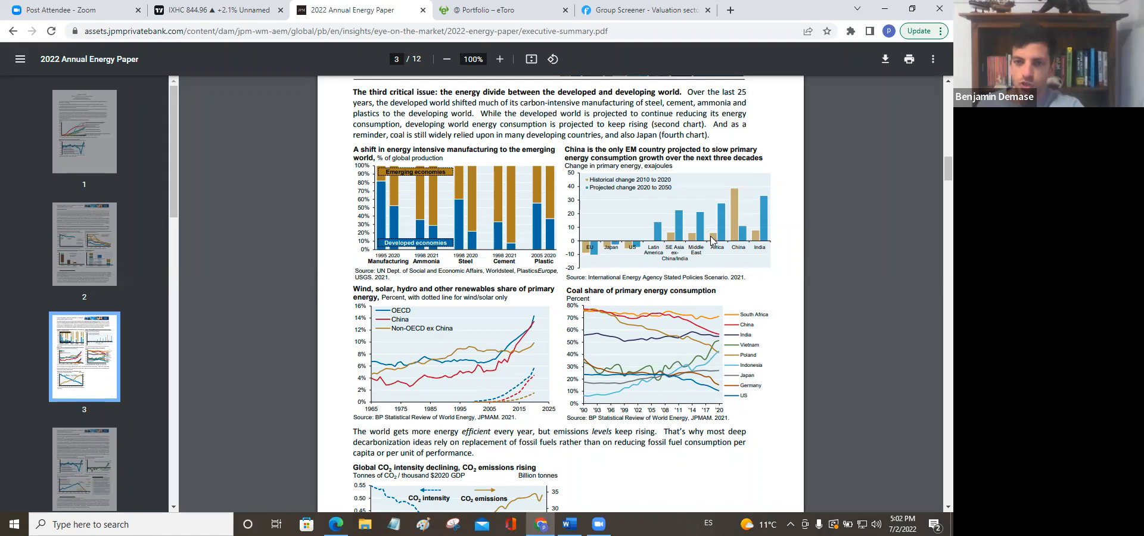
mouse_move(646, 234)
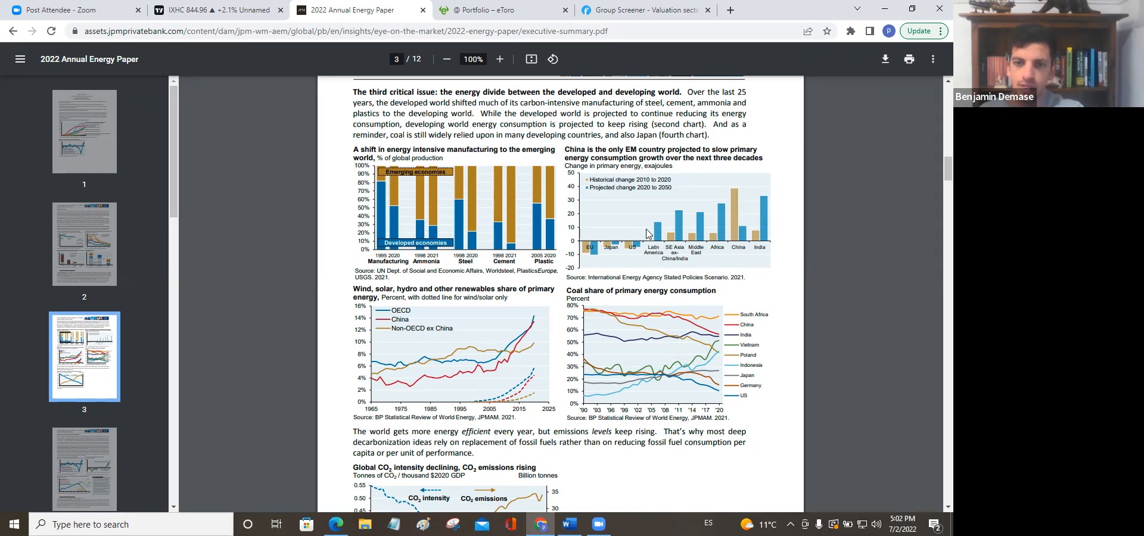
mouse_move(766, 204)
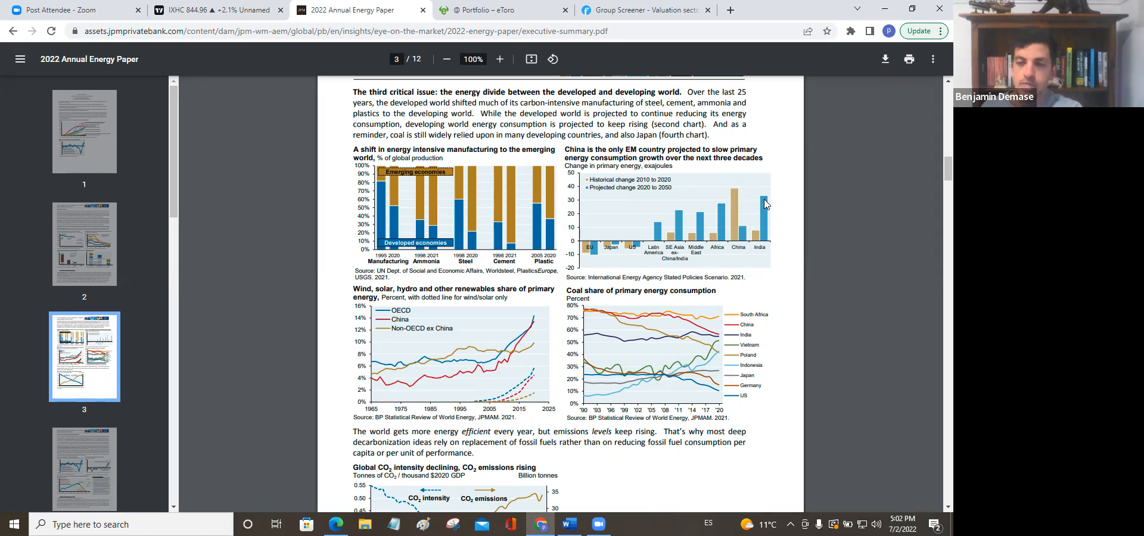
mouse_move(772, 201)
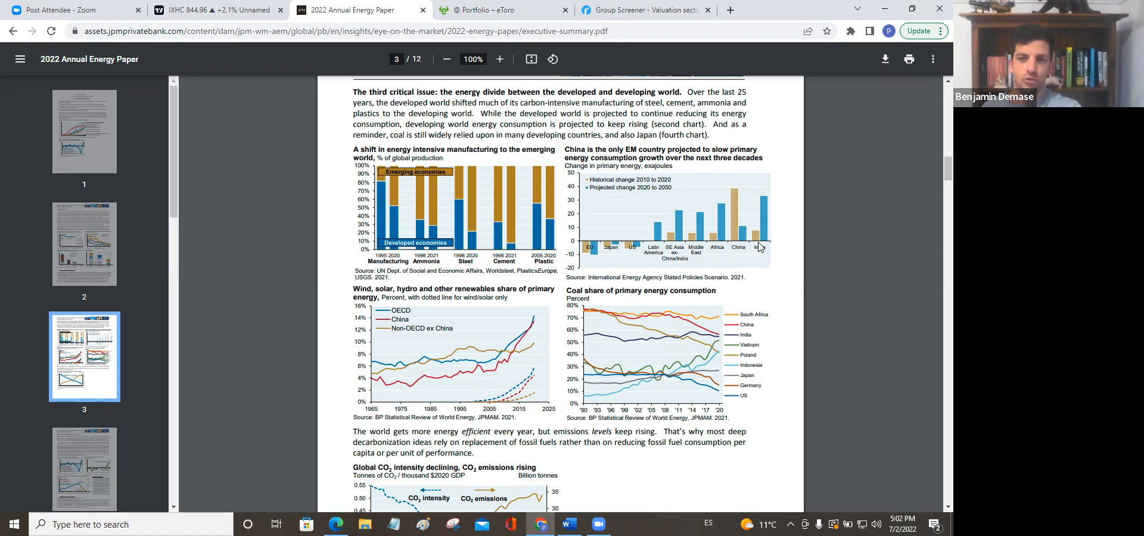
mouse_move(752, 262)
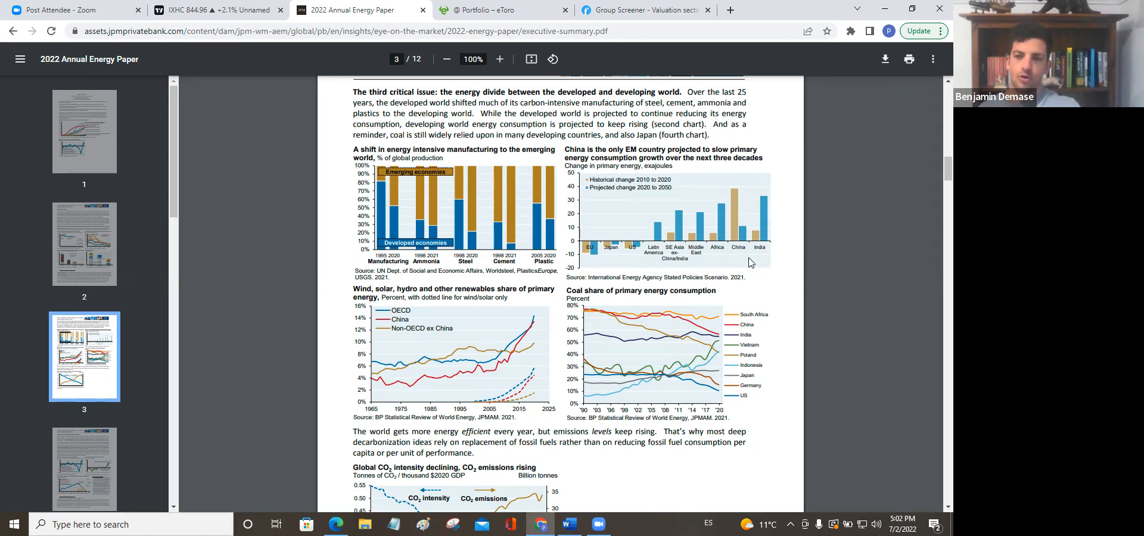
mouse_move(792, 348)
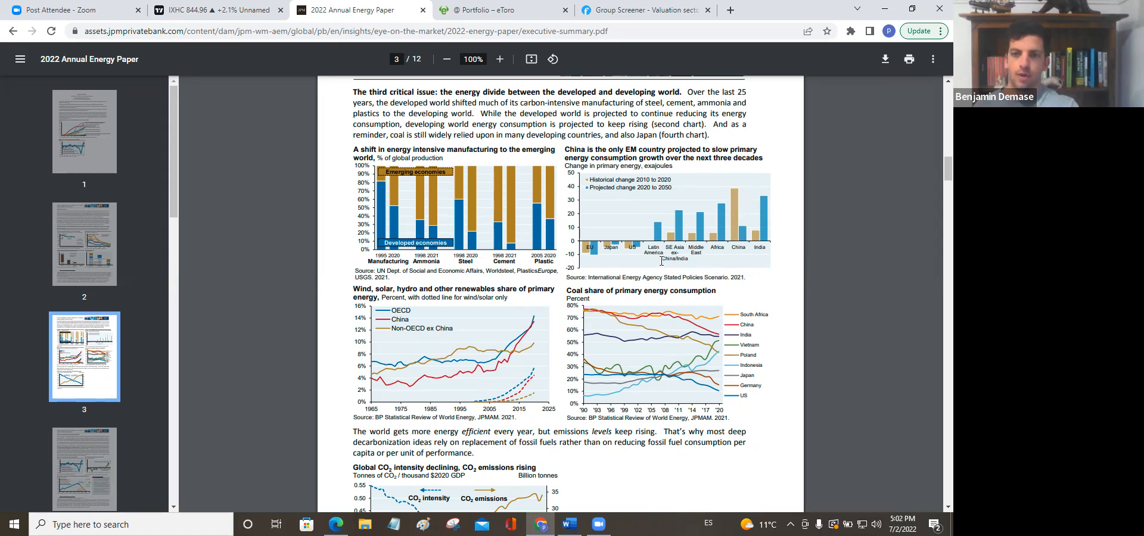
mouse_move(661, 271)
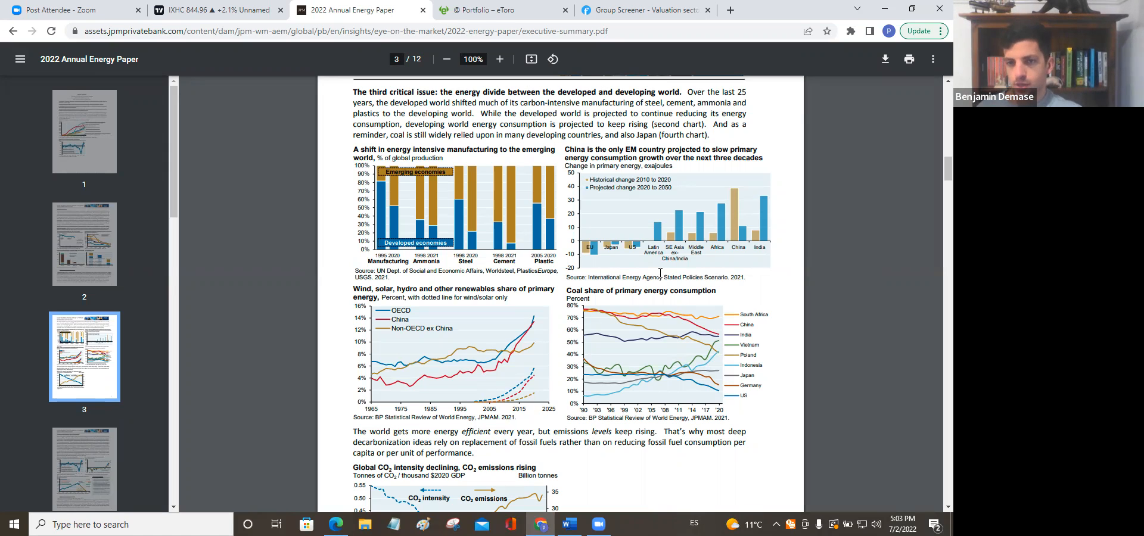
mouse_move(724, 204)
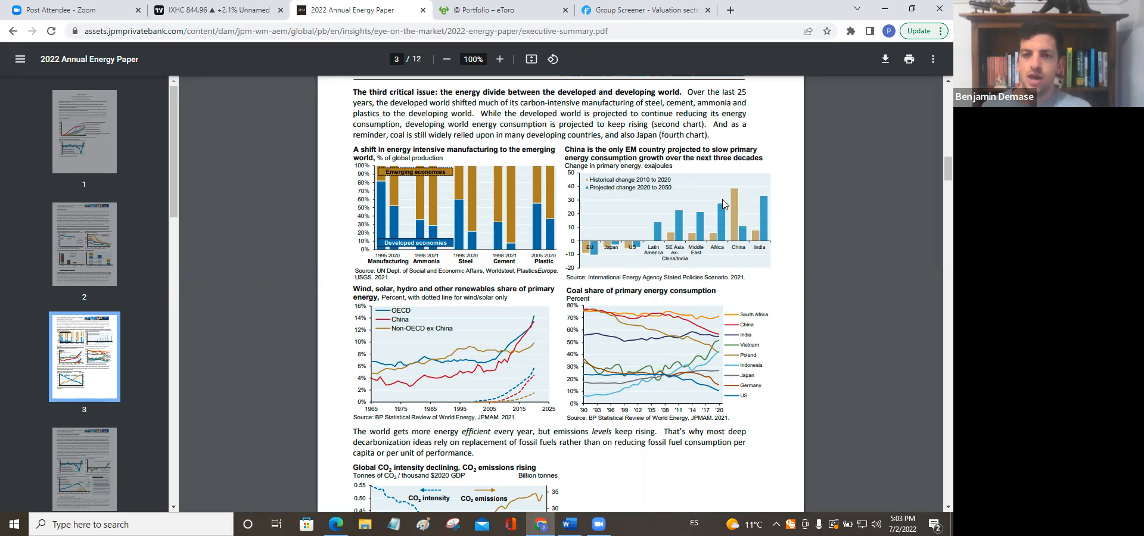
mouse_move(740, 221)
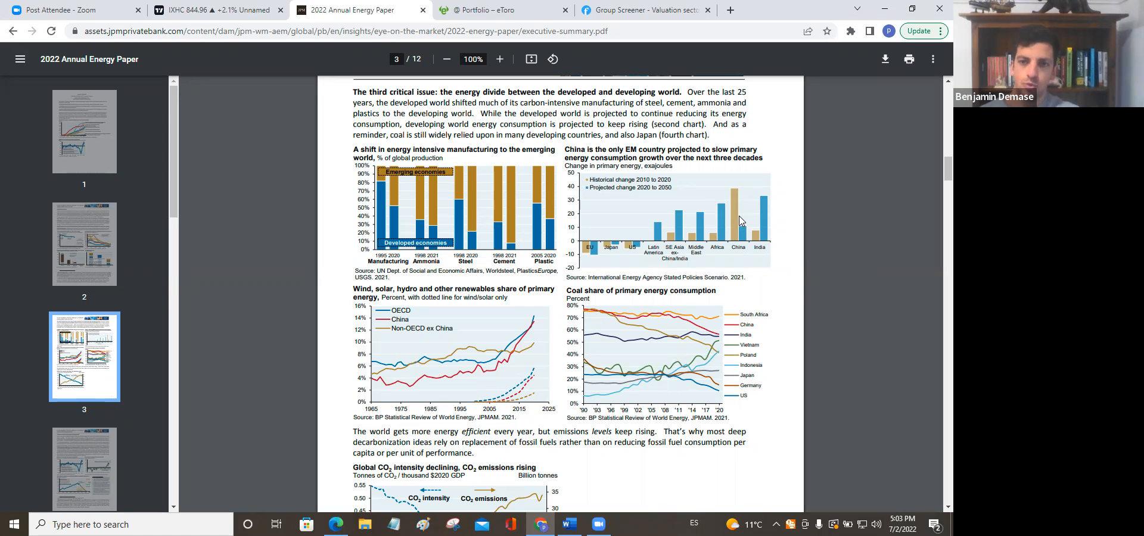
mouse_move(722, 235)
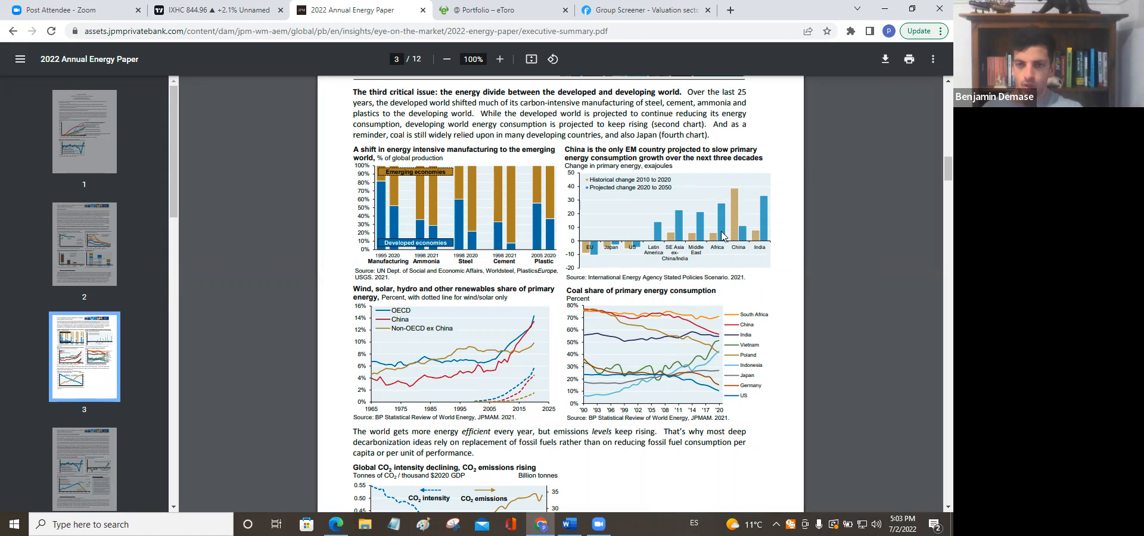
mouse_move(411, 333)
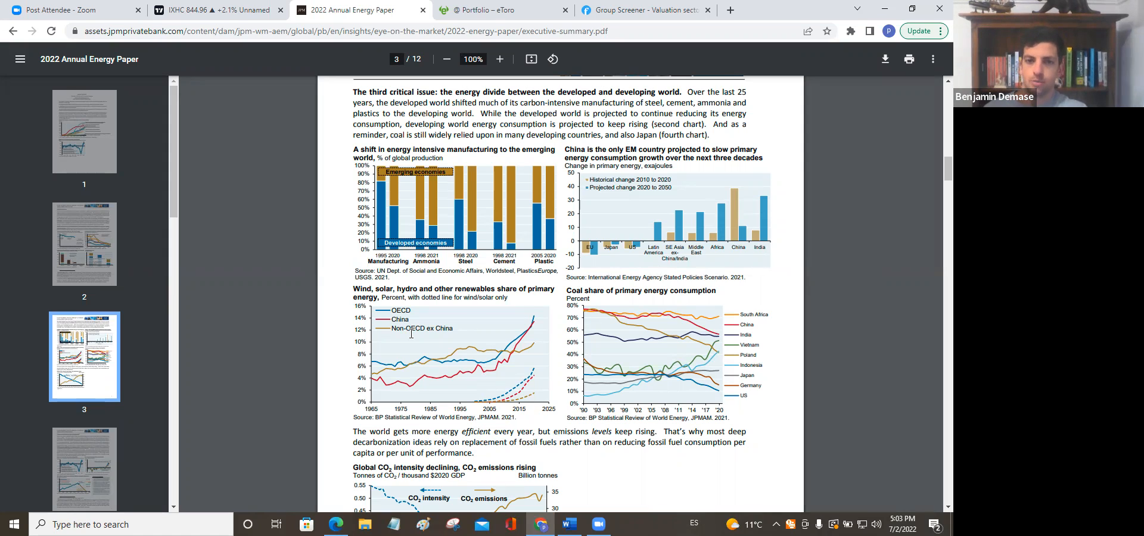
scroll("down", 3)
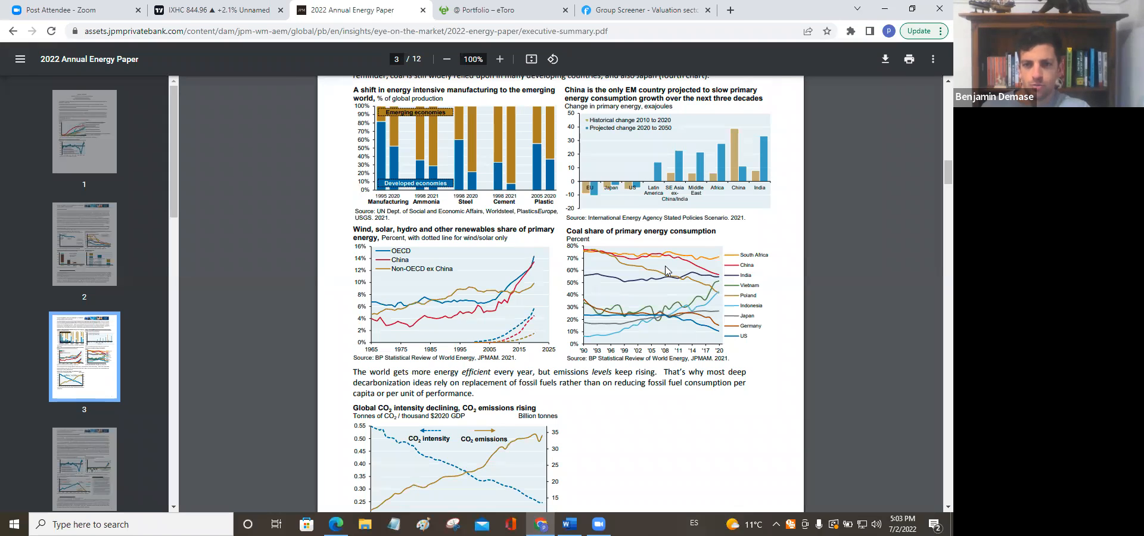
mouse_move(673, 270)
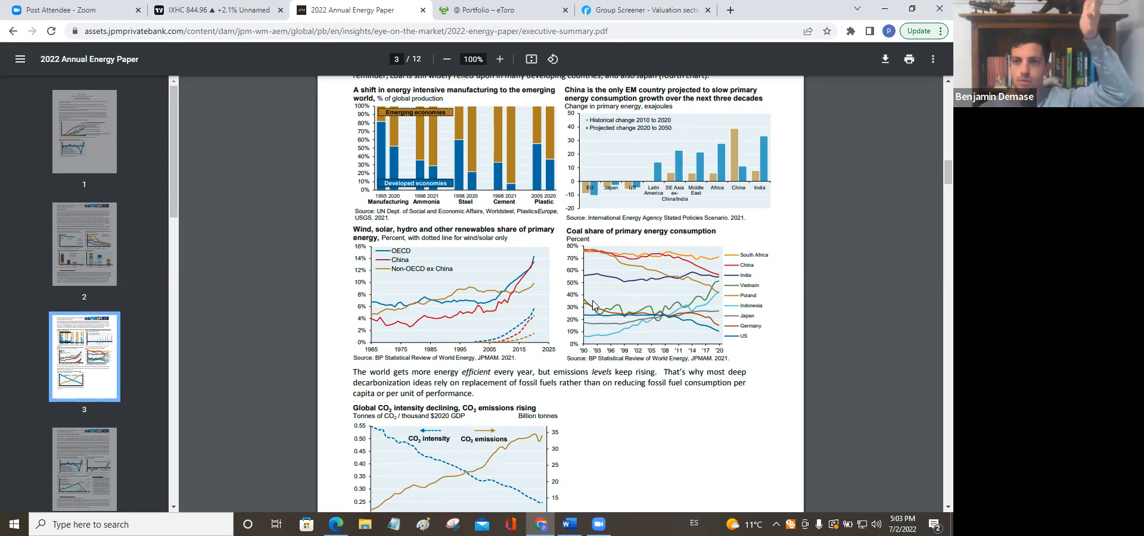
mouse_move(625, 329)
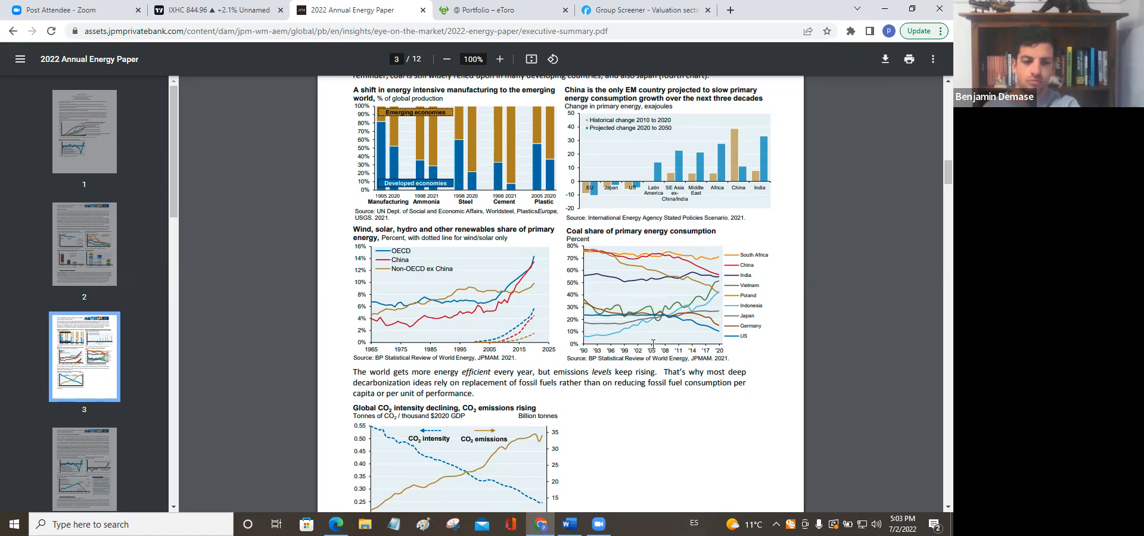
mouse_move(668, 379)
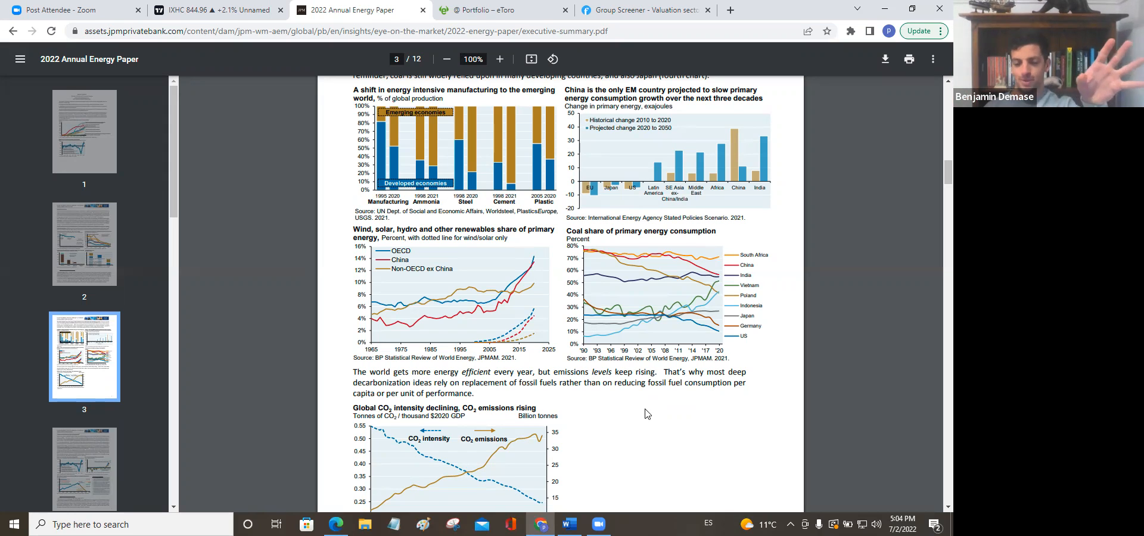
mouse_move(665, 405)
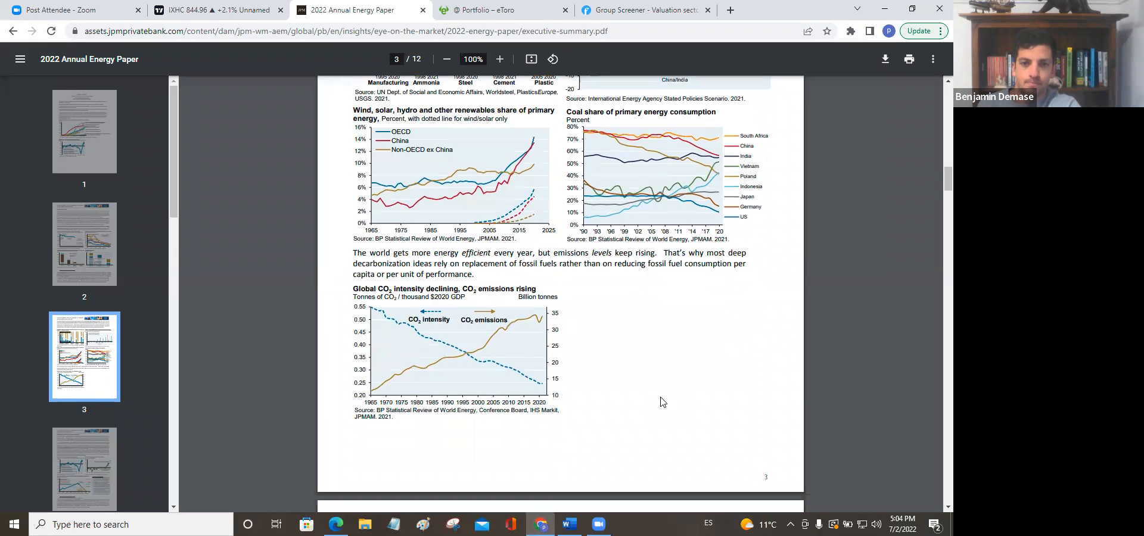
Step: Scroll to the bottom of page 3 for the Global CO2 intensity chart, reaching page 4
scroll("down", 3)
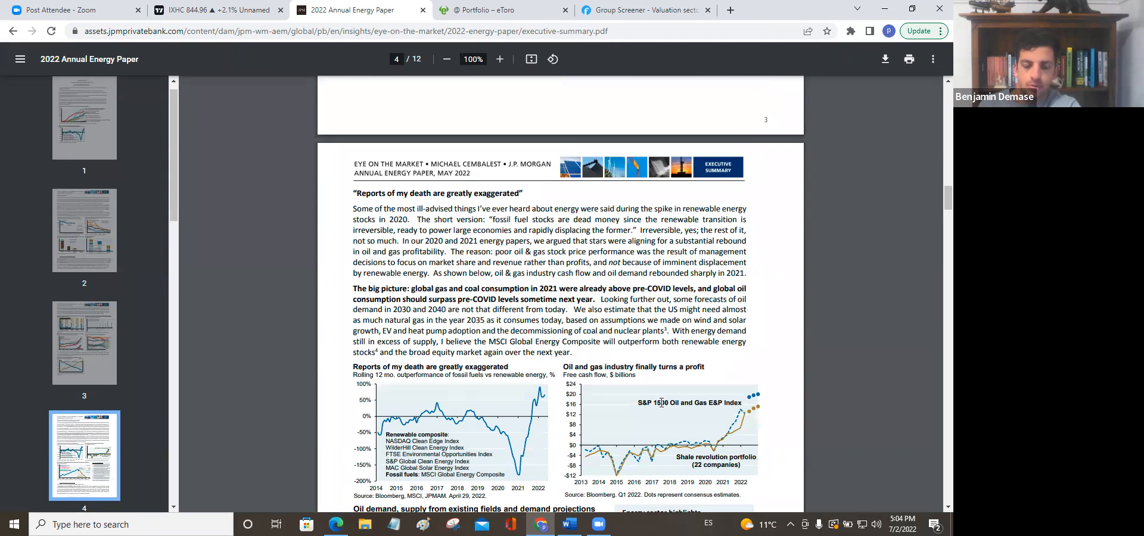
Step: Scroll down page 4 to the oil and gas free cash flow and oil demand projection charts
scroll("down", 3)
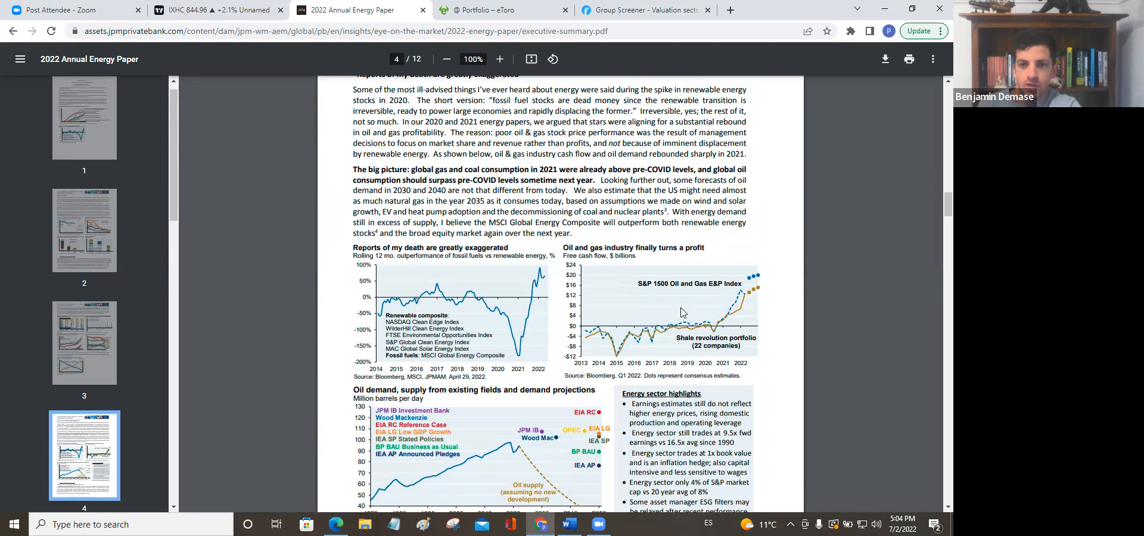
mouse_move(714, 302)
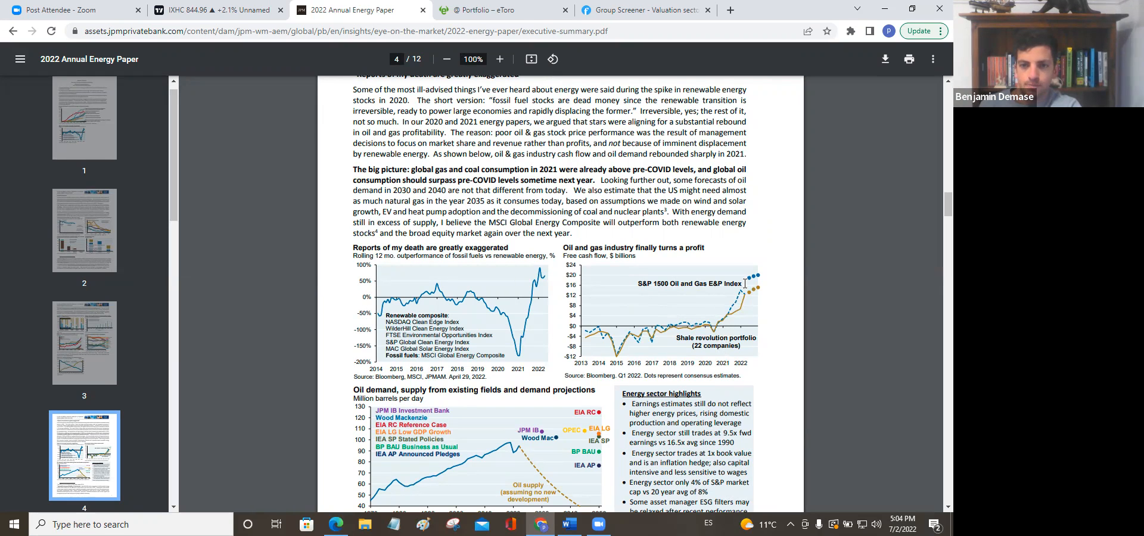
mouse_move(545, 366)
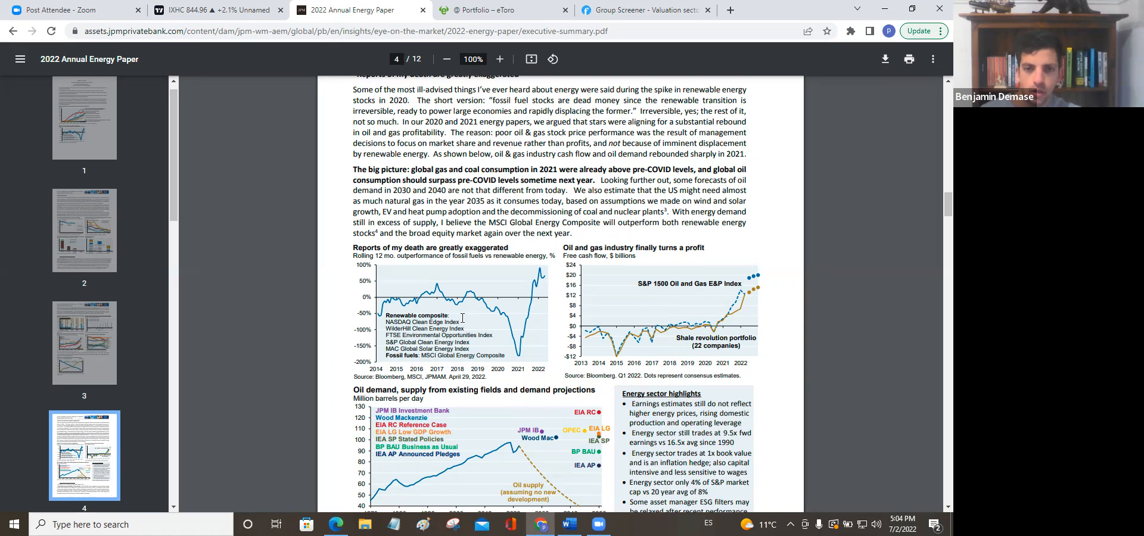
scroll("down", 3)
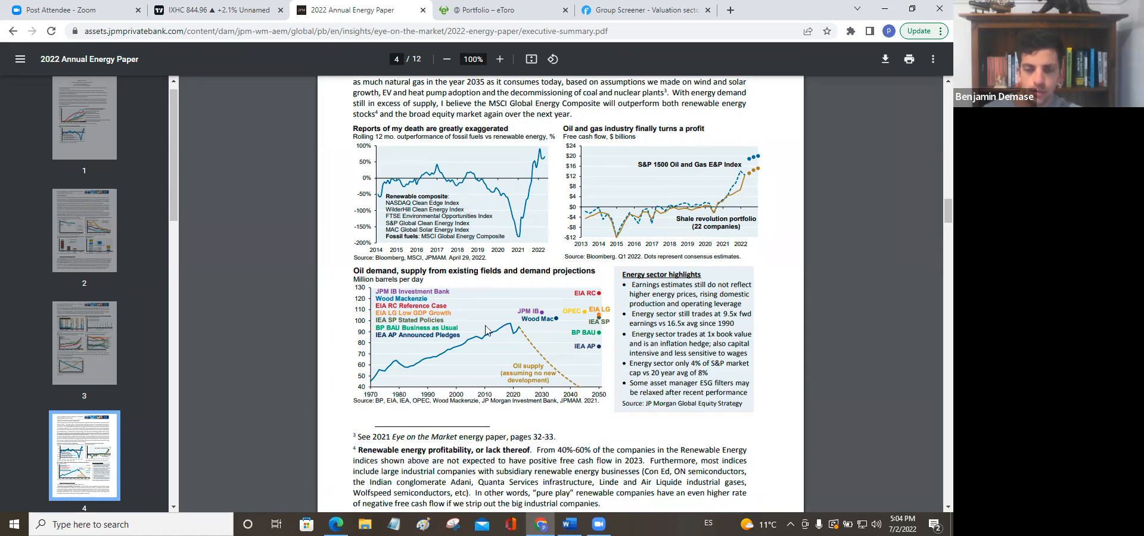
mouse_move(548, 367)
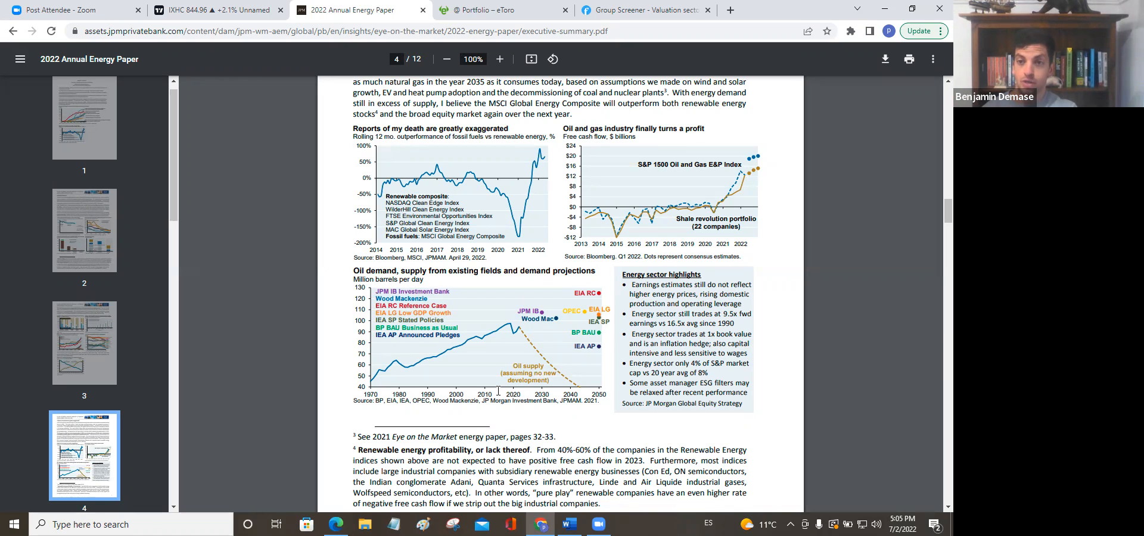
mouse_move(532, 362)
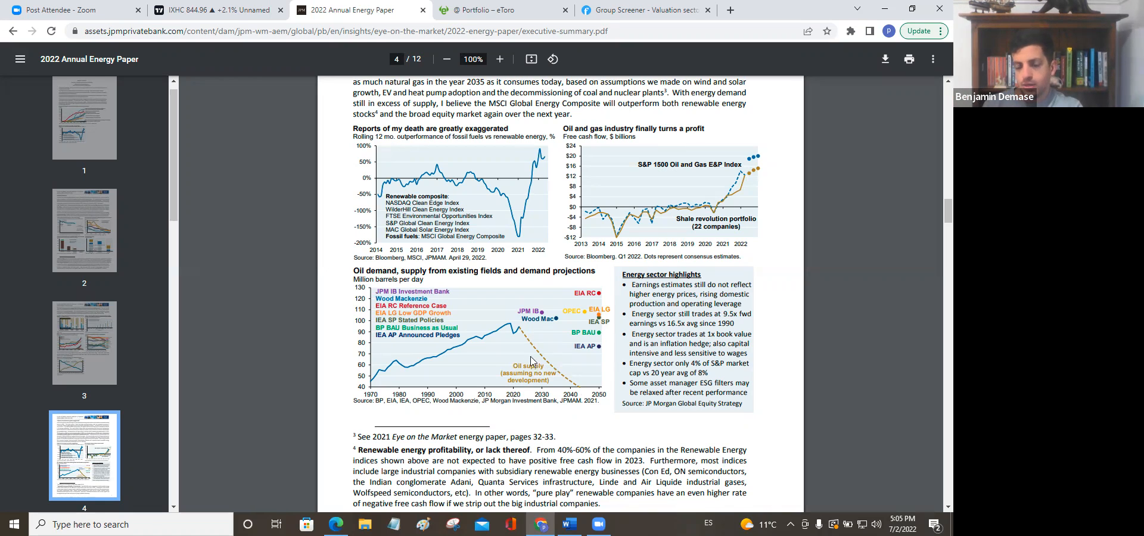
mouse_move(530, 336)
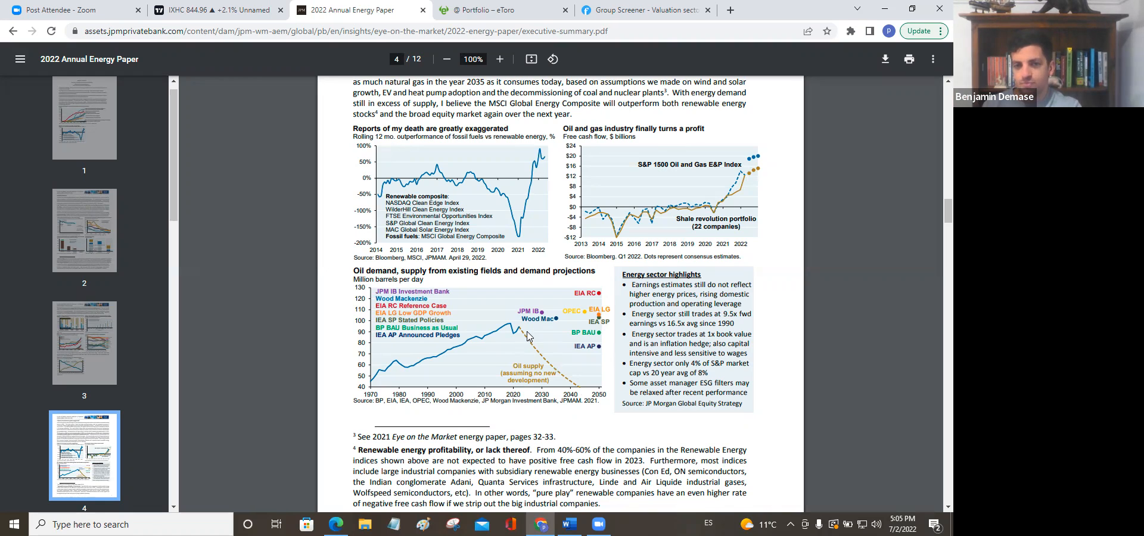
mouse_move(533, 326)
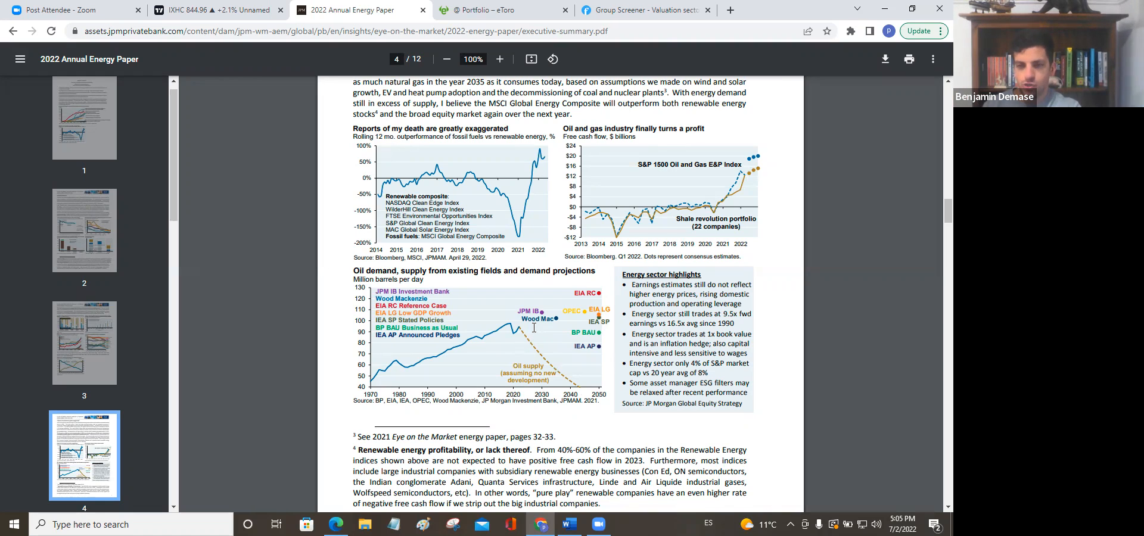
mouse_move(531, 335)
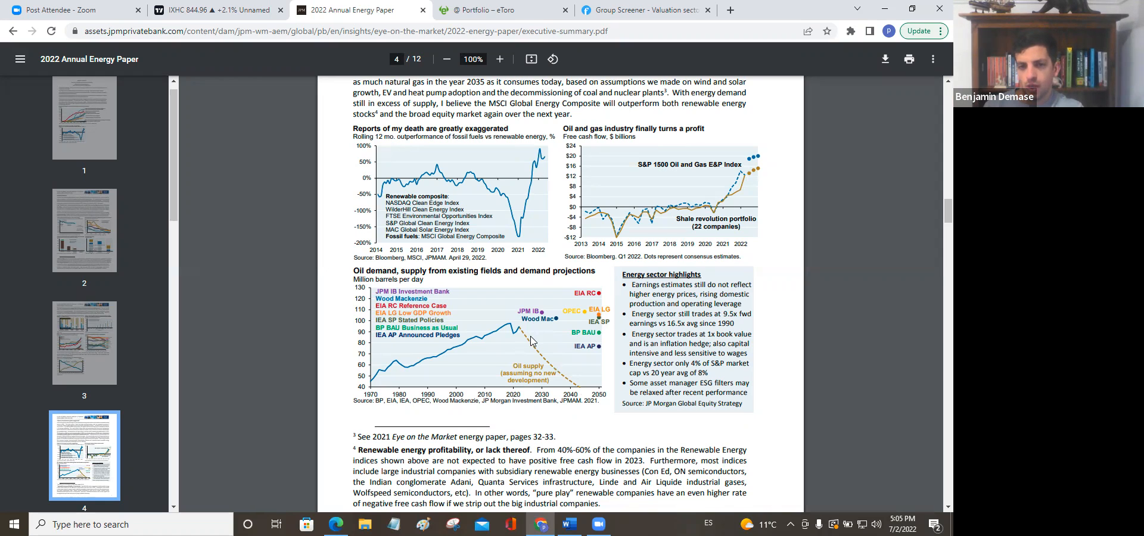
mouse_move(529, 341)
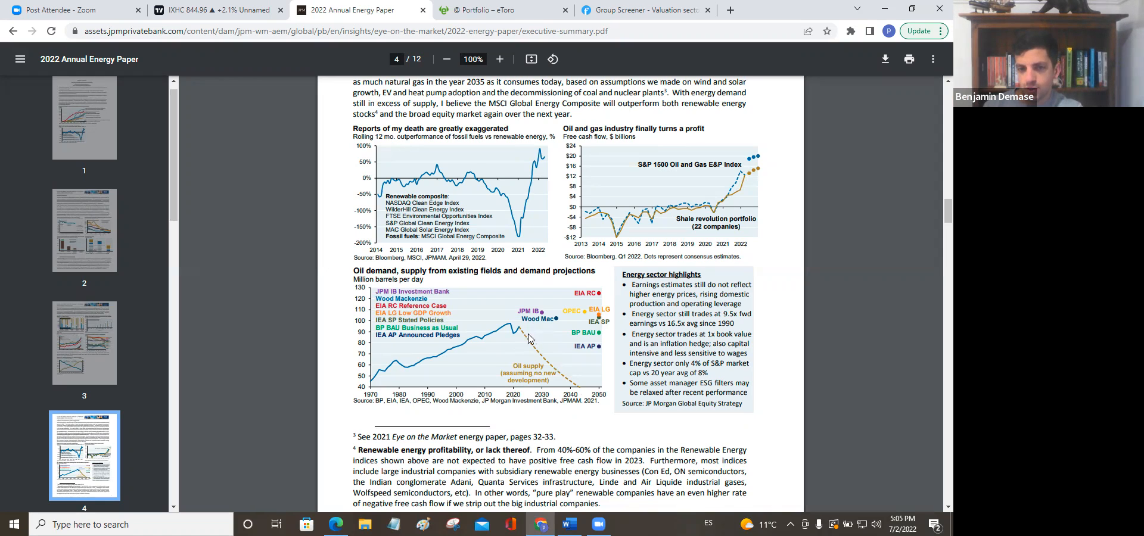
mouse_move(561, 368)
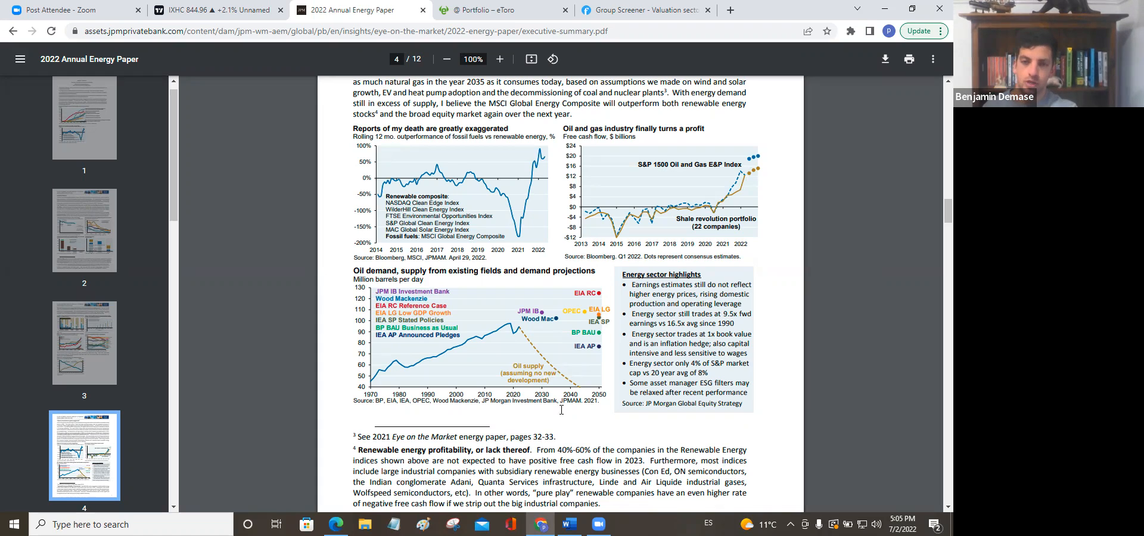
mouse_move(610, 427)
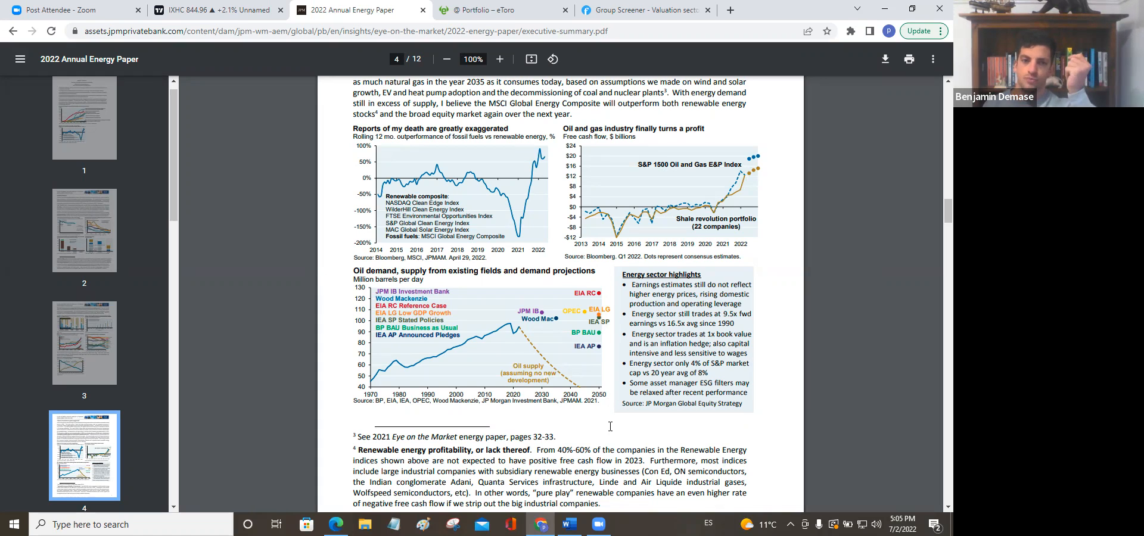
mouse_move(561, 423)
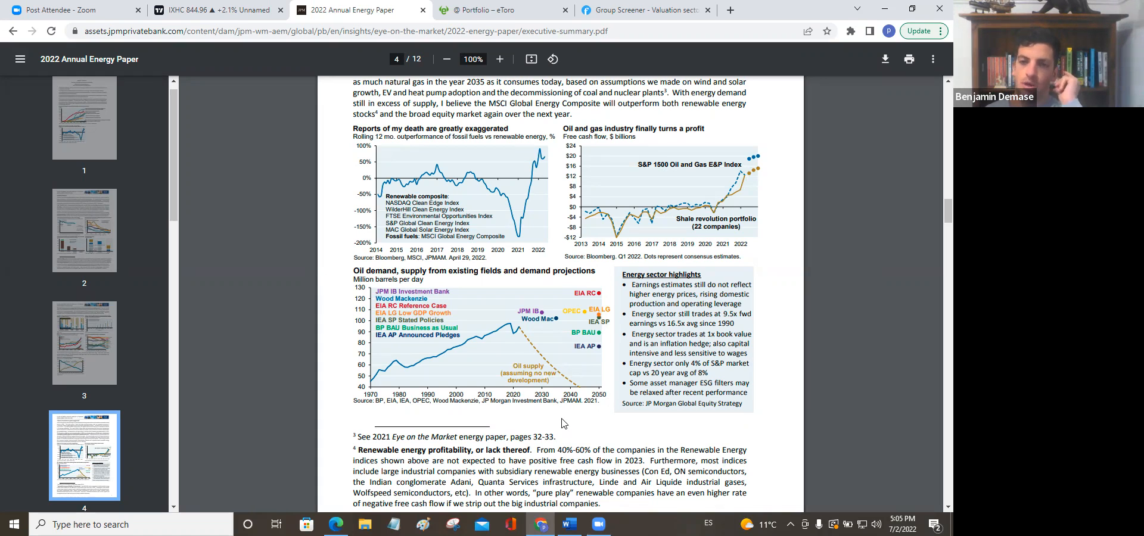
mouse_move(582, 421)
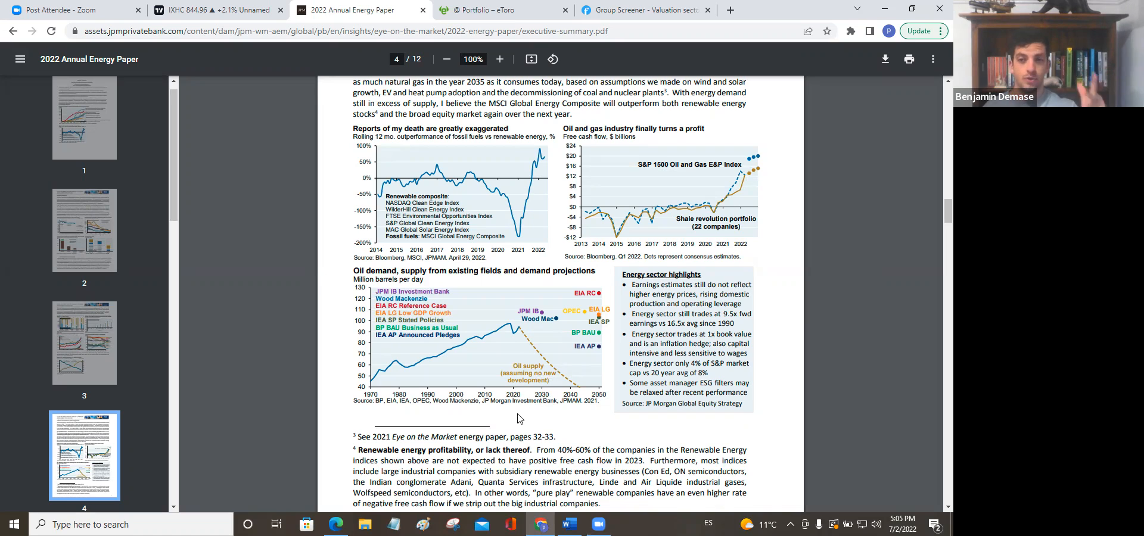
mouse_move(509, 424)
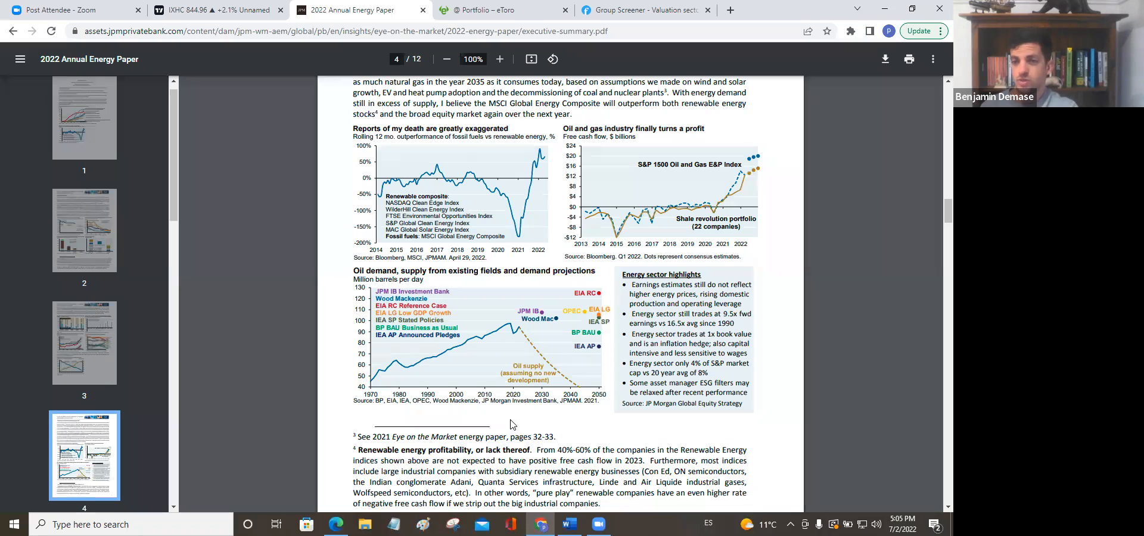
mouse_move(591, 429)
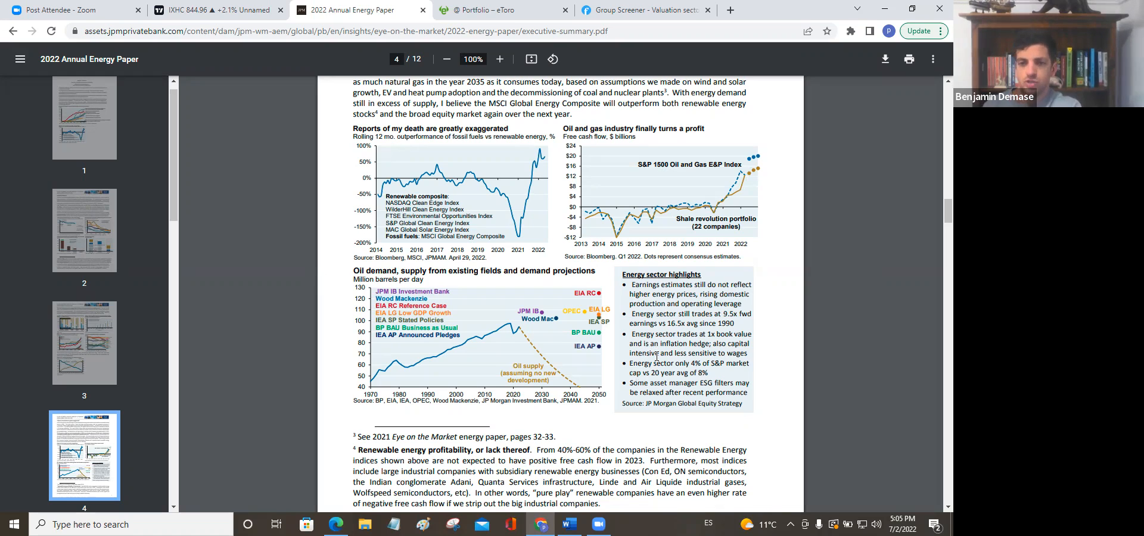
mouse_move(597, 365)
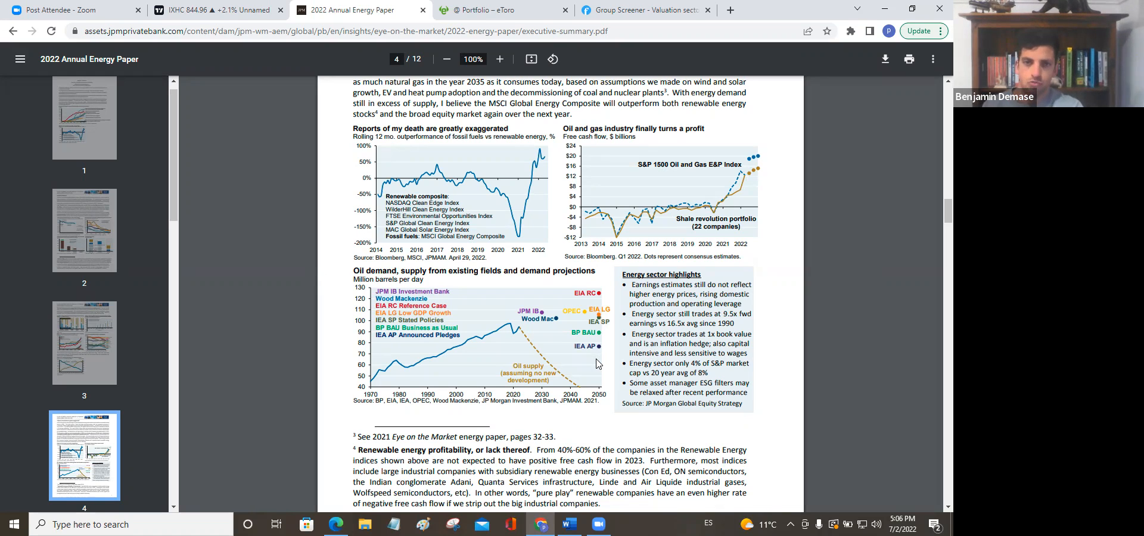
mouse_move(590, 371)
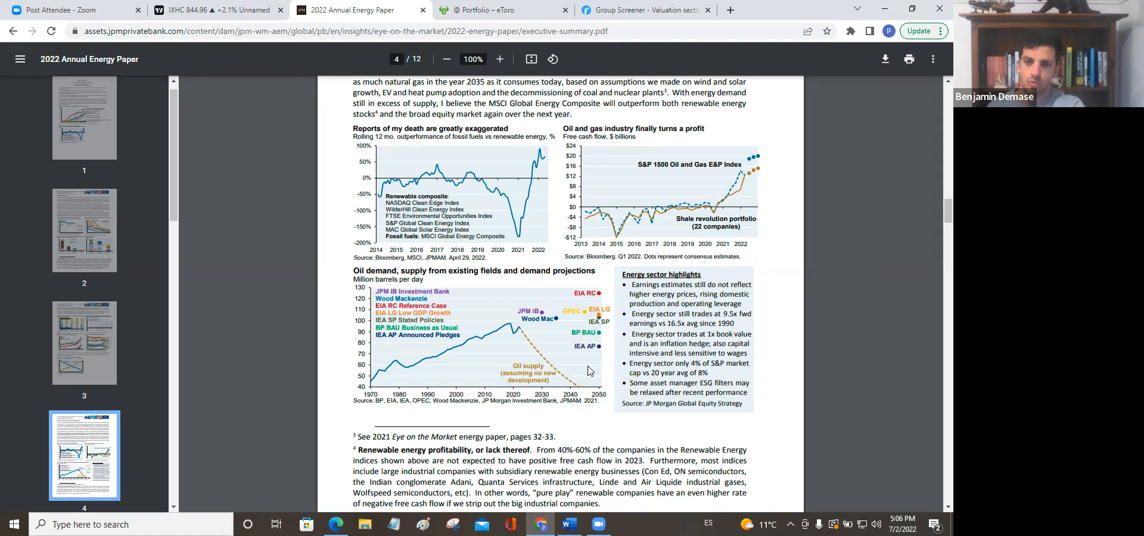
mouse_move(596, 385)
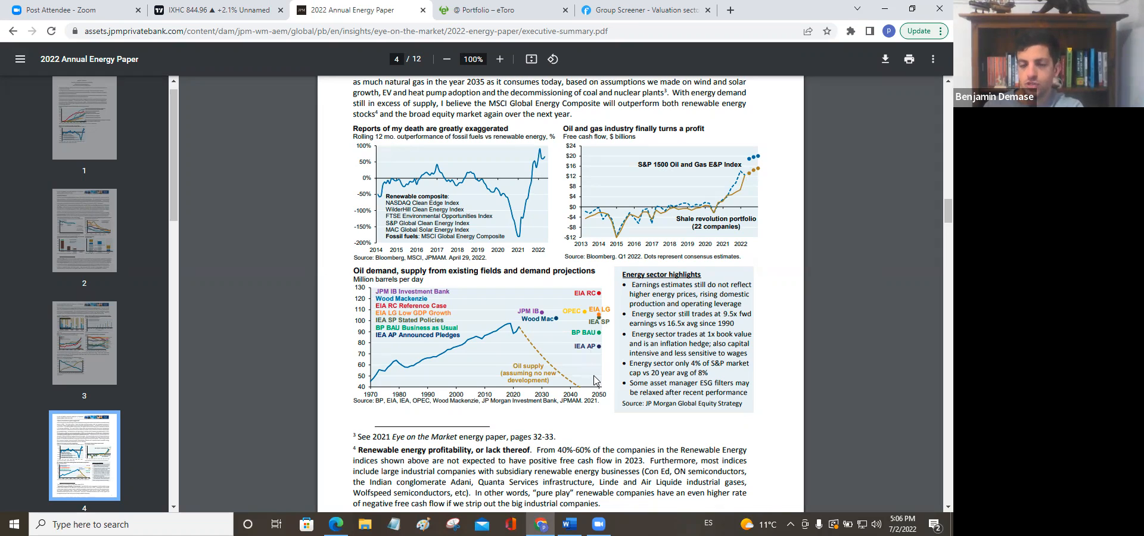
mouse_move(599, 366)
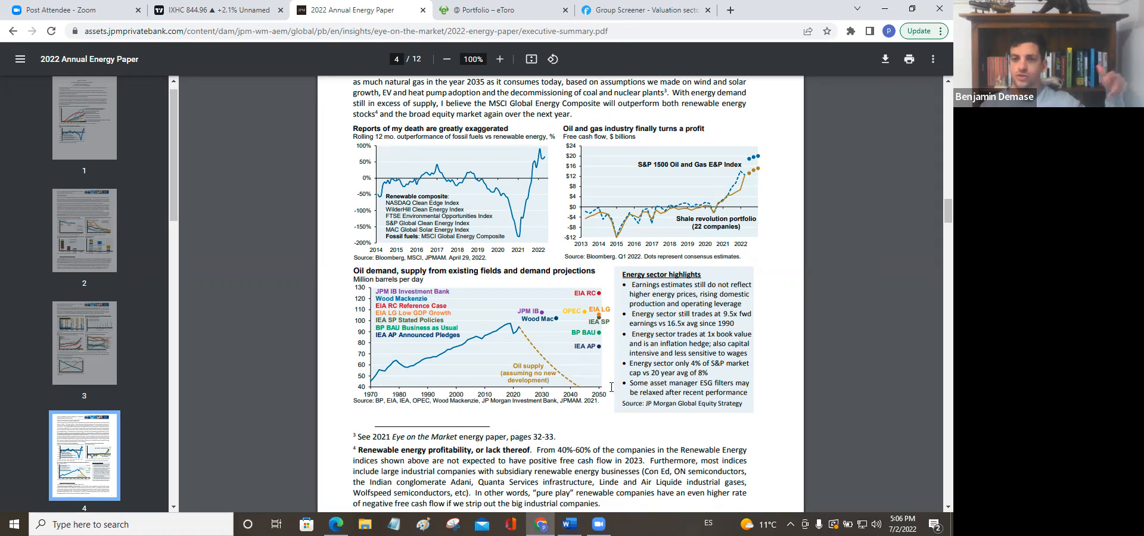
mouse_move(607, 364)
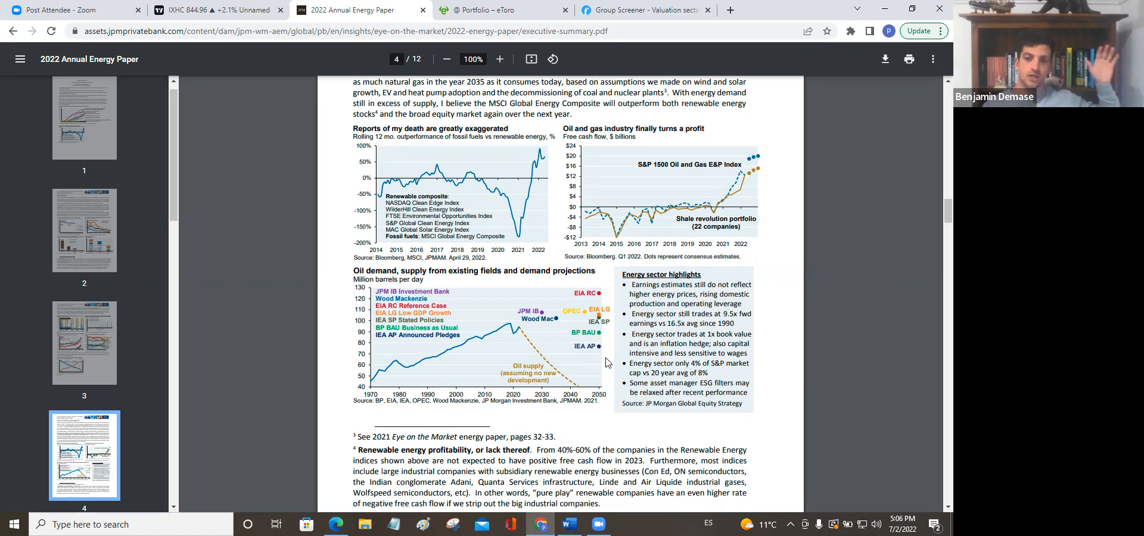
mouse_move(603, 364)
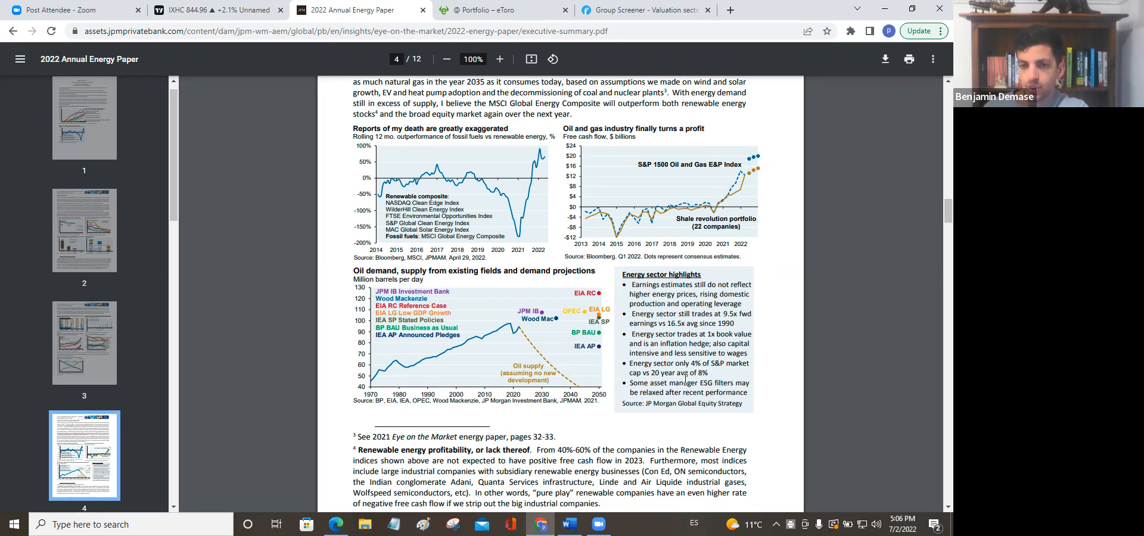
mouse_move(684, 378)
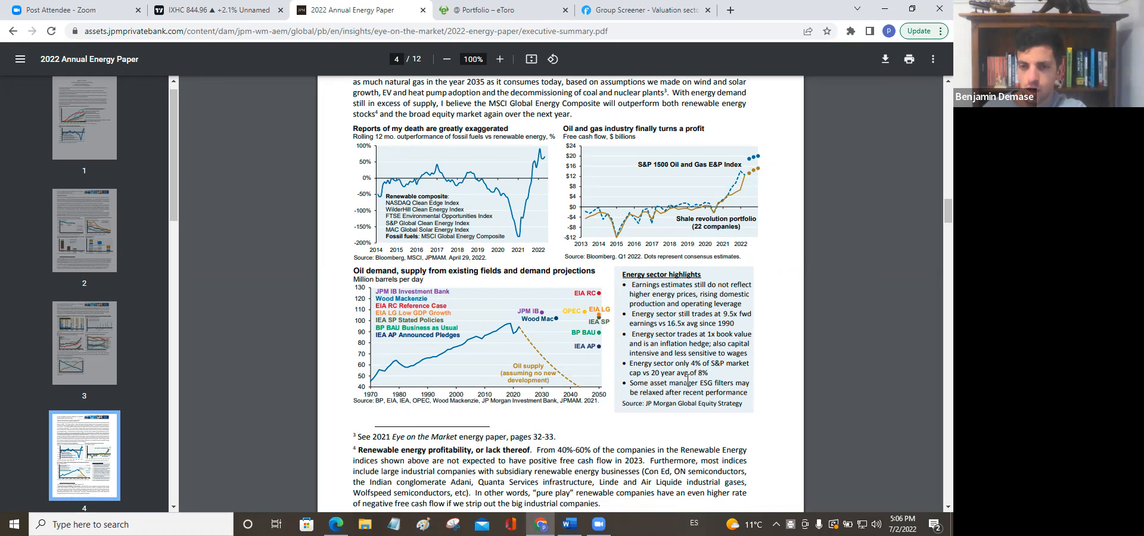
mouse_move(755, 360)
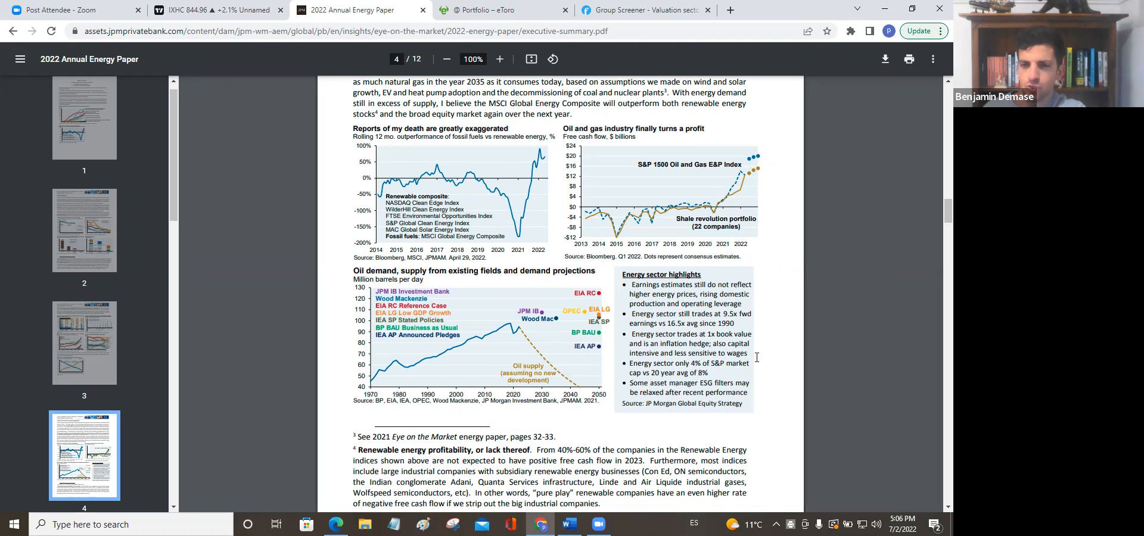
mouse_move(766, 360)
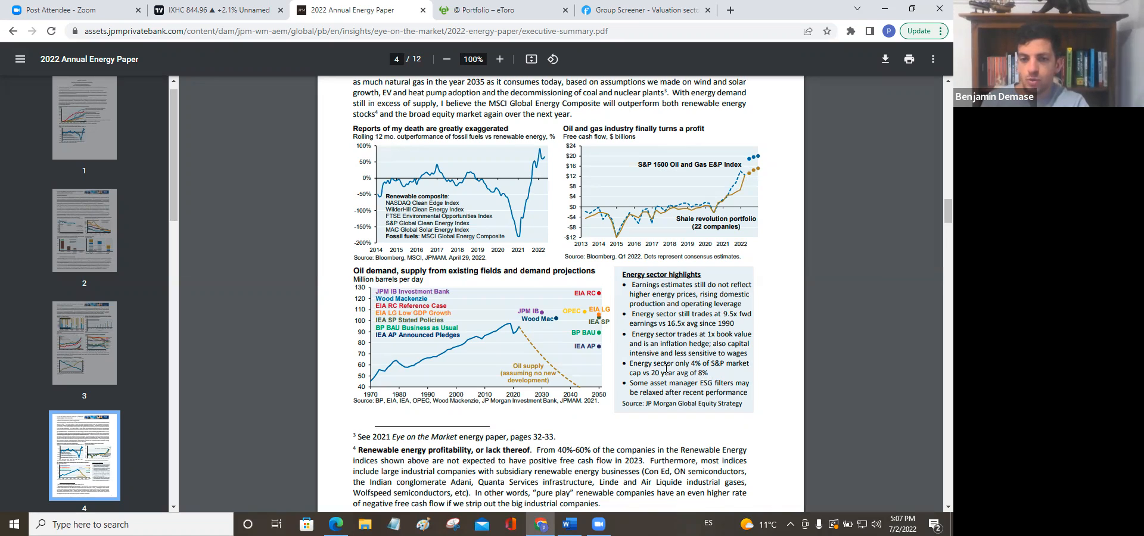
mouse_move(765, 404)
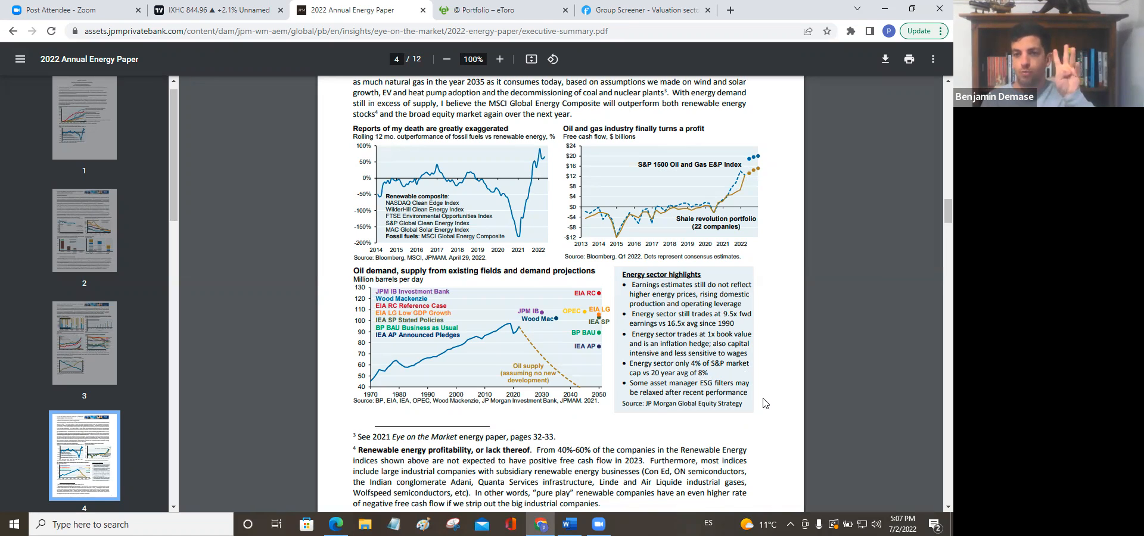
mouse_move(784, 447)
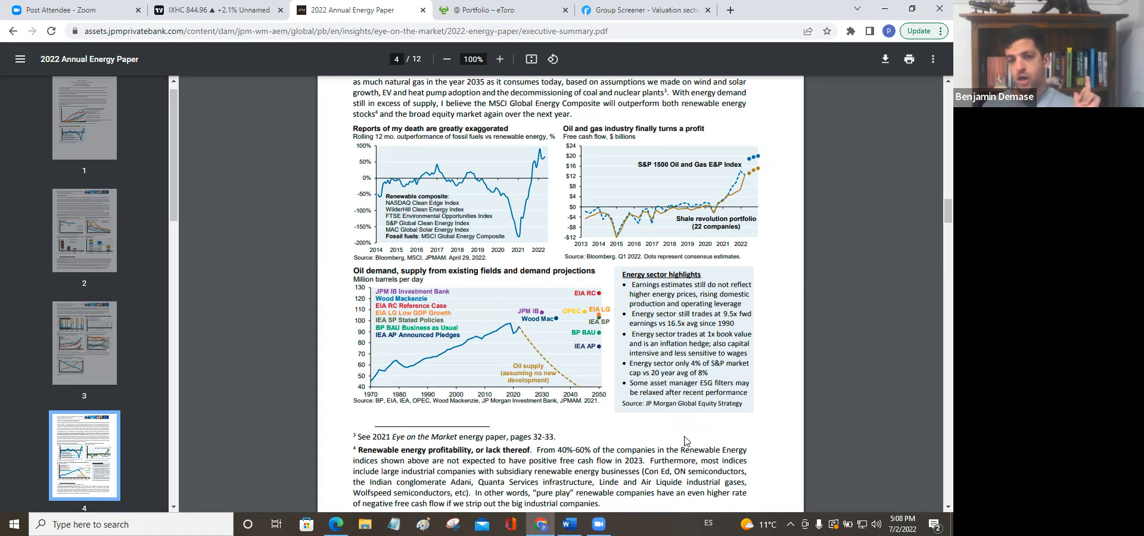
mouse_move(828, 392)
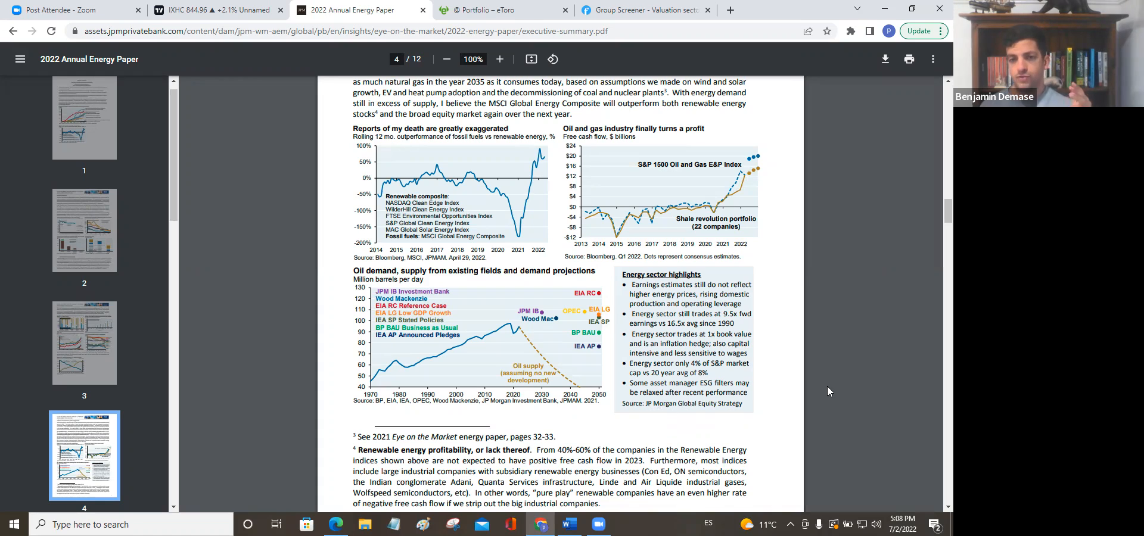
mouse_move(857, 379)
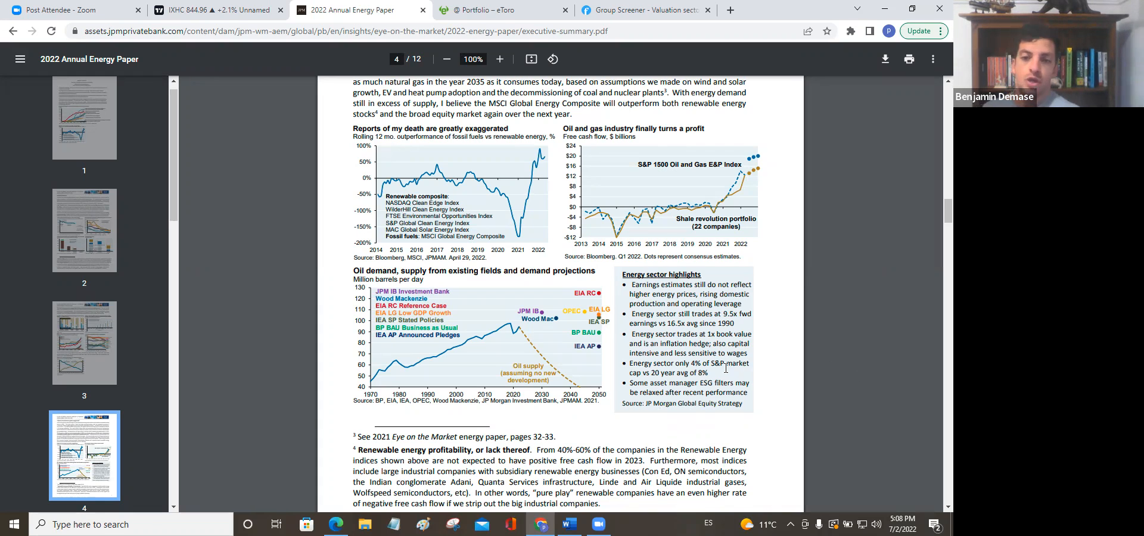
mouse_move(754, 368)
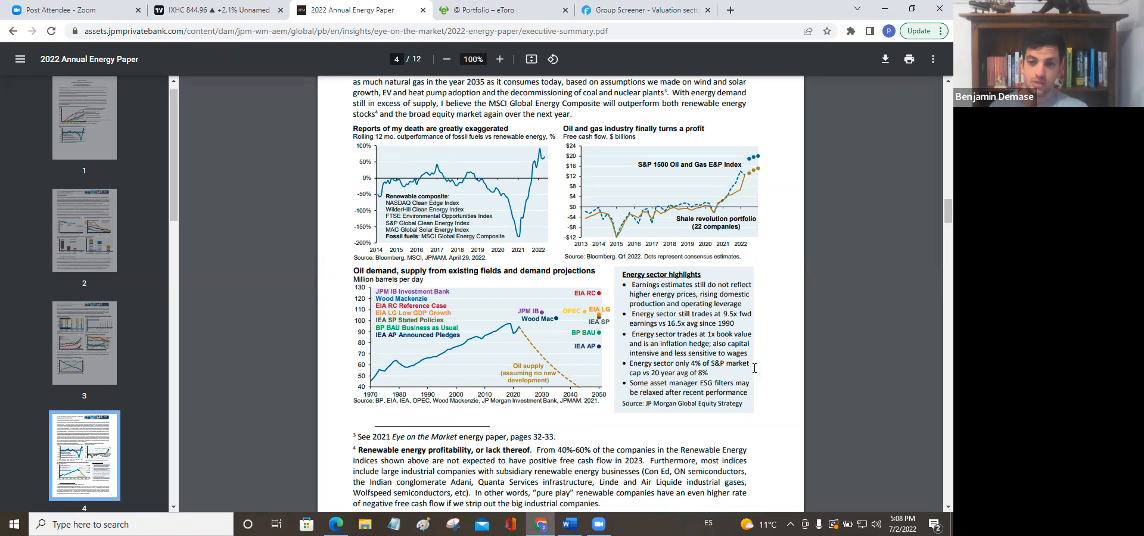
mouse_move(762, 373)
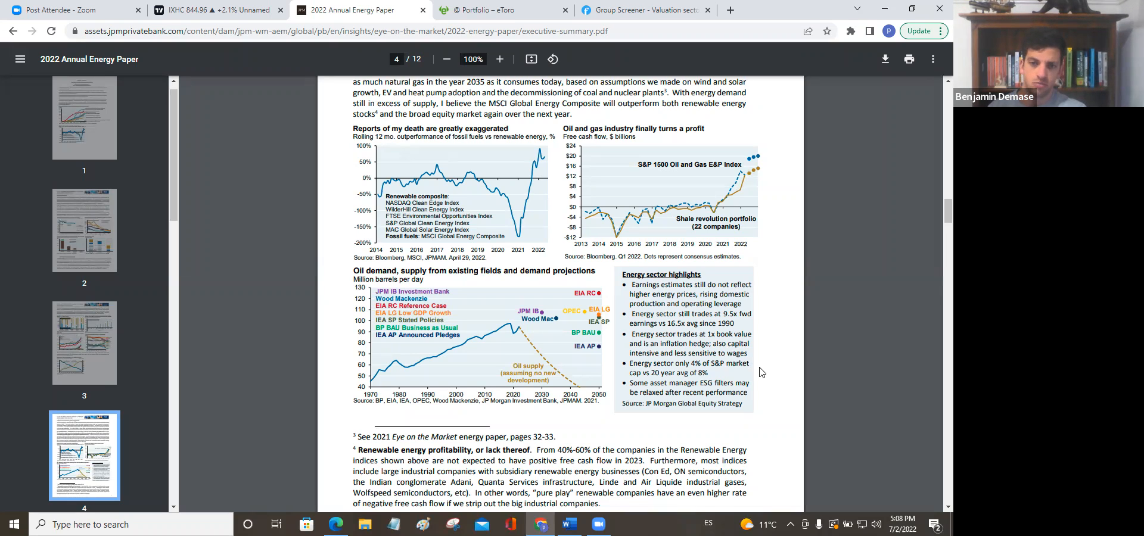
Step: Scroll from page 4 to page 5's Europe oil and gas import and US-Europe price gap charts
scroll("down", 3)
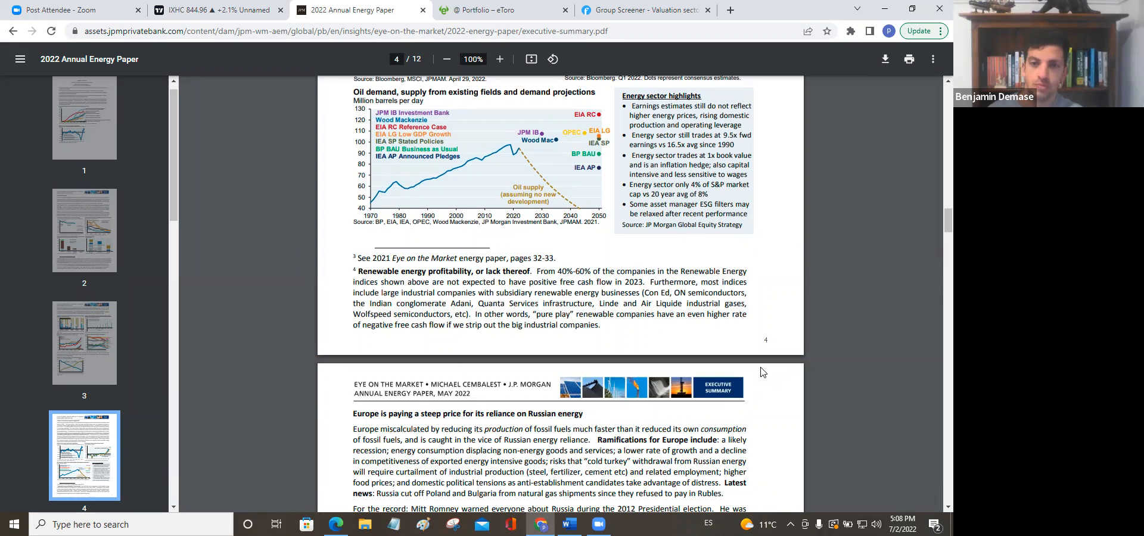
scroll("down", 3)
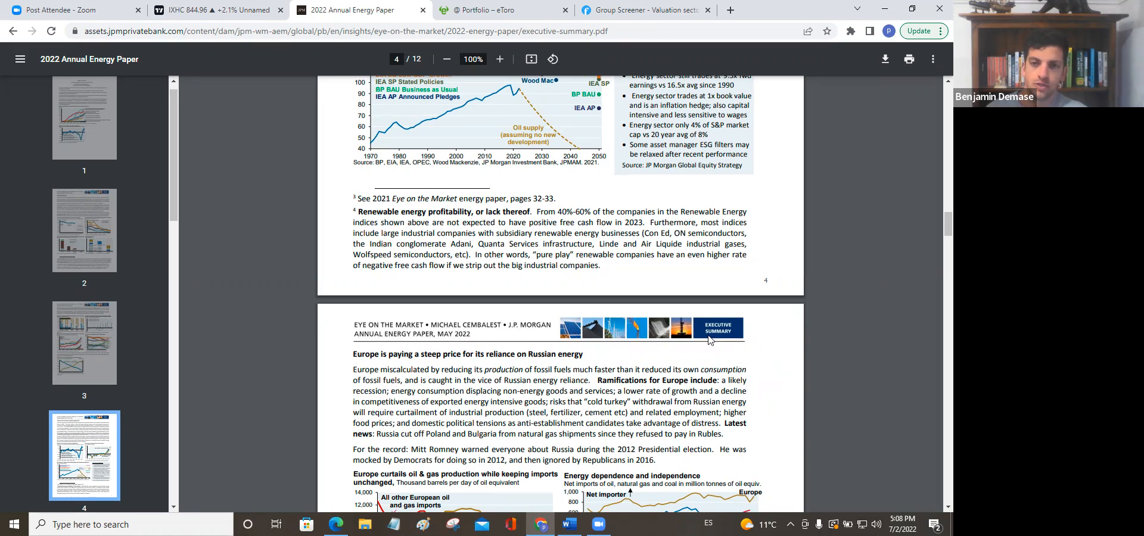
mouse_move(571, 232)
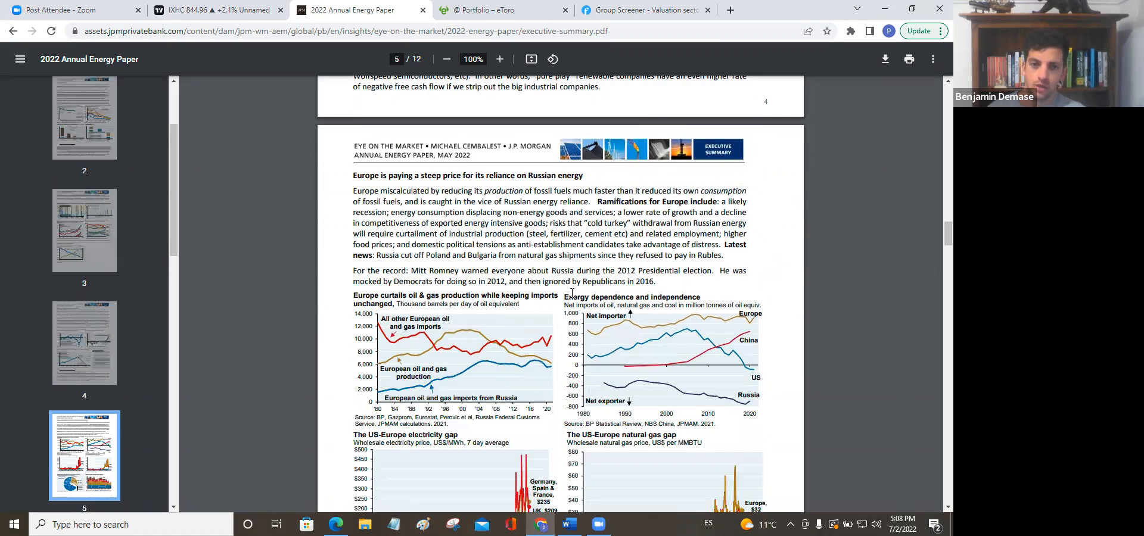
scroll("down", 3)
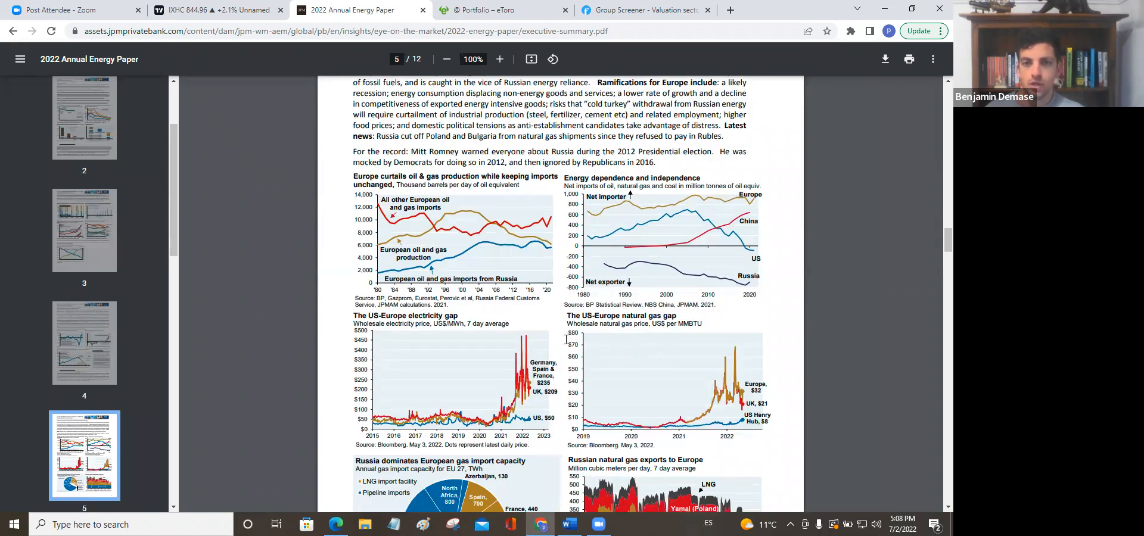
scroll("down", 3)
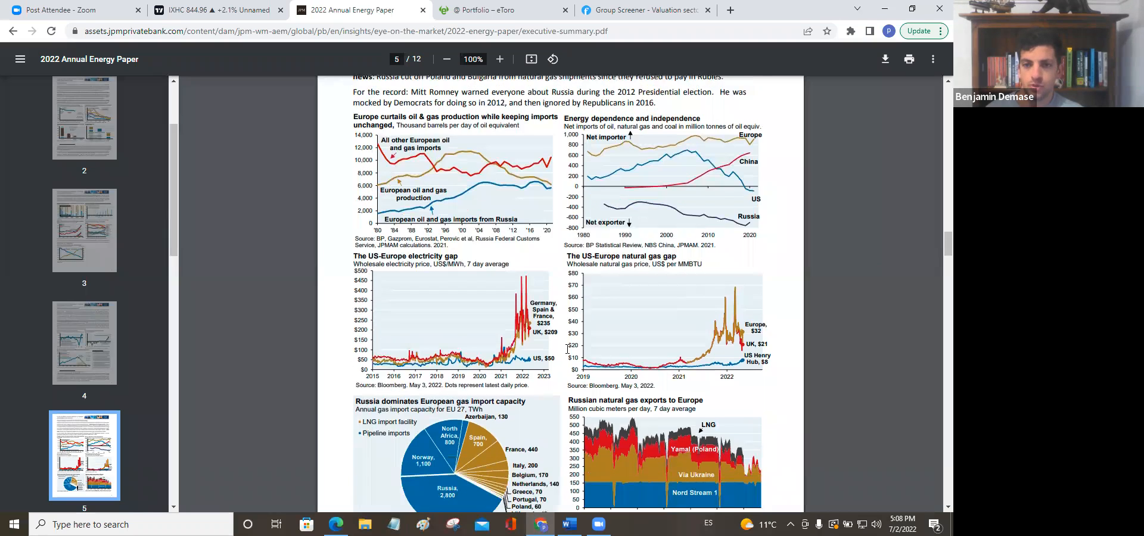
Step: Scroll to the end of page 5 with the European gas import pie and Russian exports charts
scroll("down", 3)
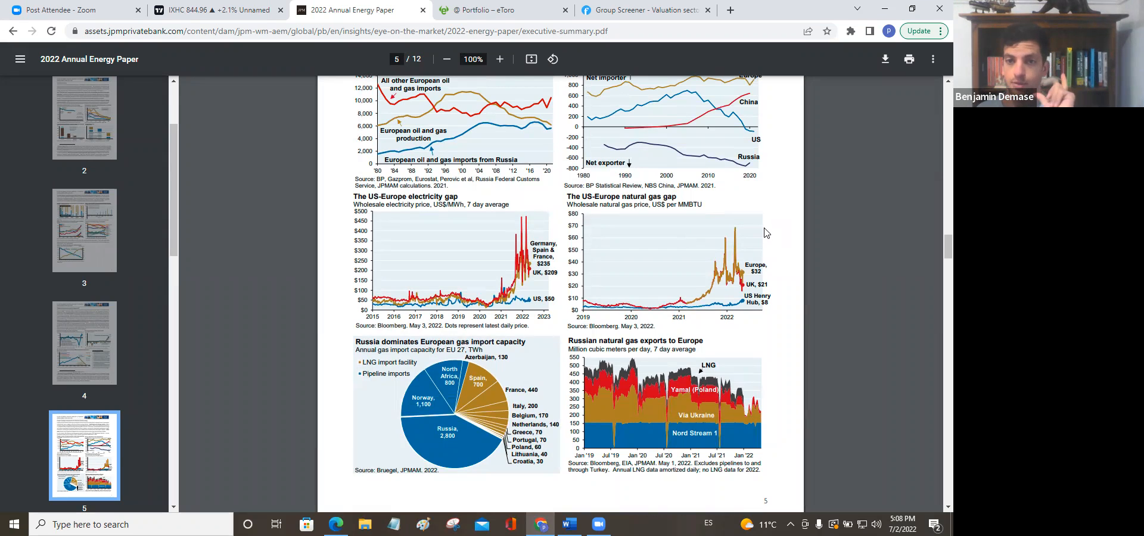
mouse_move(751, 247)
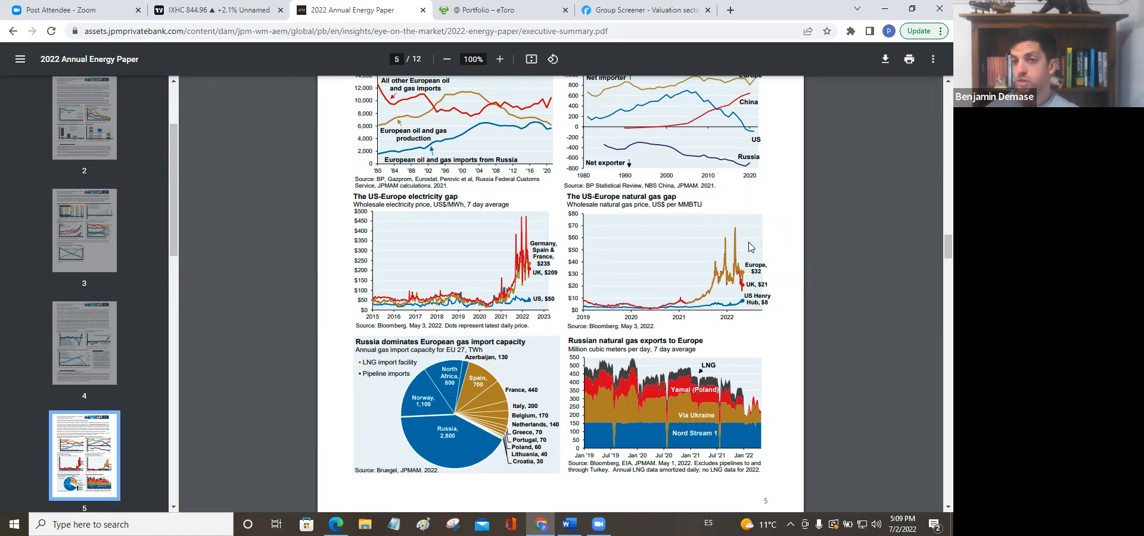
mouse_move(773, 240)
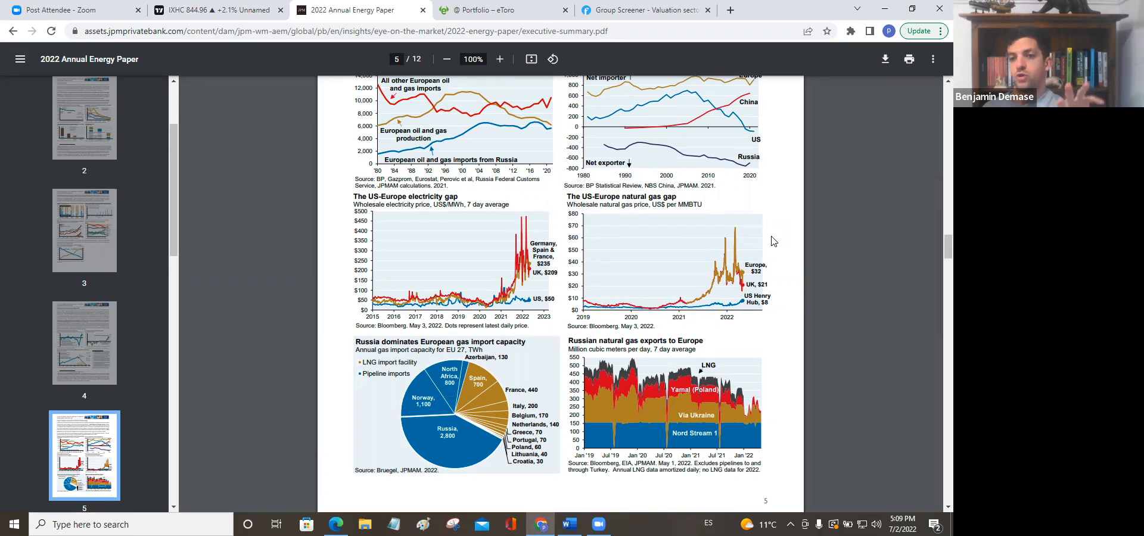
mouse_move(739, 253)
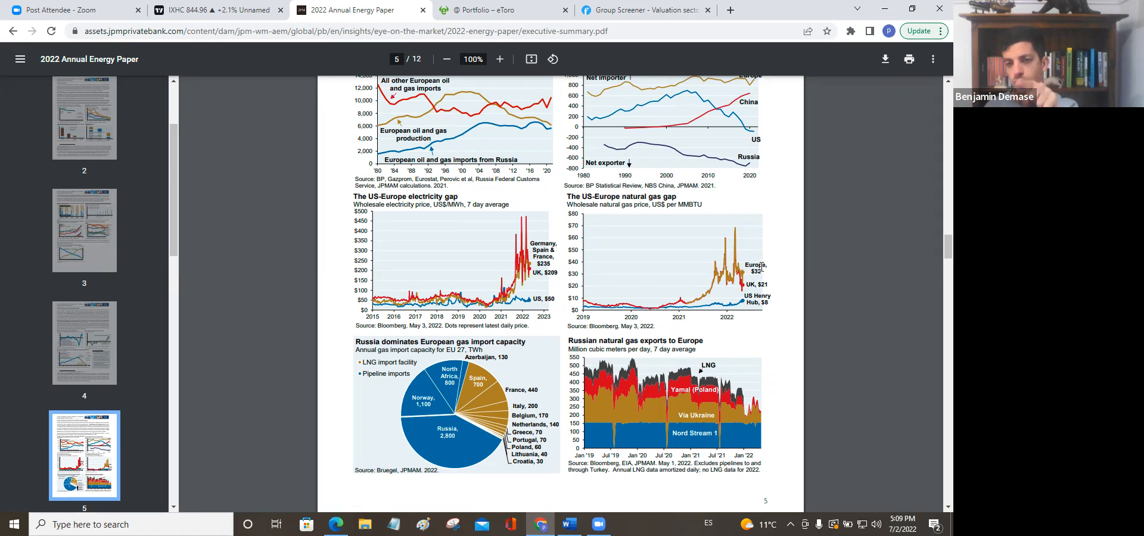
mouse_move(783, 296)
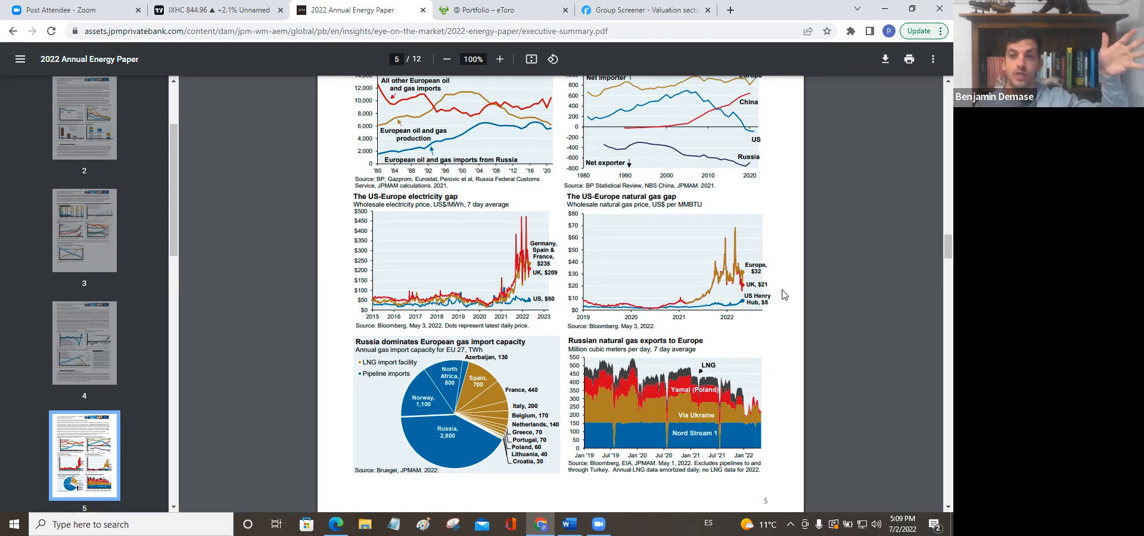
mouse_move(804, 283)
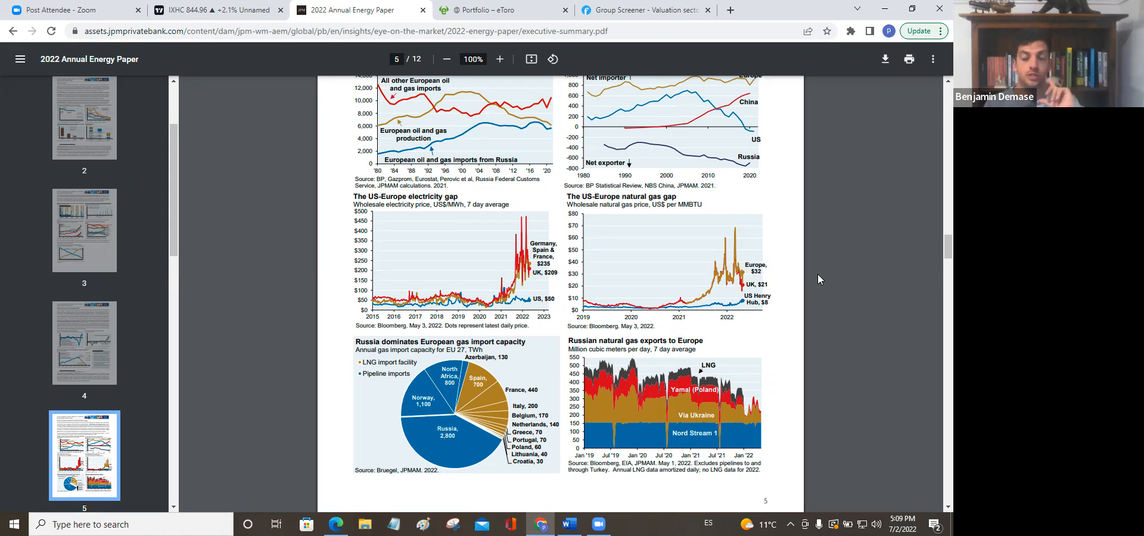
mouse_move(818, 270)
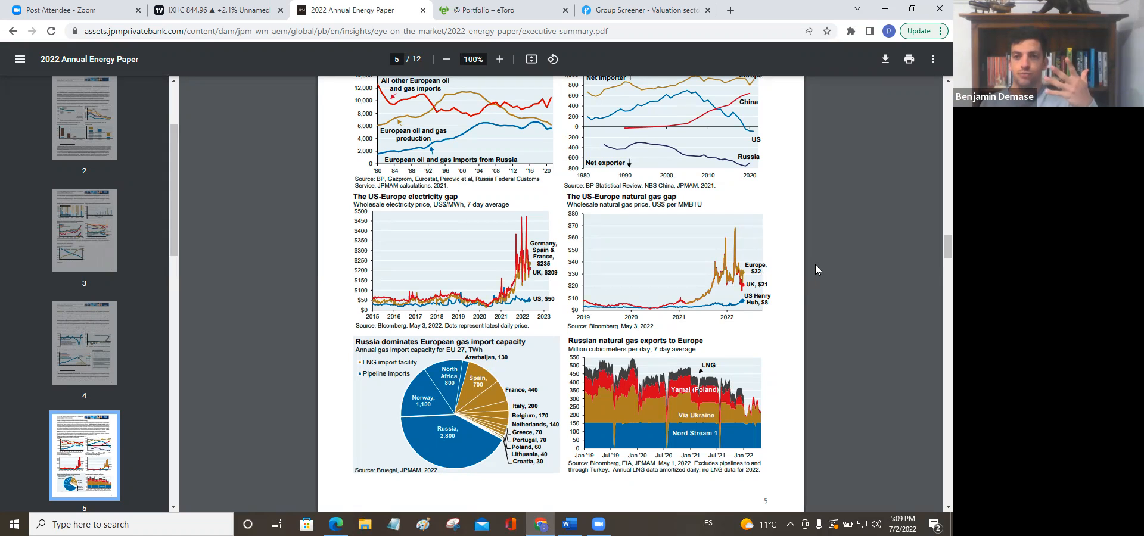
mouse_move(790, 316)
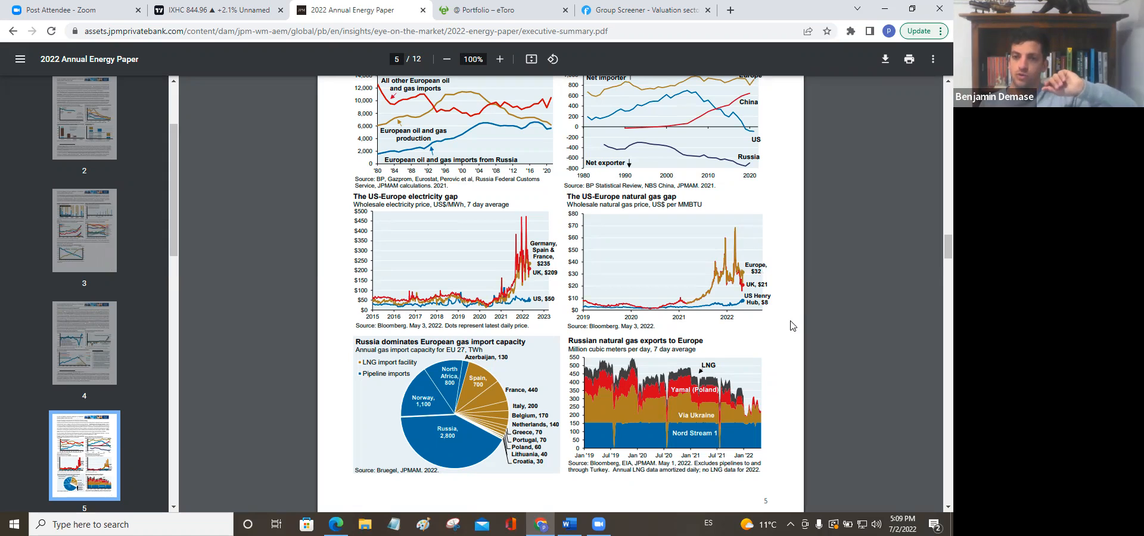
mouse_move(777, 324)
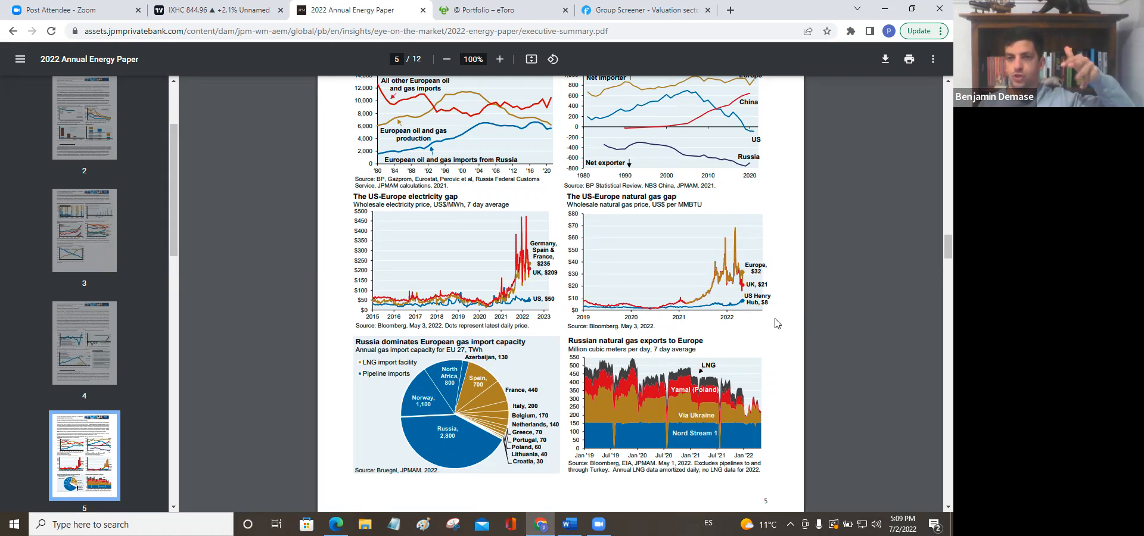
mouse_move(781, 325)
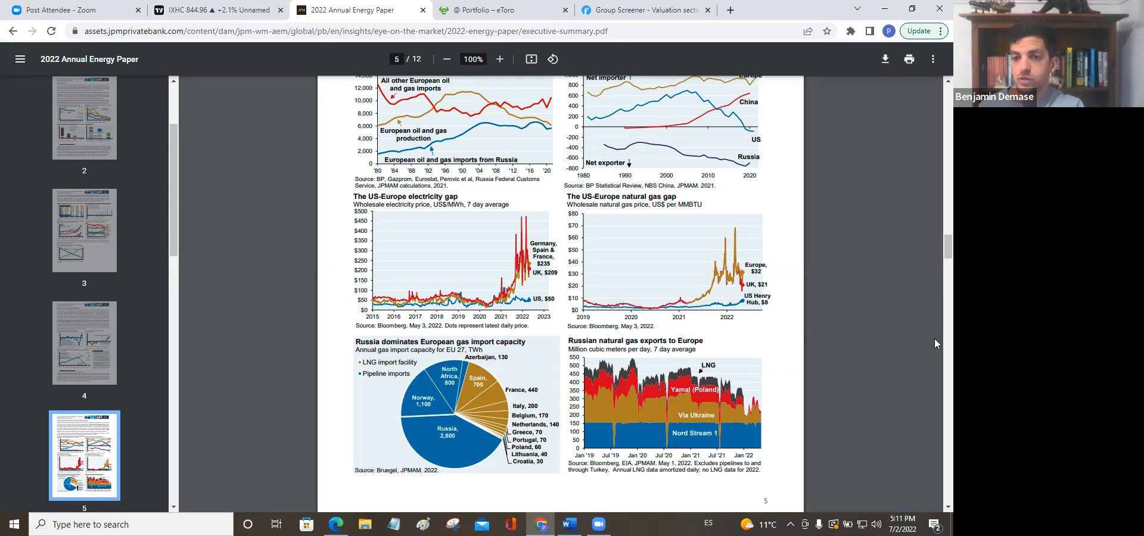
mouse_move(864, 336)
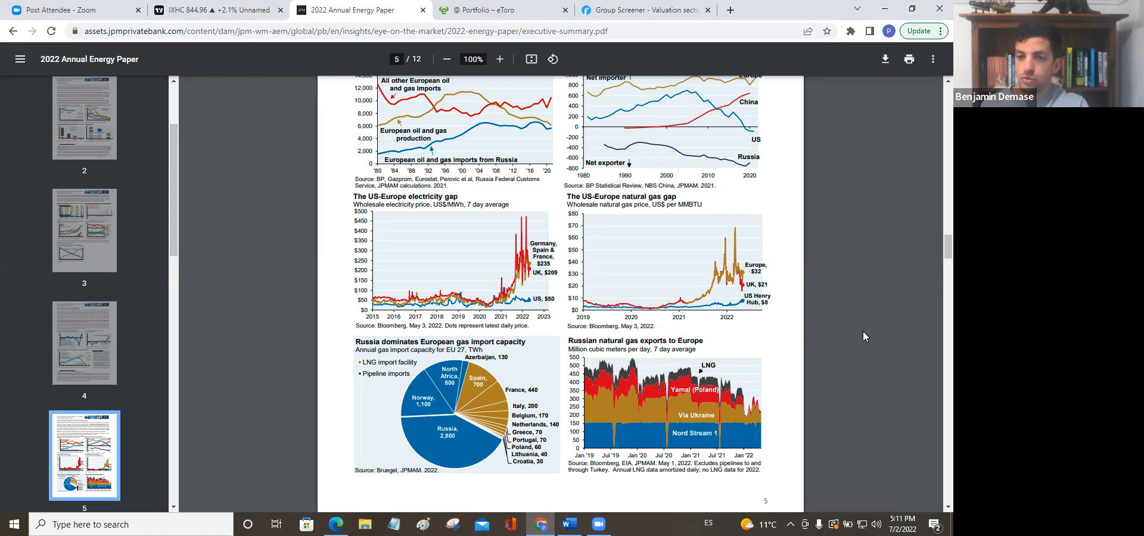
mouse_move(859, 333)
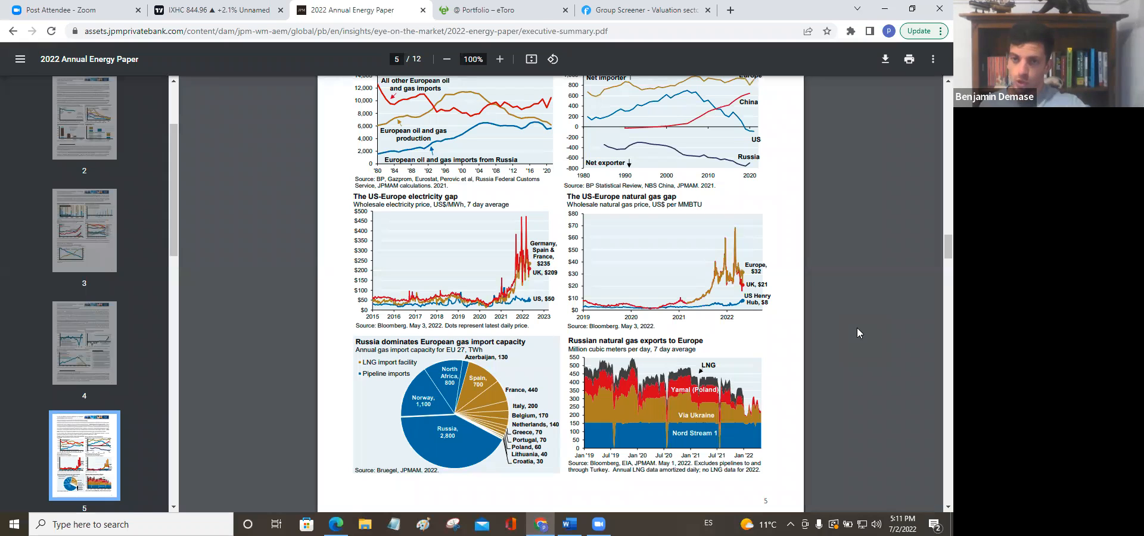
mouse_move(250, 330)
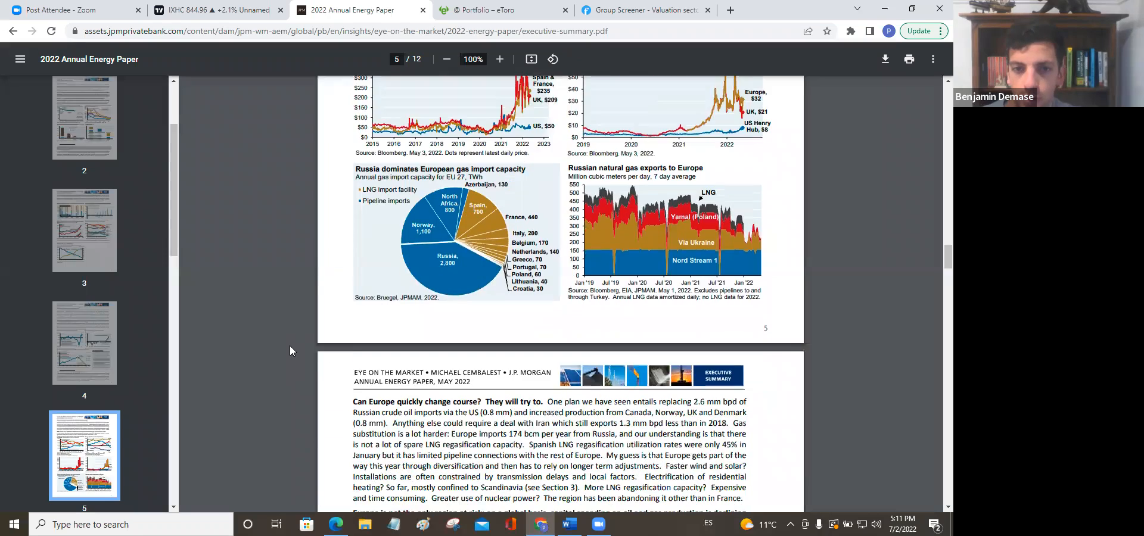
Step: Scroll onto page 6 showing the fossil fuel capex and energy investment collapse charts
scroll("down", 3)
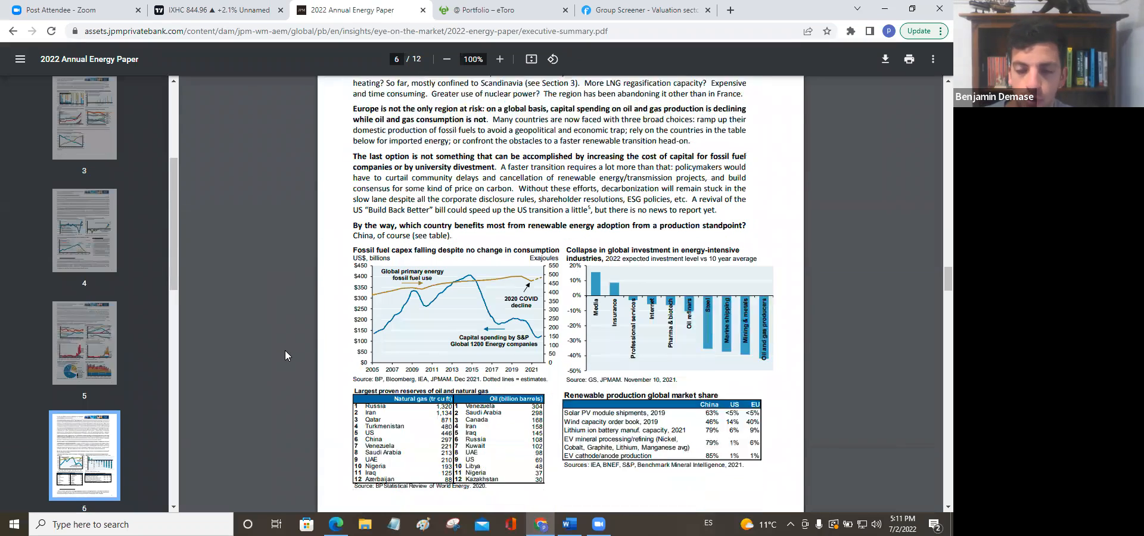
scroll("down", 3)
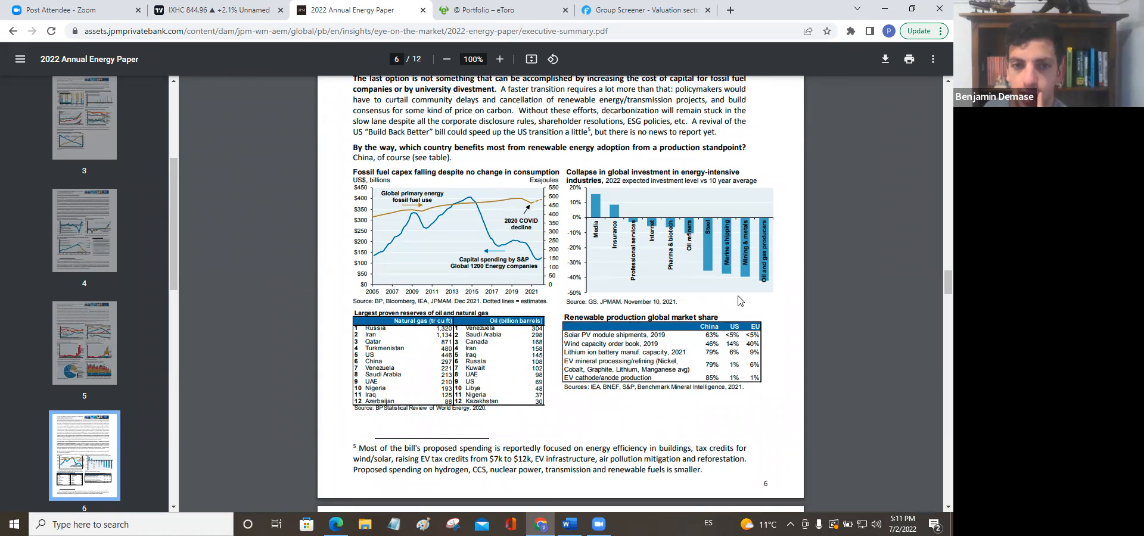
mouse_move(703, 272)
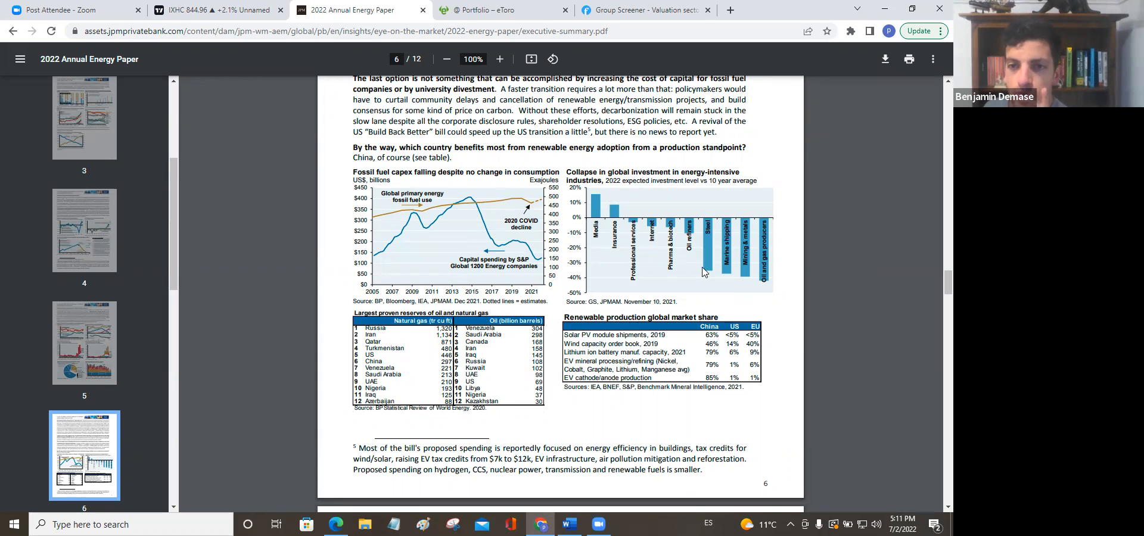
mouse_move(742, 278)
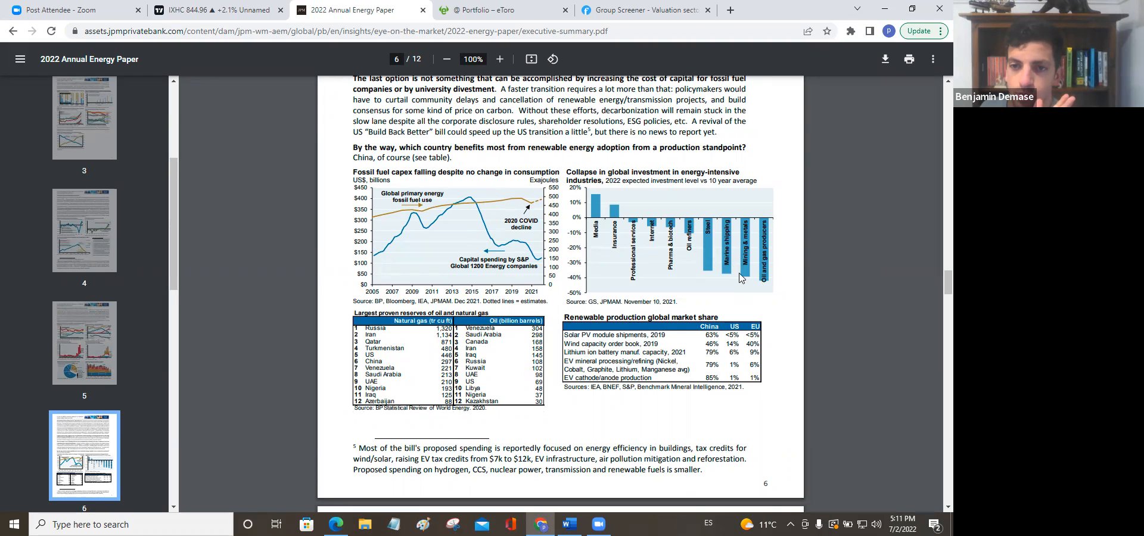
mouse_move(747, 283)
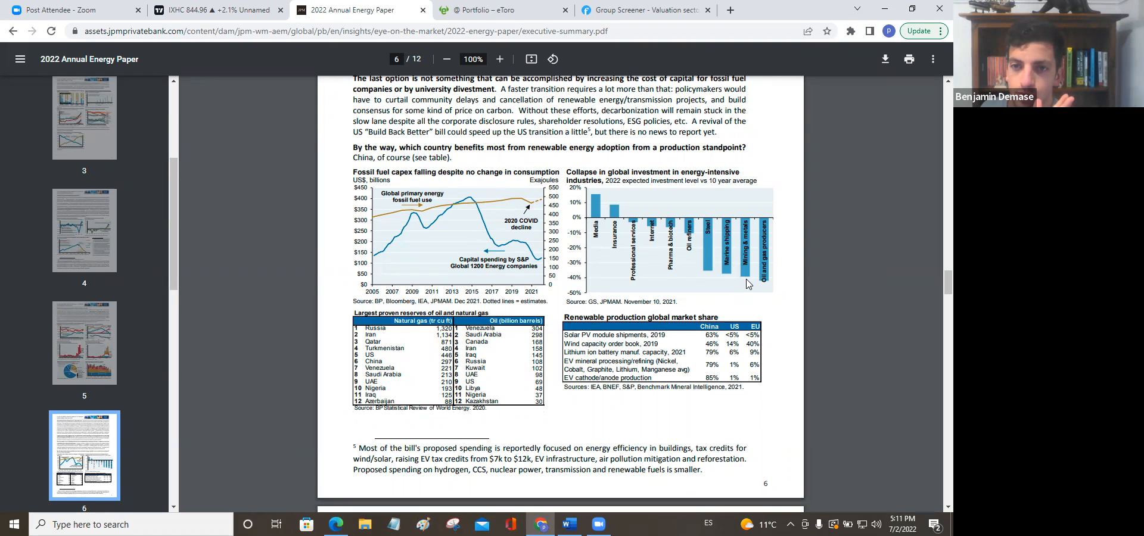
mouse_move(773, 306)
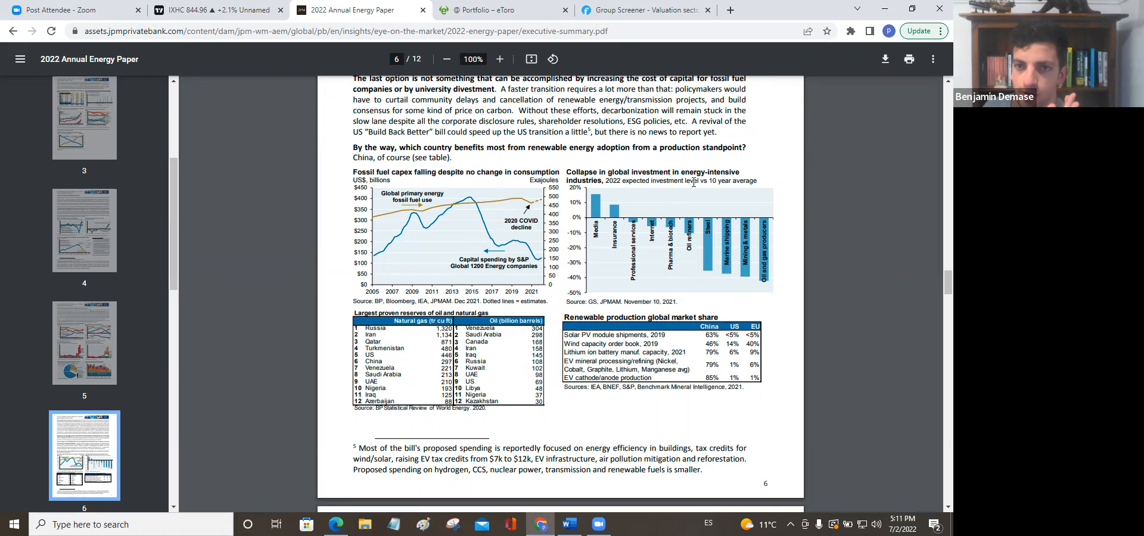
mouse_move(663, 206)
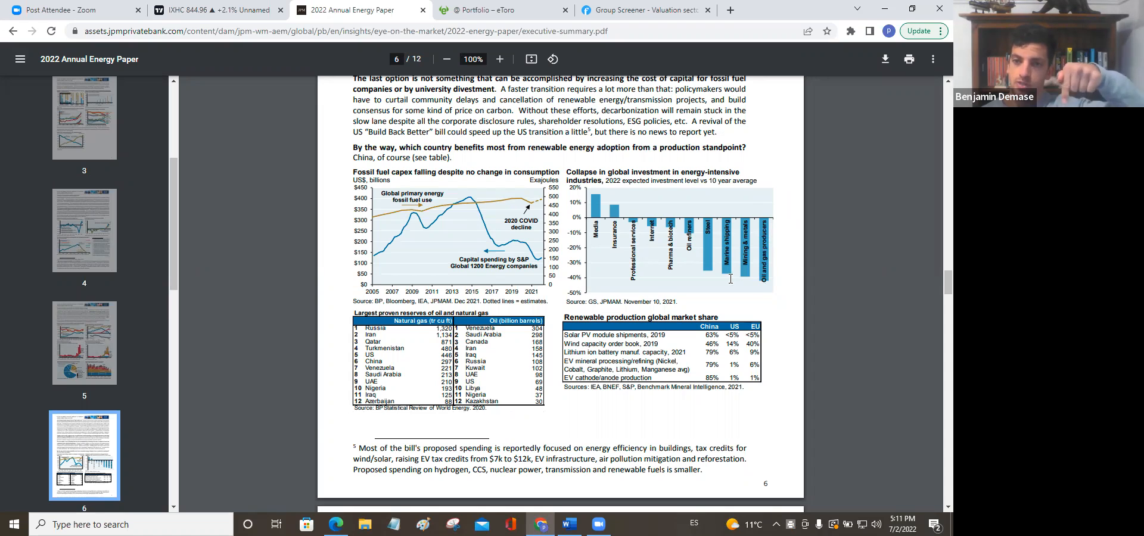
mouse_move(746, 307)
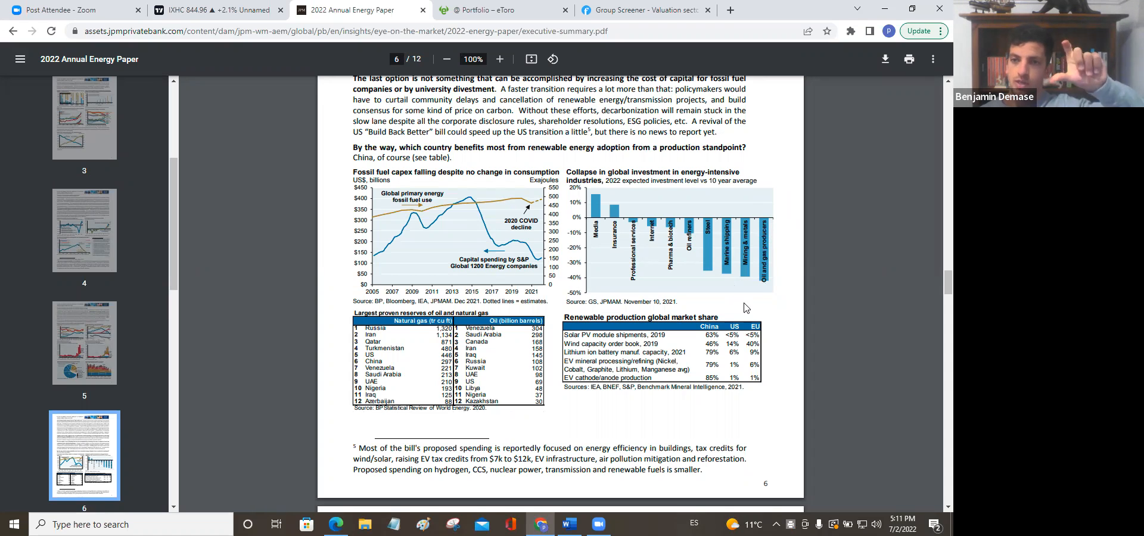
mouse_move(762, 314)
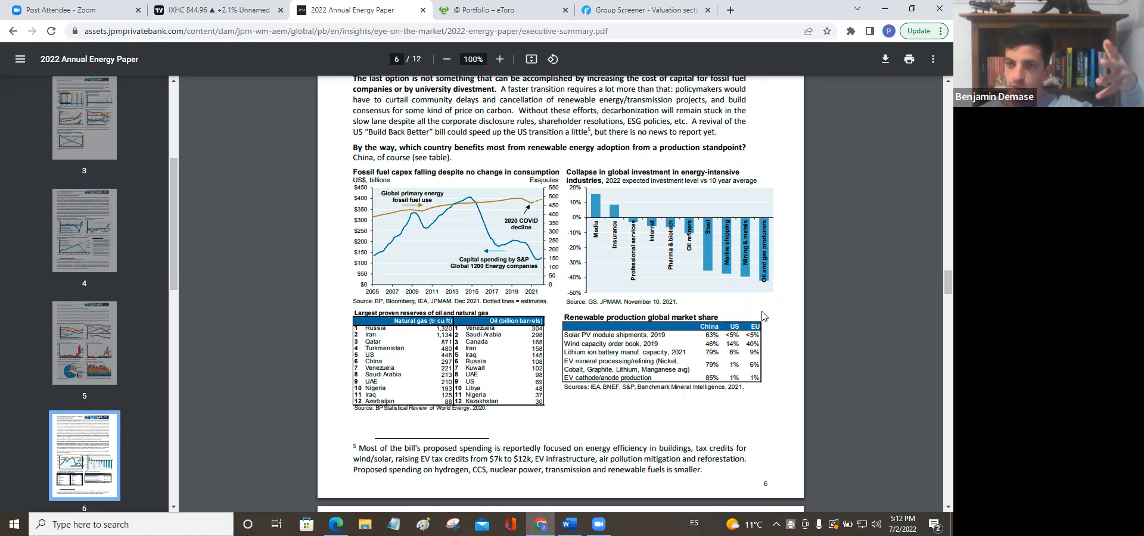
mouse_move(777, 301)
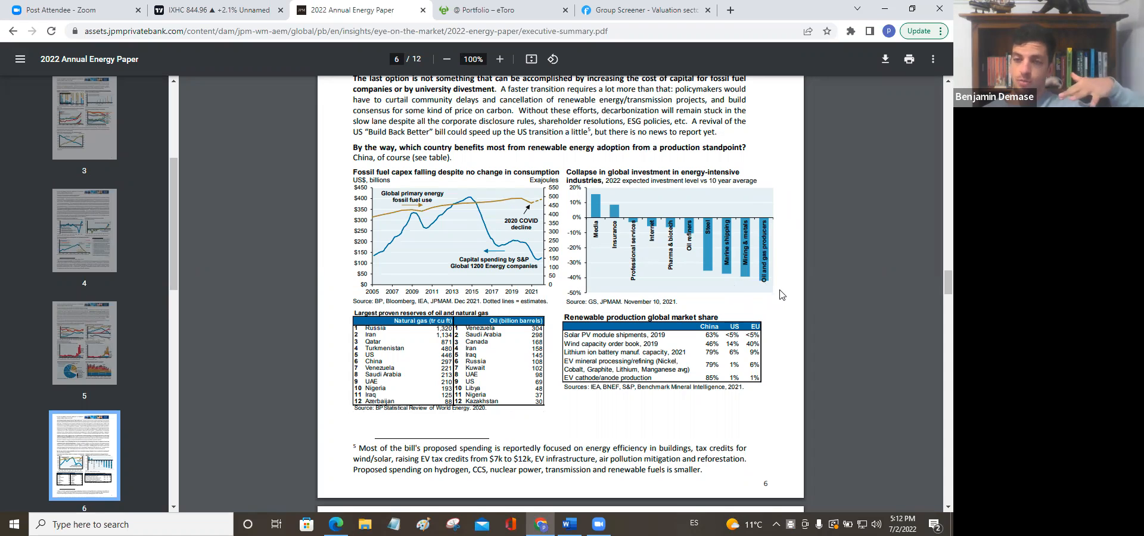
mouse_move(788, 306)
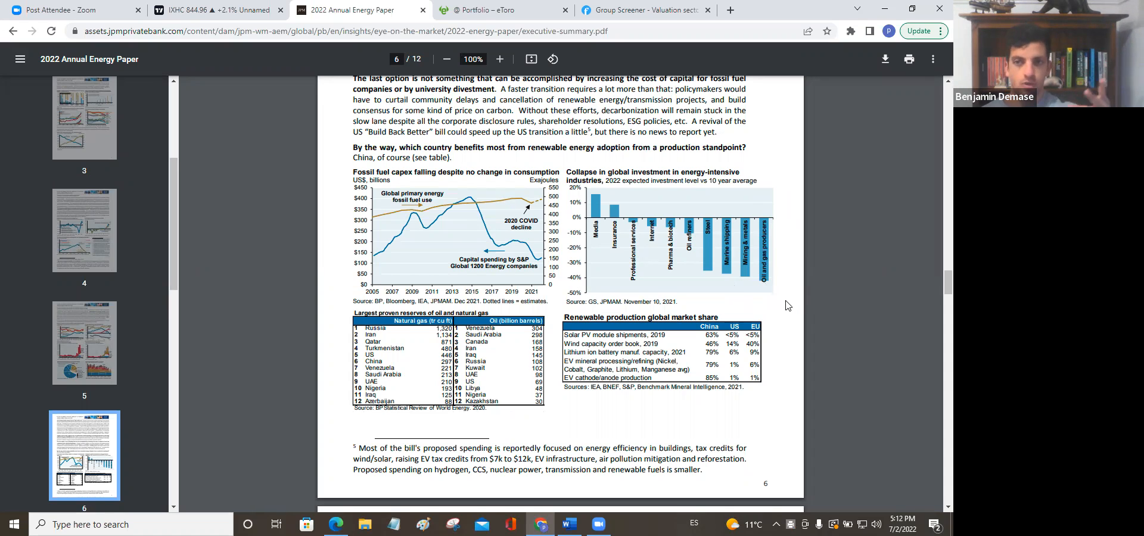
mouse_move(752, 294)
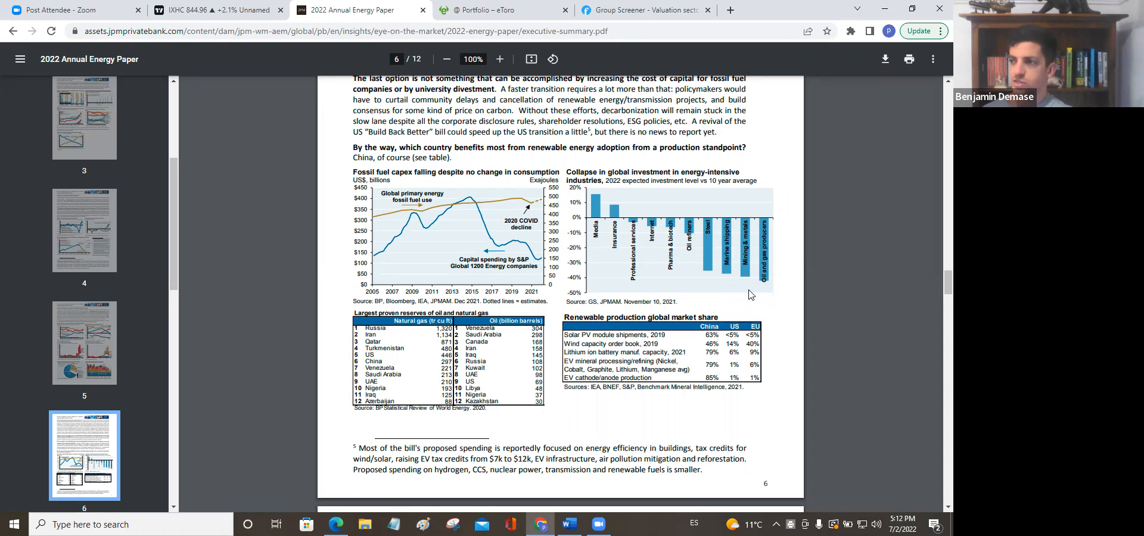
mouse_move(743, 309)
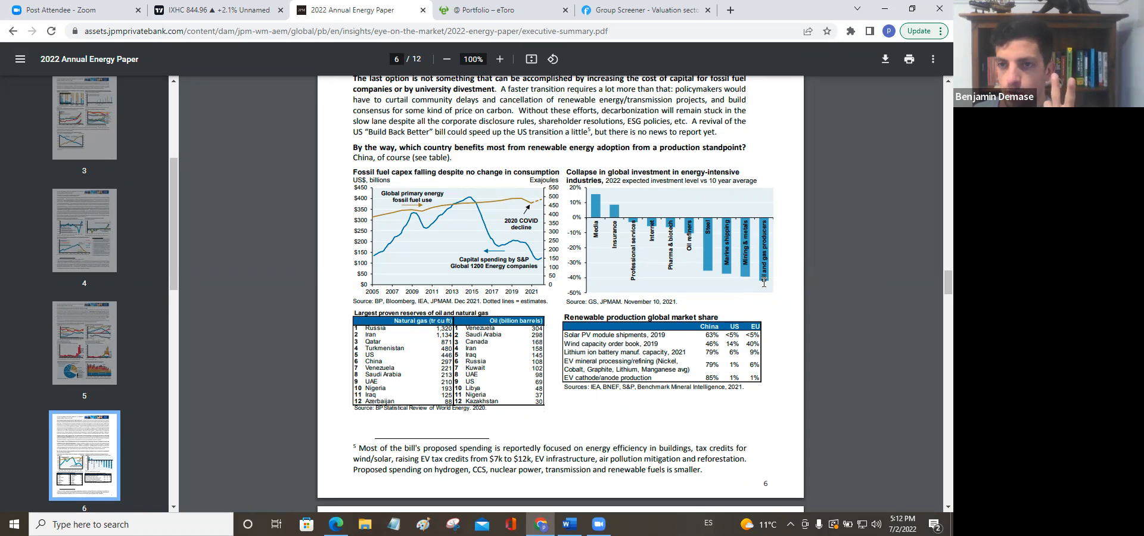
mouse_move(742, 295)
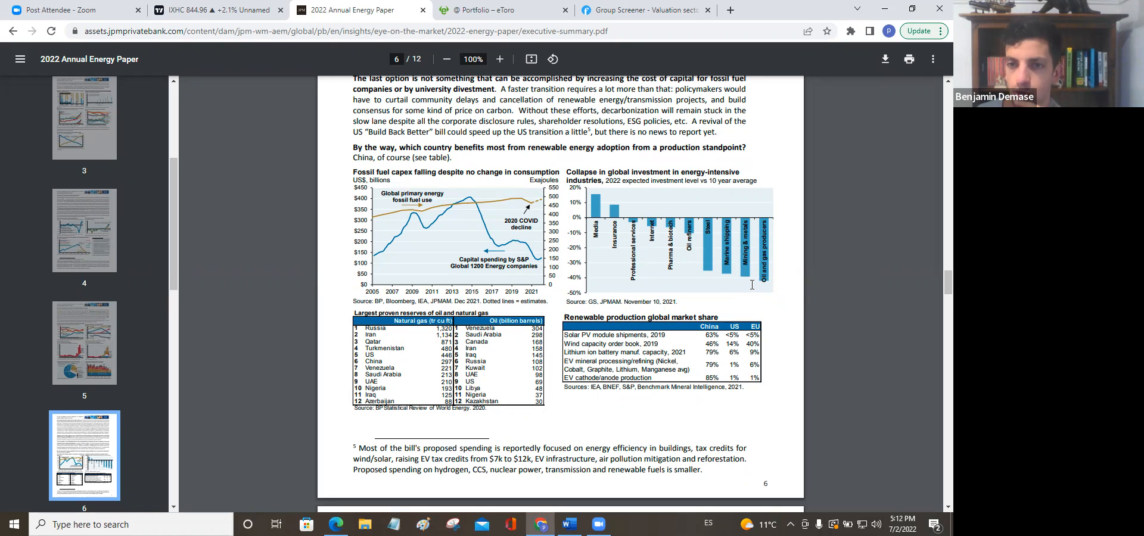
mouse_move(779, 275)
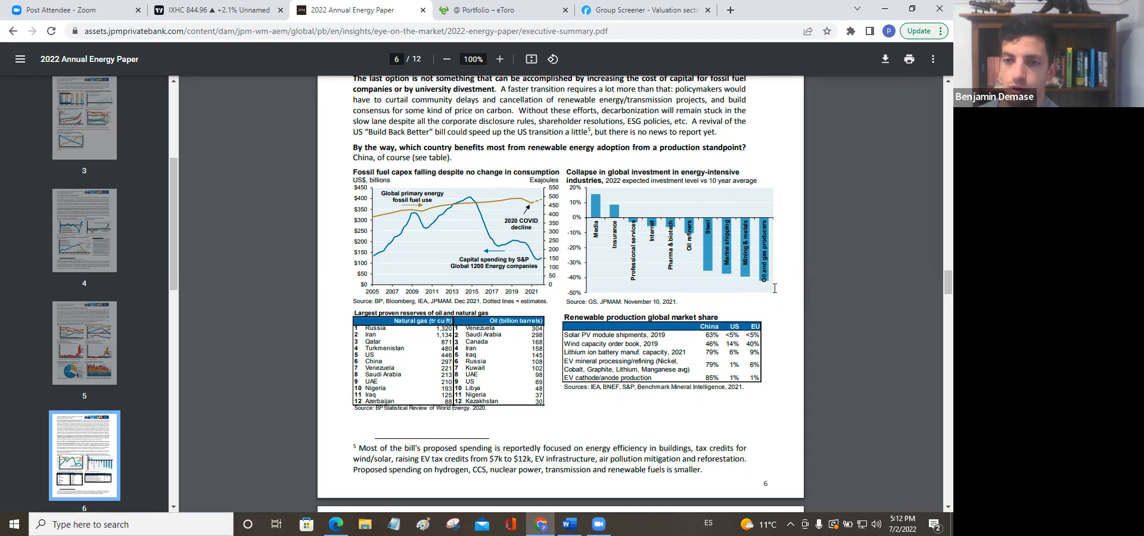
mouse_move(783, 265)
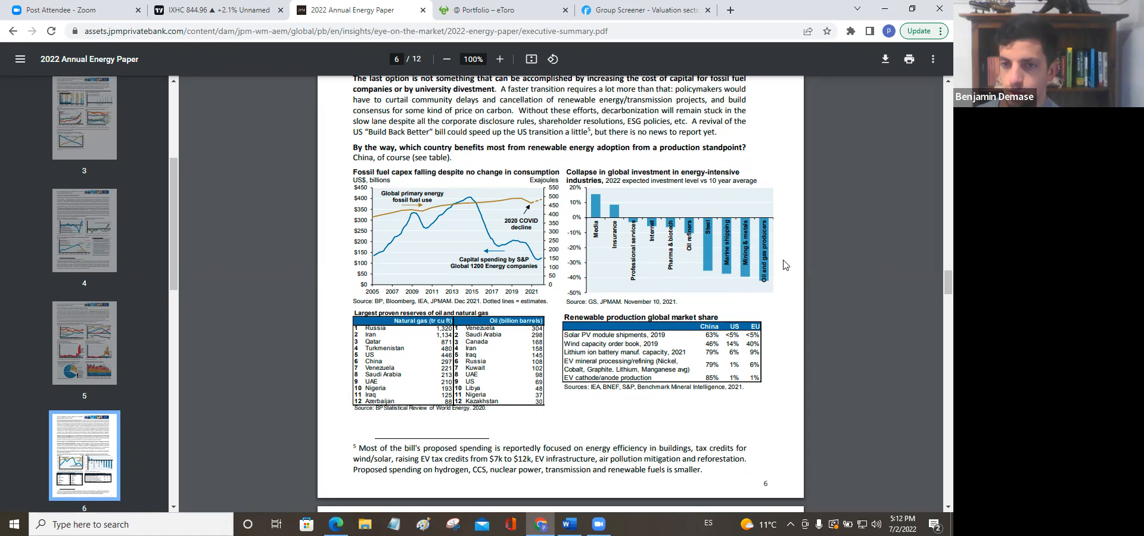
mouse_move(779, 356)
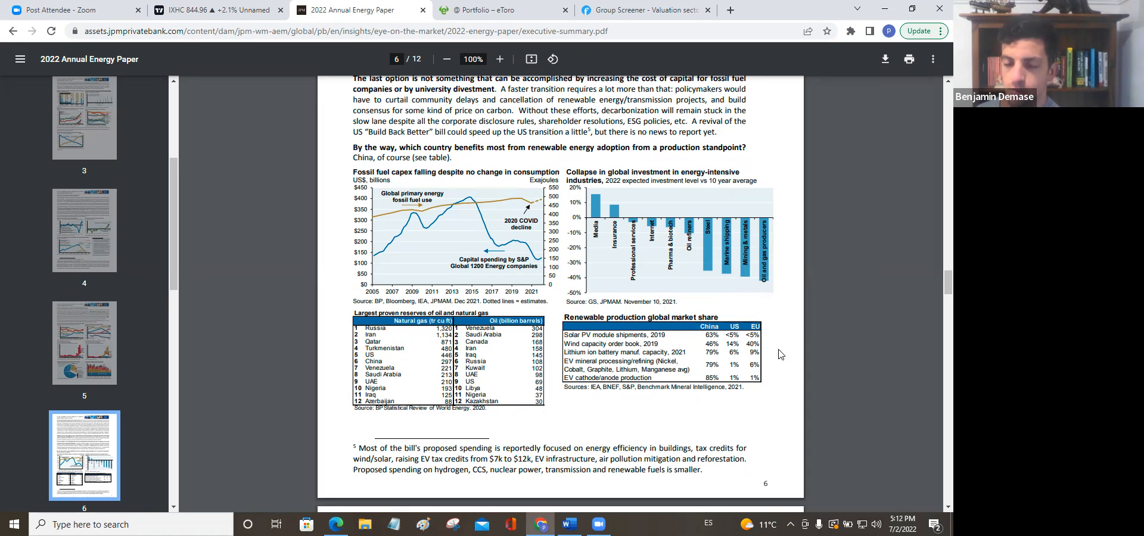
mouse_move(662, 259)
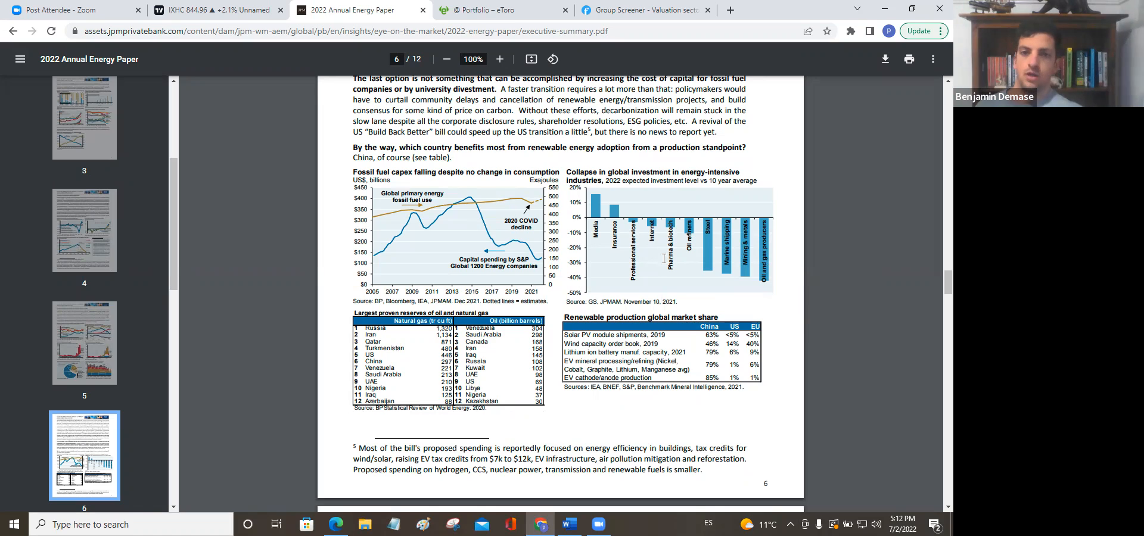
mouse_move(624, 292)
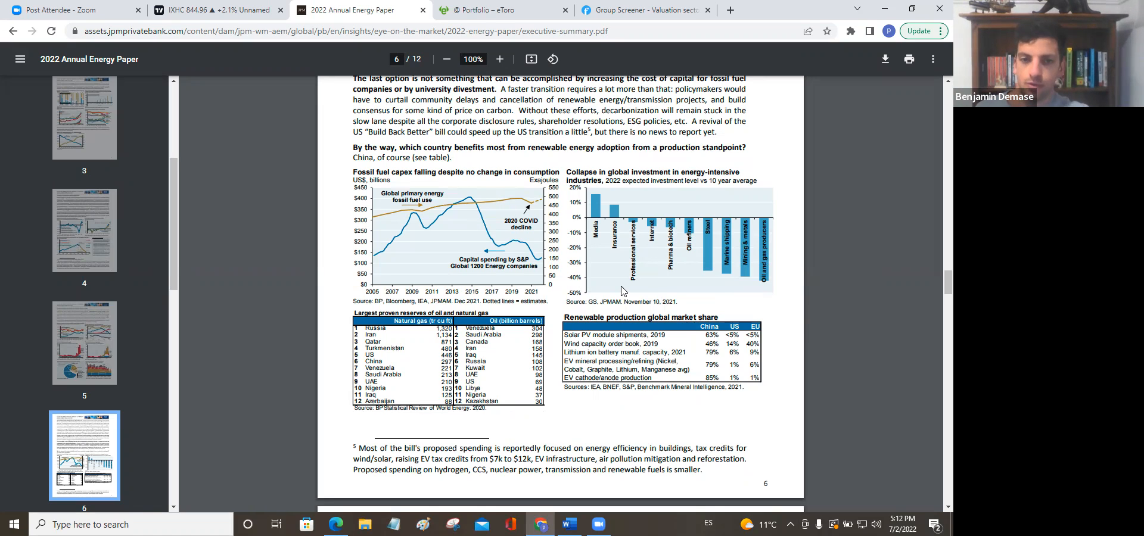
mouse_move(422, 369)
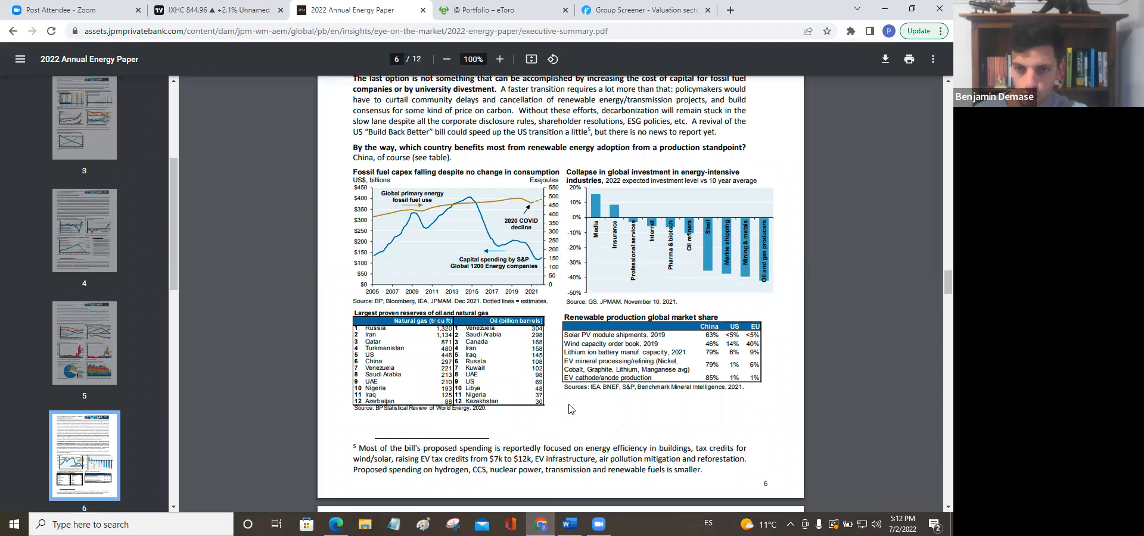
Step: Skim down through pages 7–10 to the legal disclosures on page 11
scroll("down", 3)
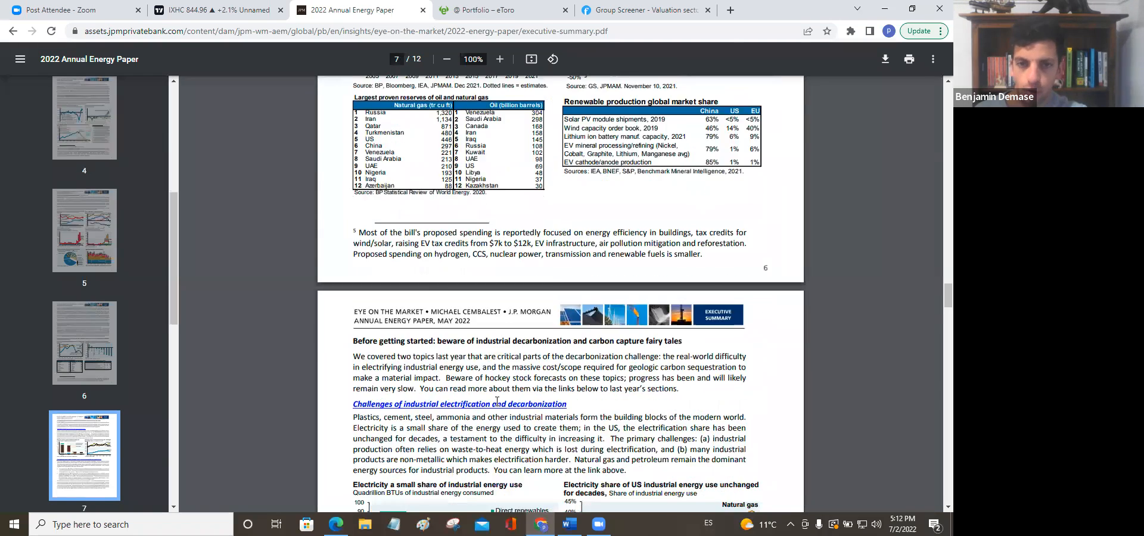
scroll("down", 3)
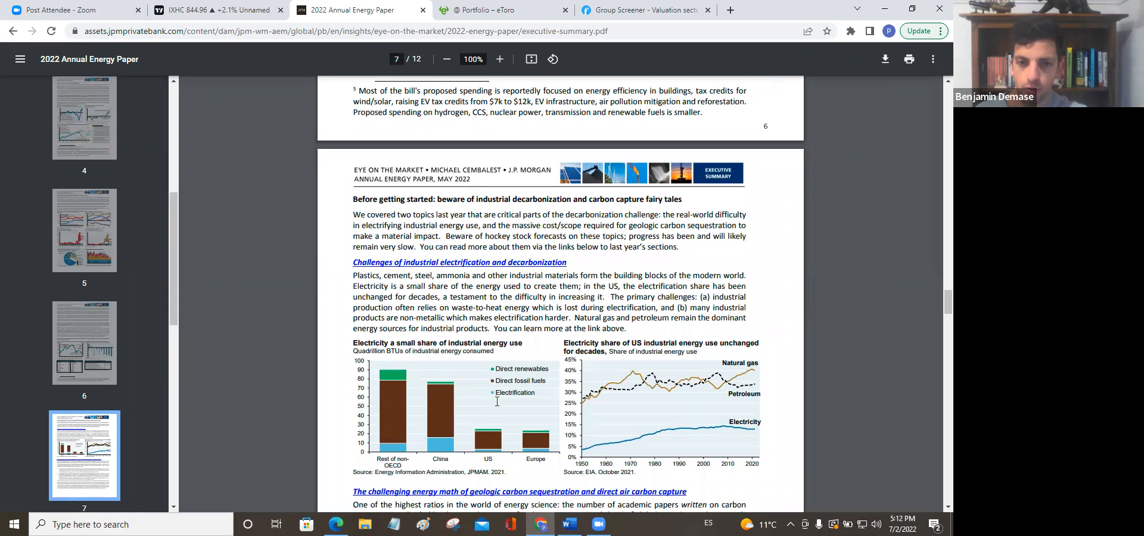
scroll("down", 3)
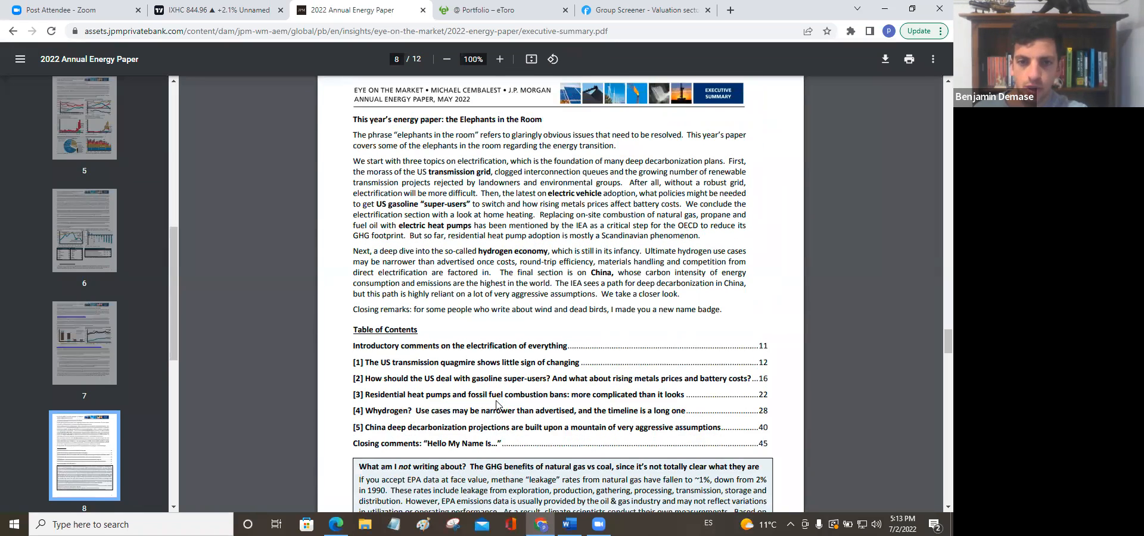
scroll("down", 3)
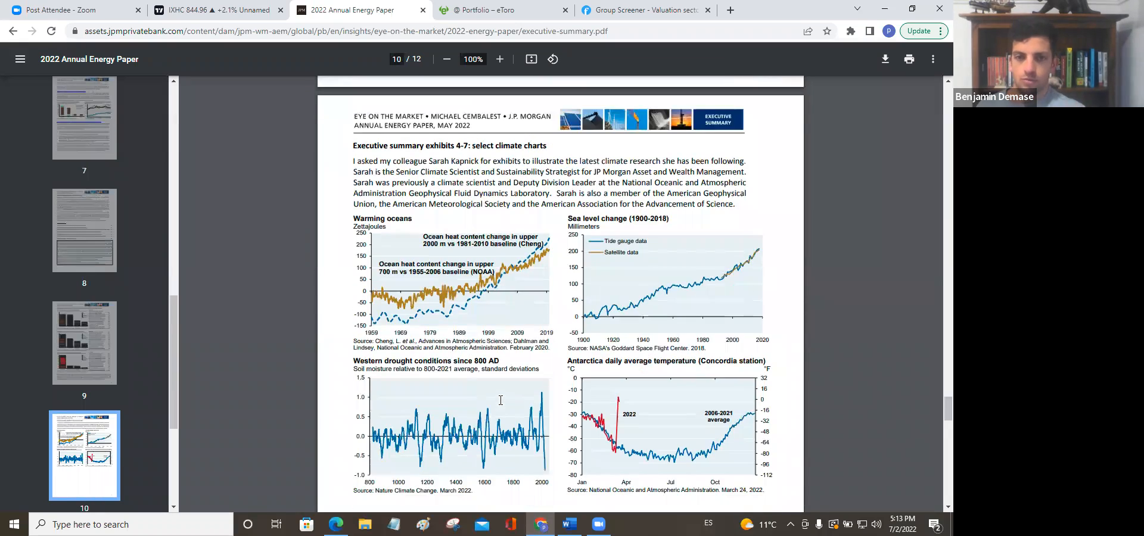
scroll("down", 3)
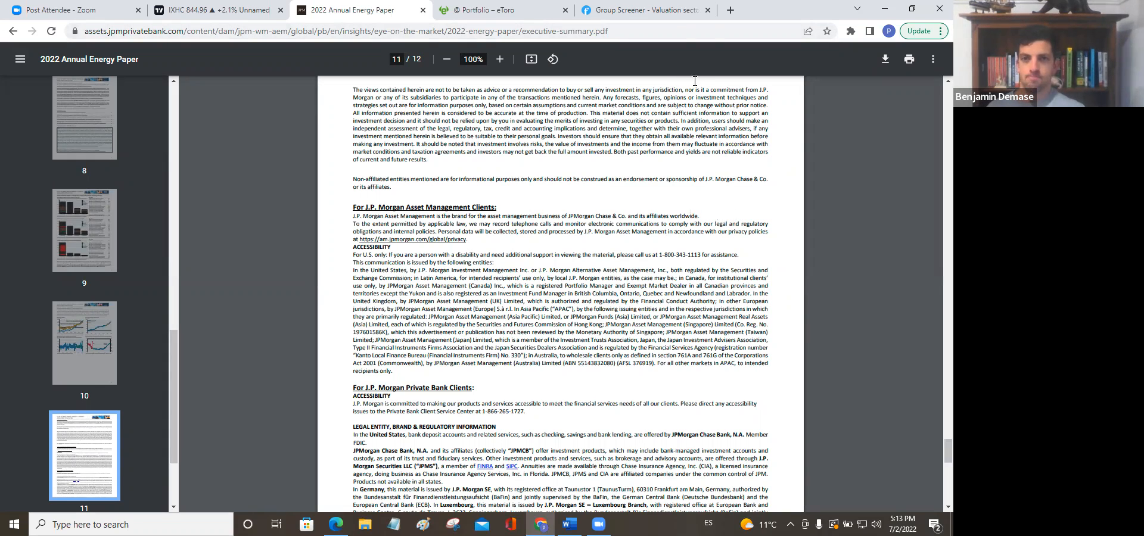
mouse_move(649, 9)
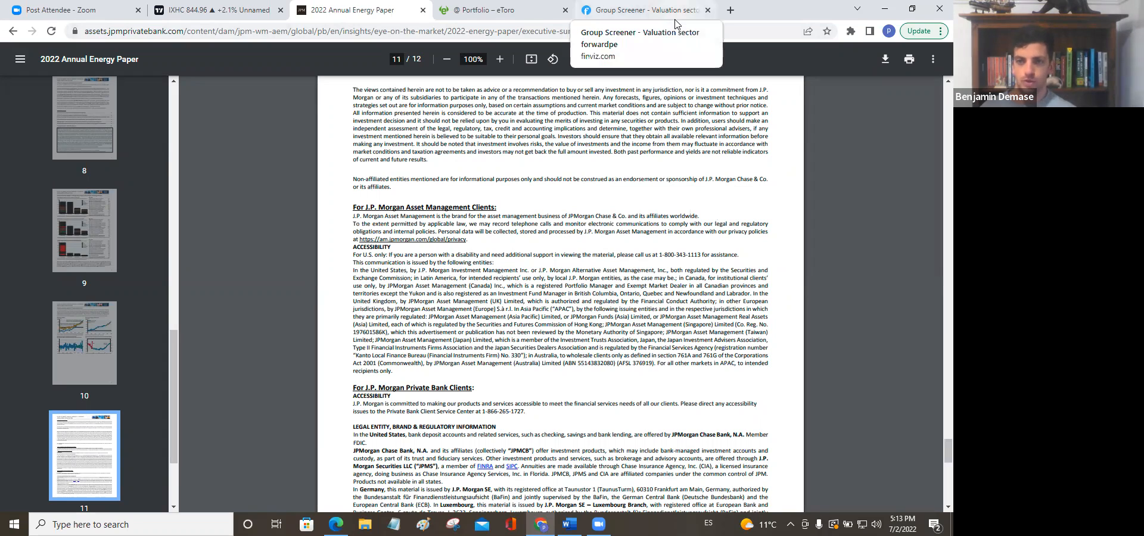
mouse_move(824, 309)
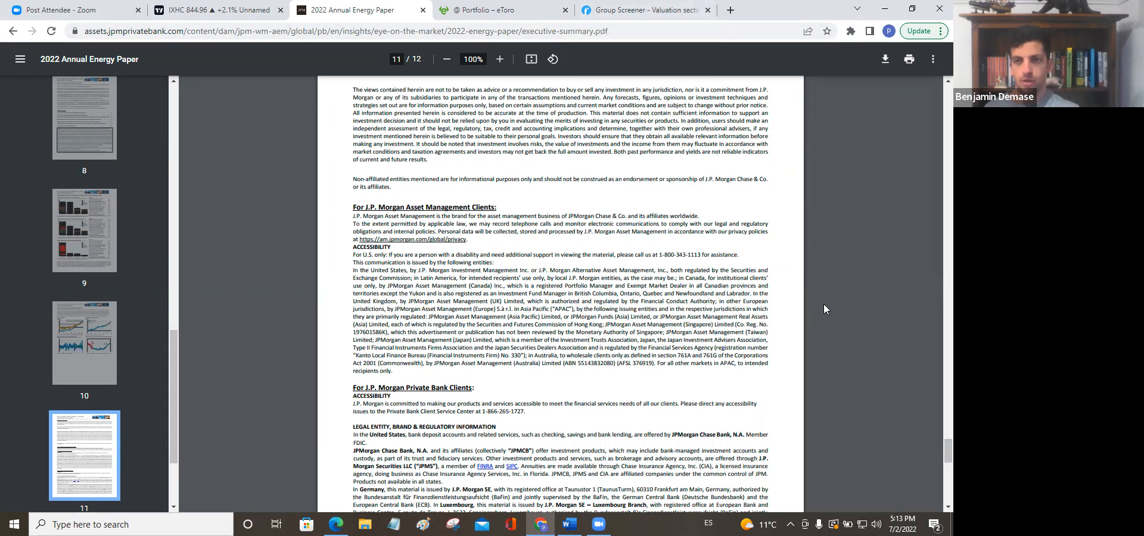